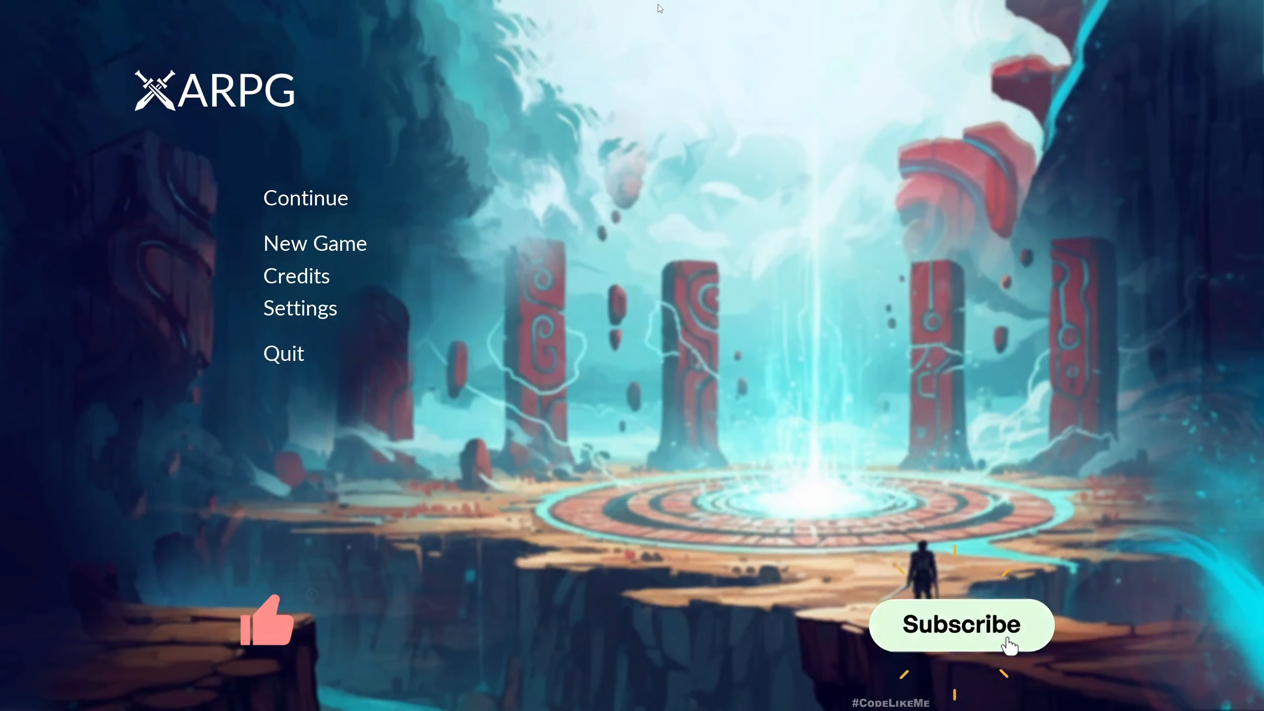
Step: In the running demo menu, view the Settings categories and preview the Graphics options screen
click(964, 627)
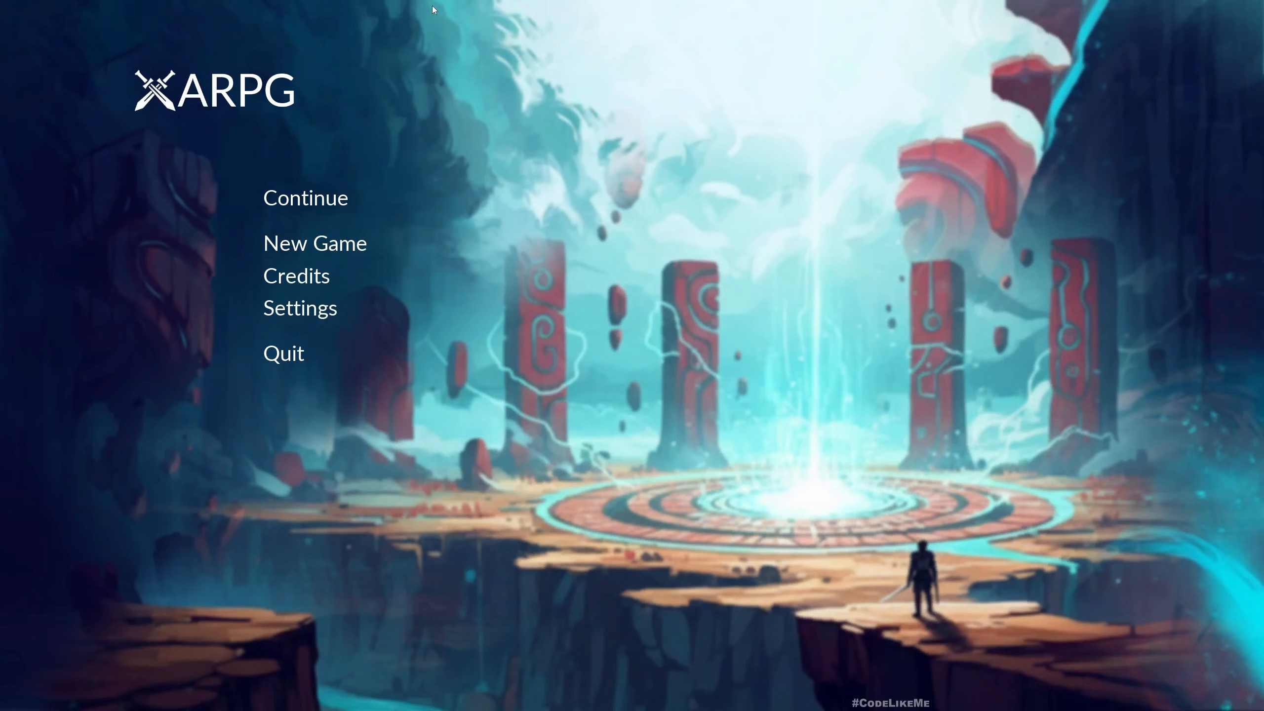
mouse_move(389, 191)
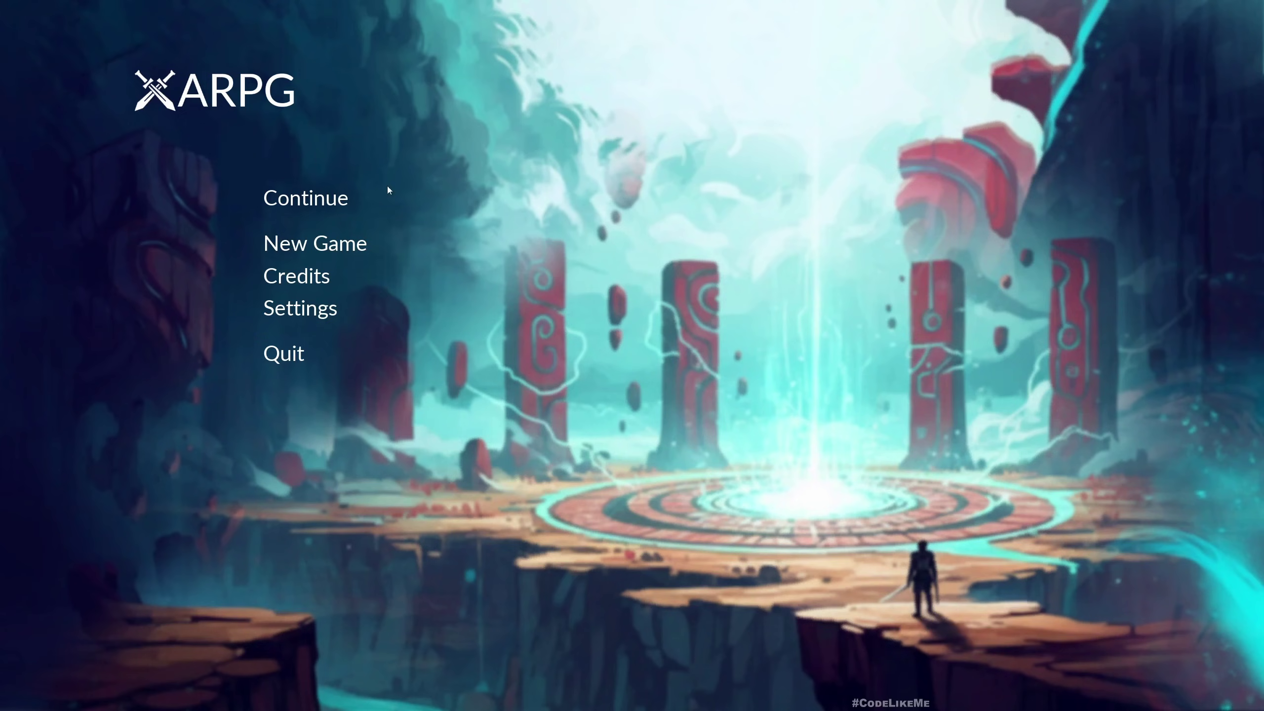
mouse_move(478, 305)
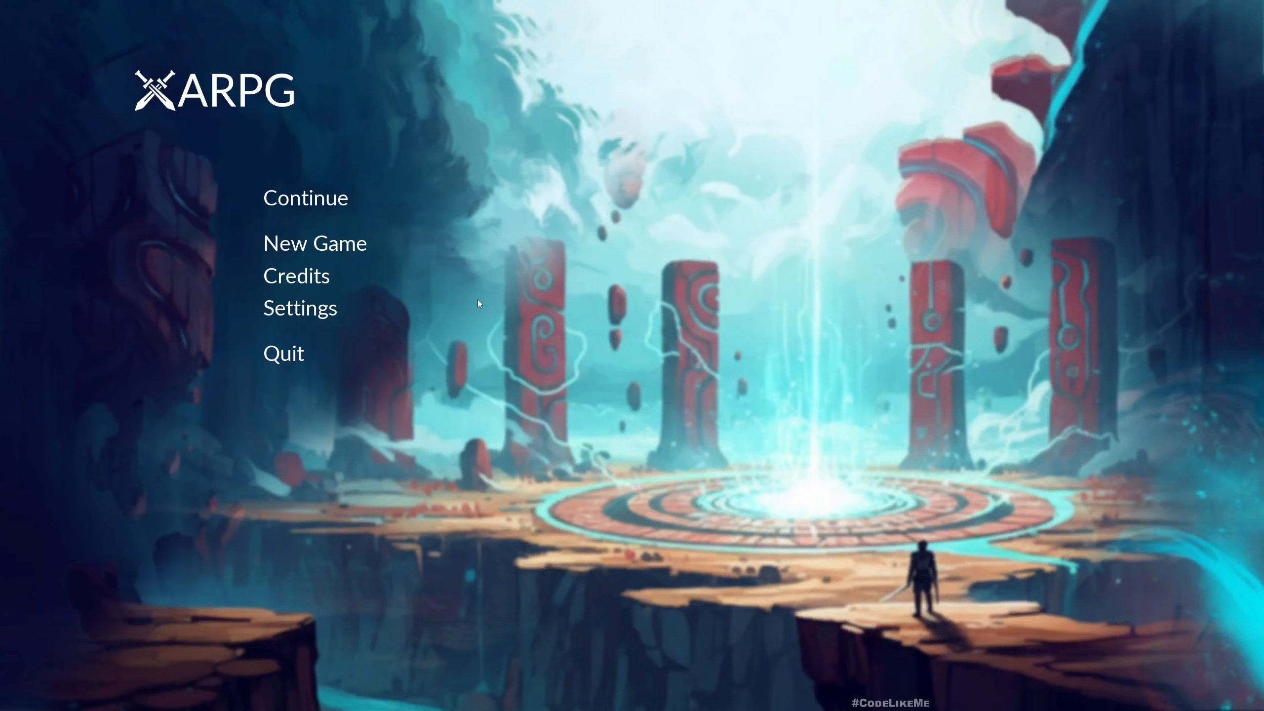
mouse_move(282, 291)
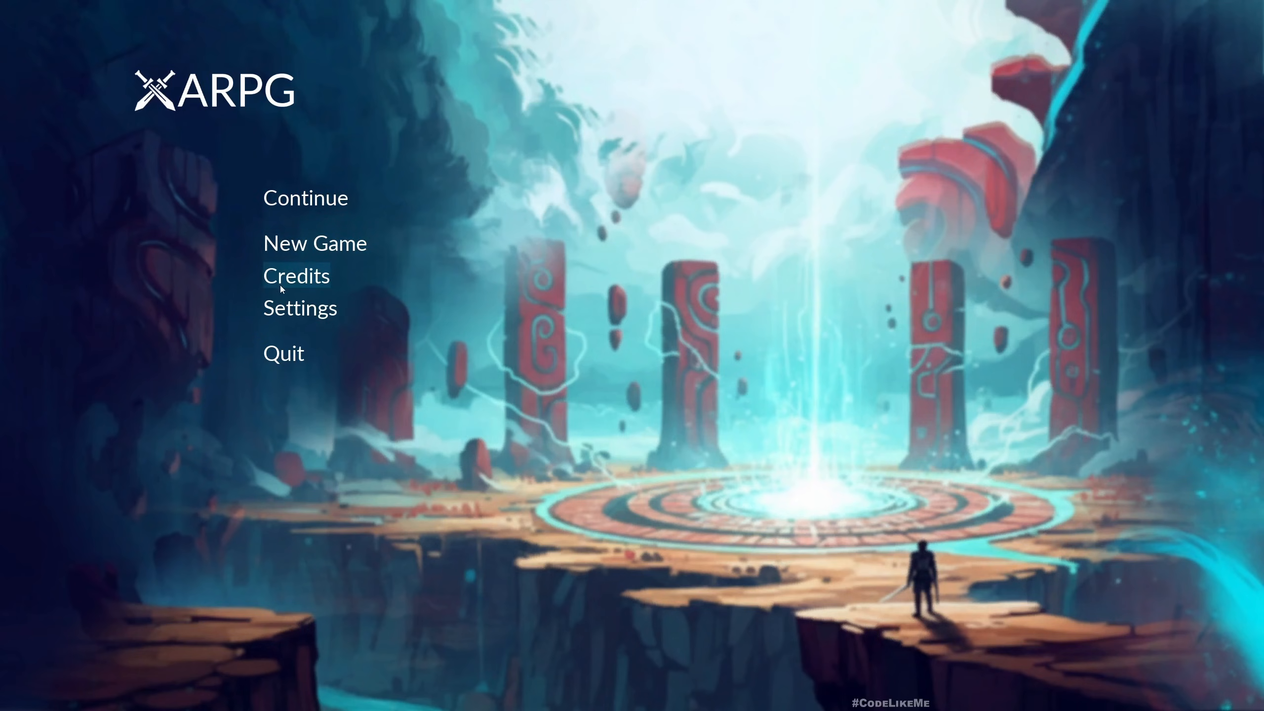
mouse_move(281, 311)
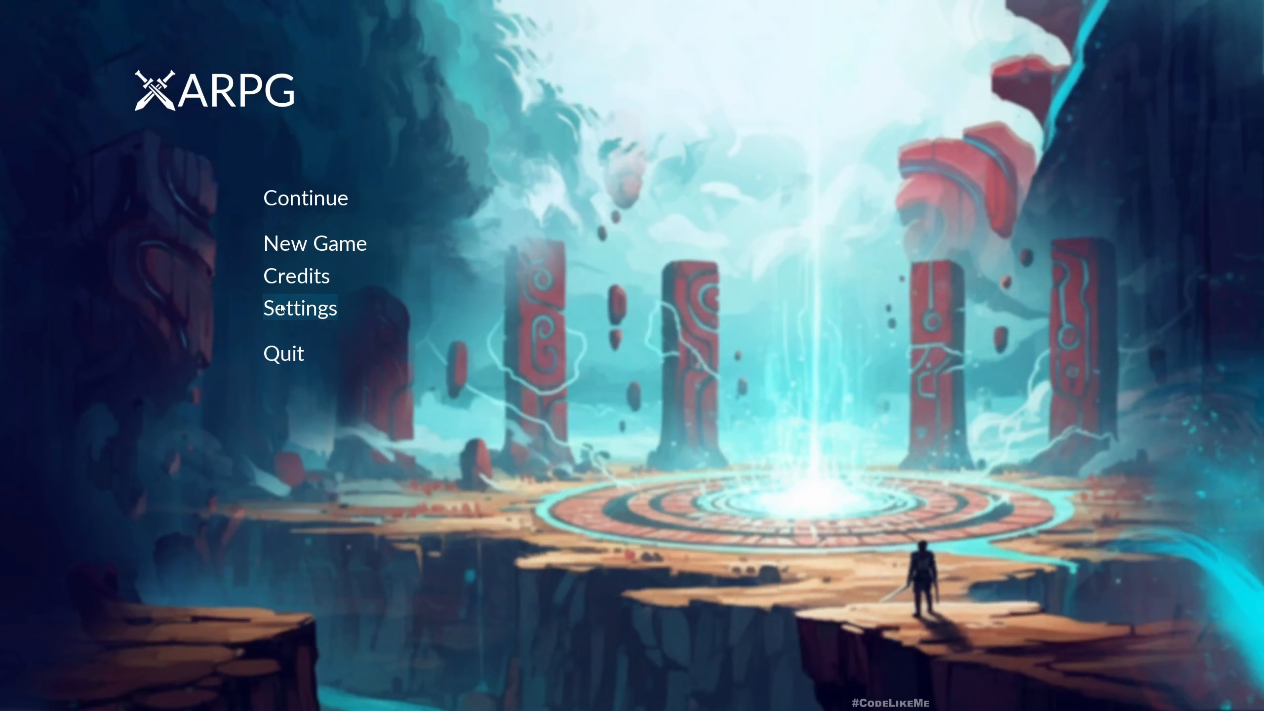
click(300, 308)
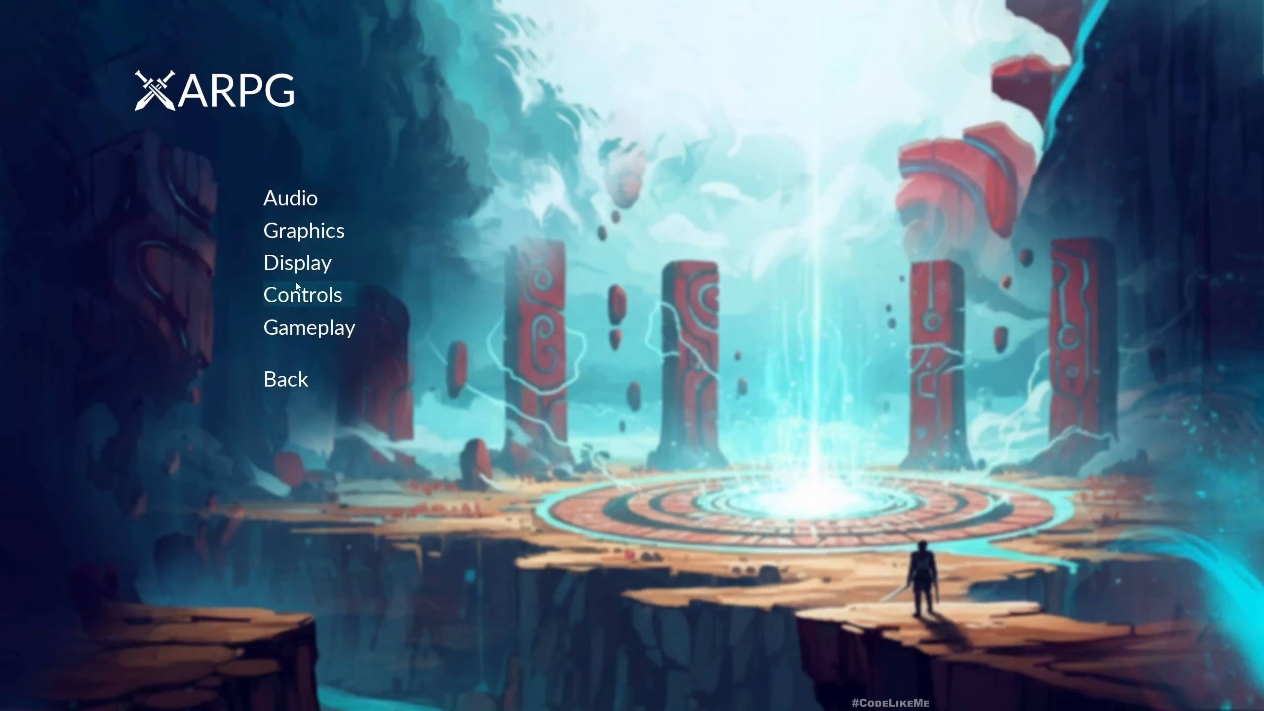
mouse_move(296, 386)
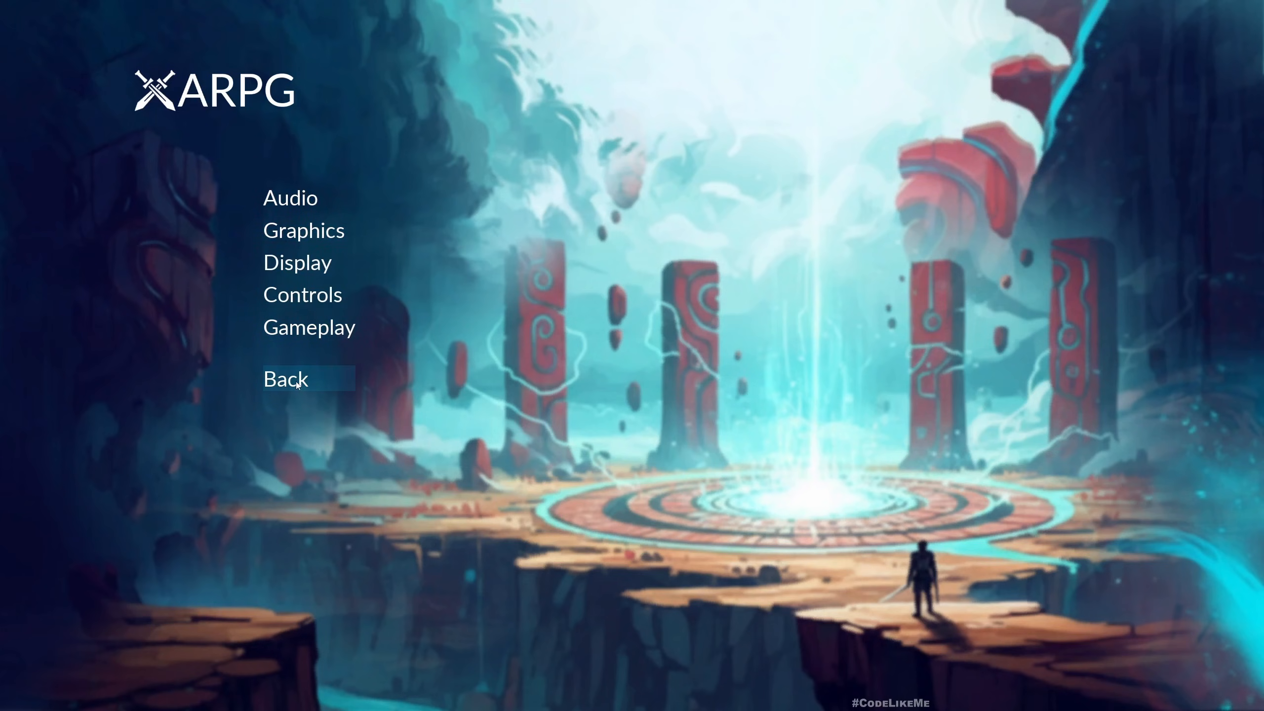
mouse_move(299, 209)
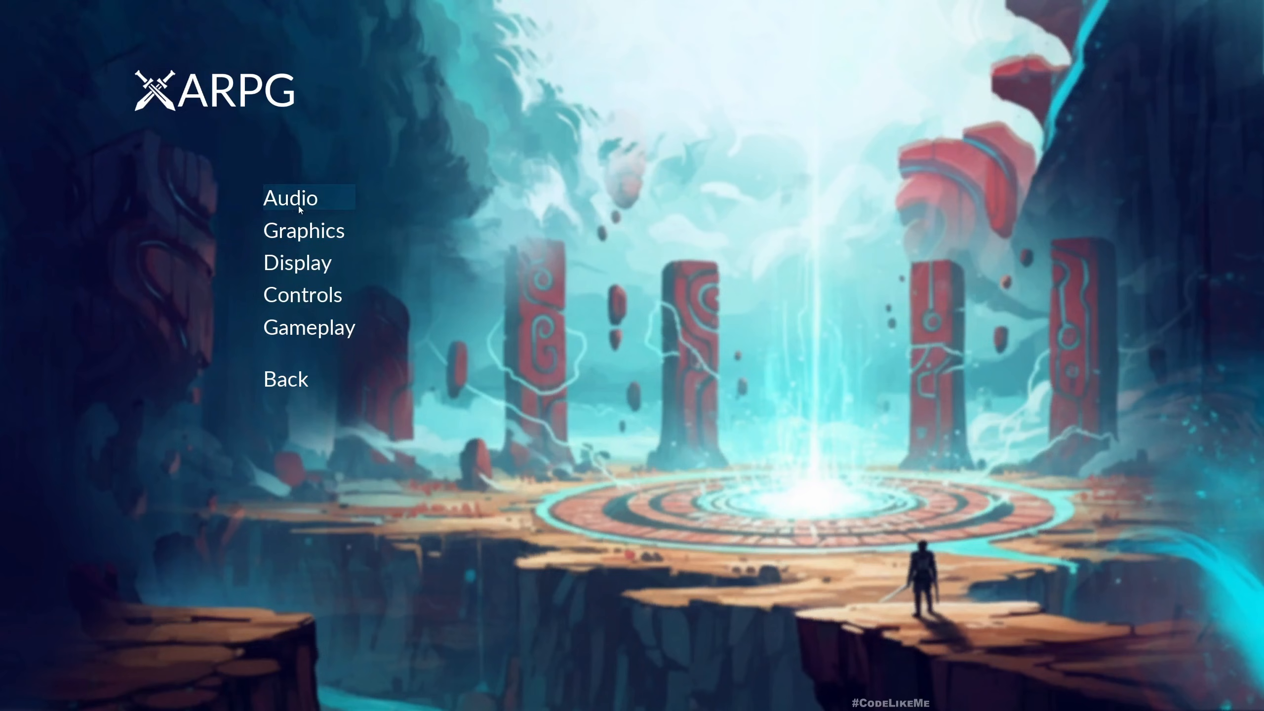
click(291, 197)
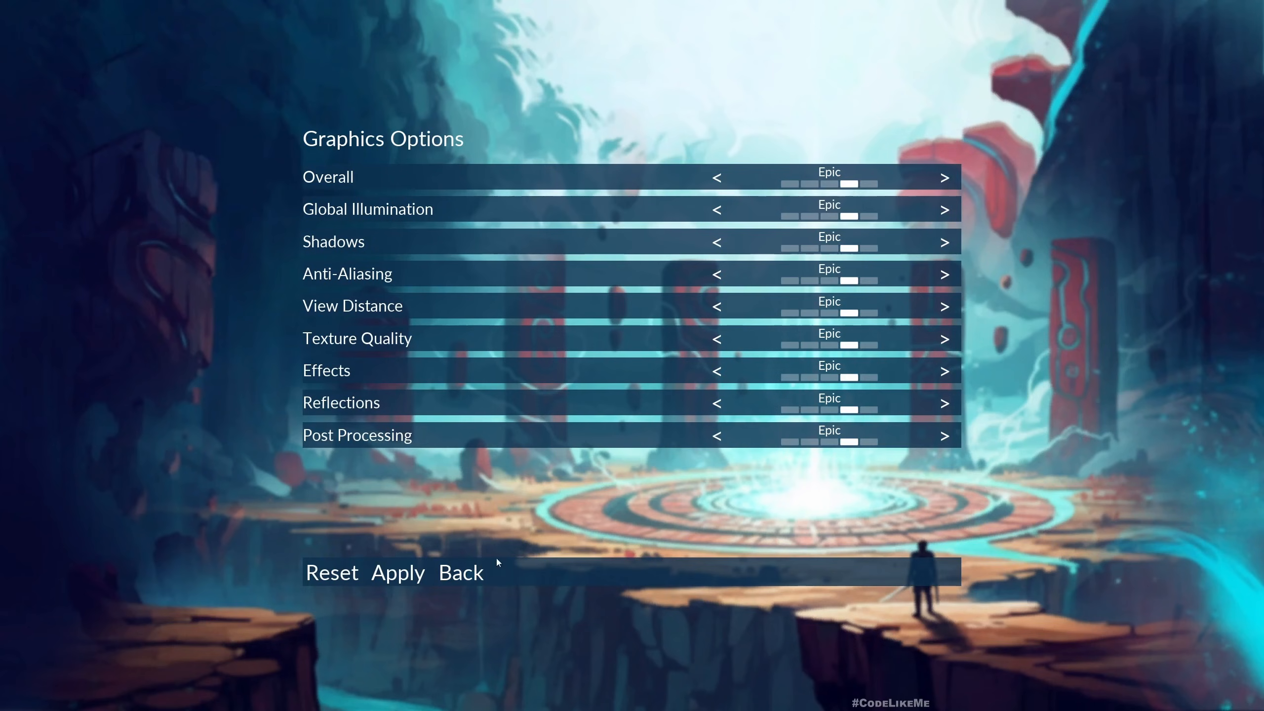
click(460, 572)
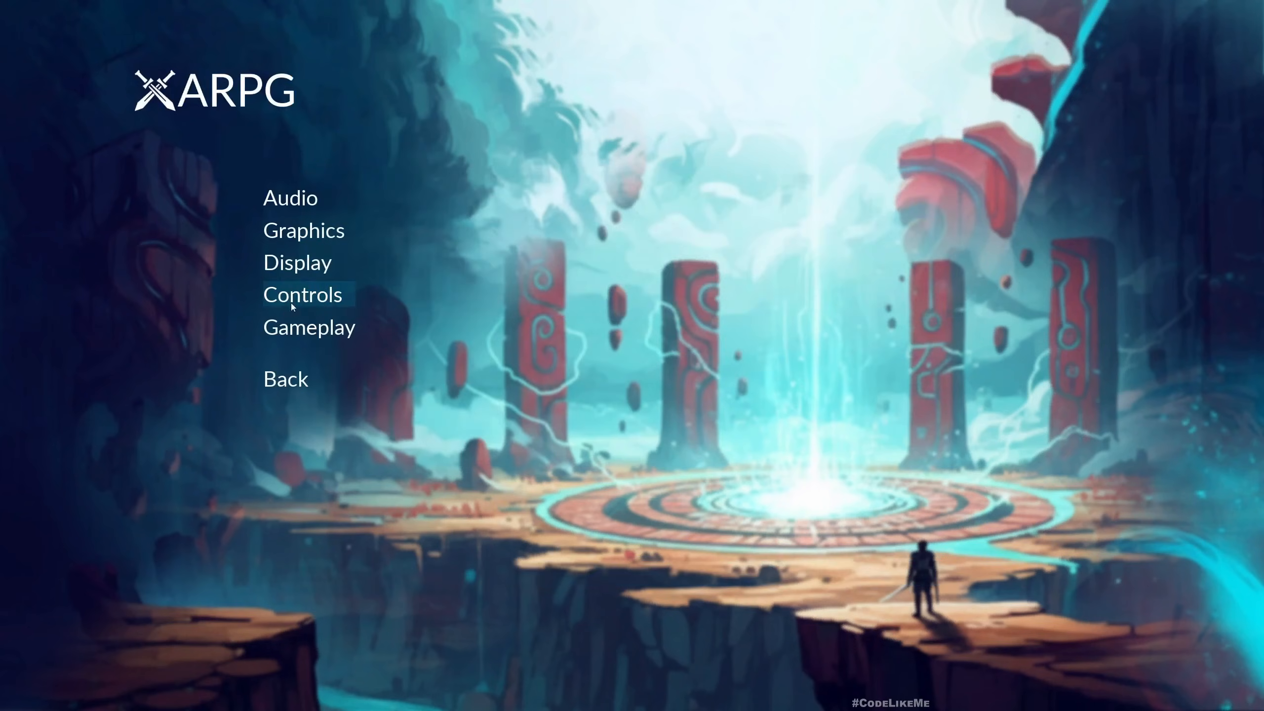
Step: Preview the Controls key-binding screen and return to the settings categories list
click(304, 295)
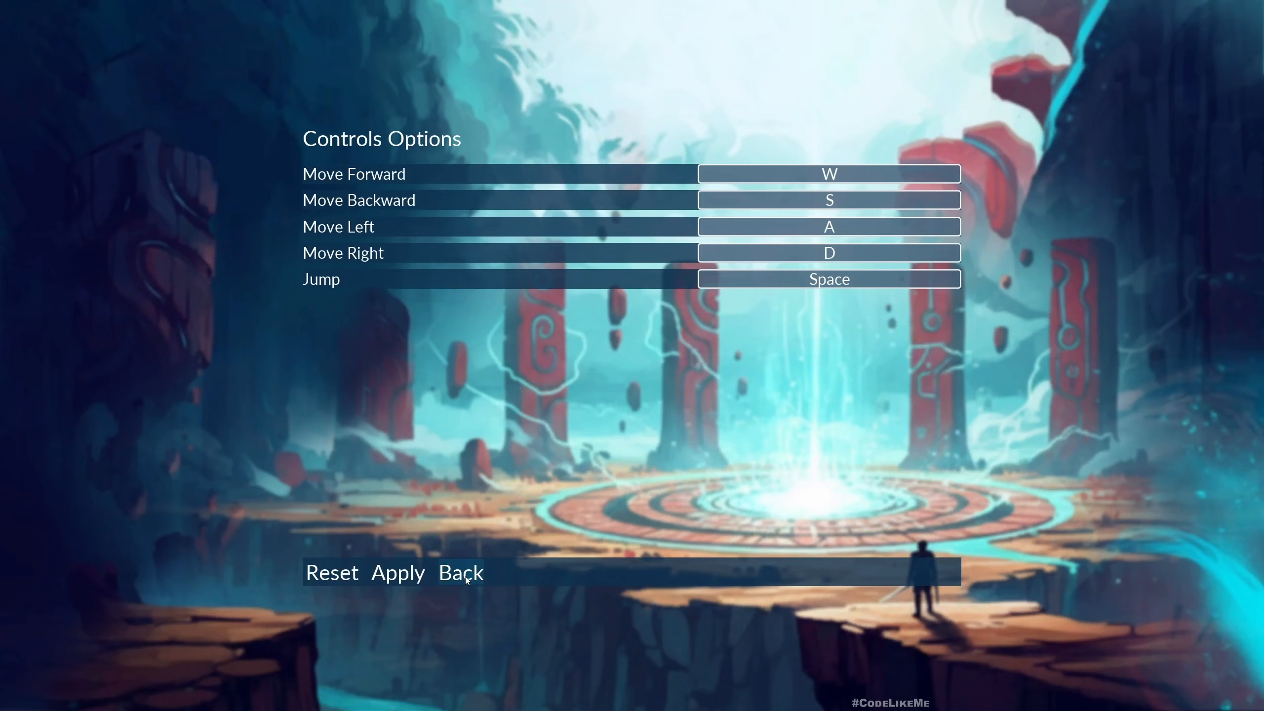
click(460, 573)
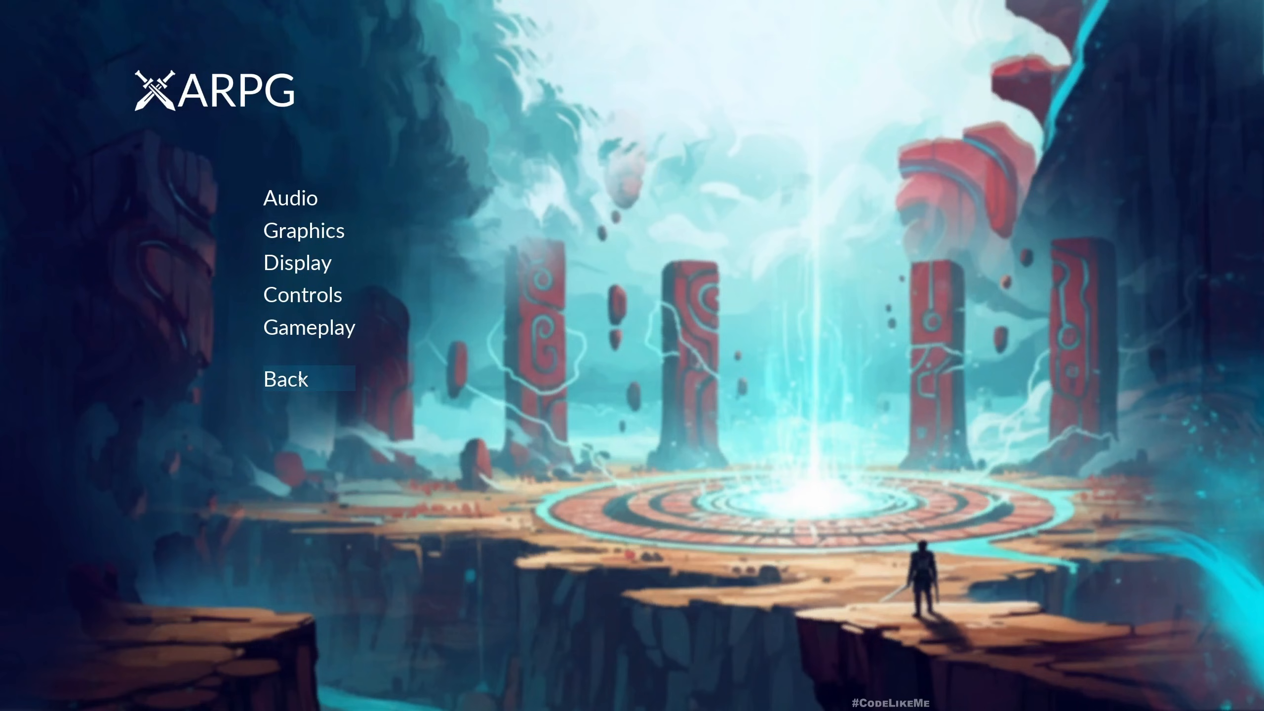
click(284, 379)
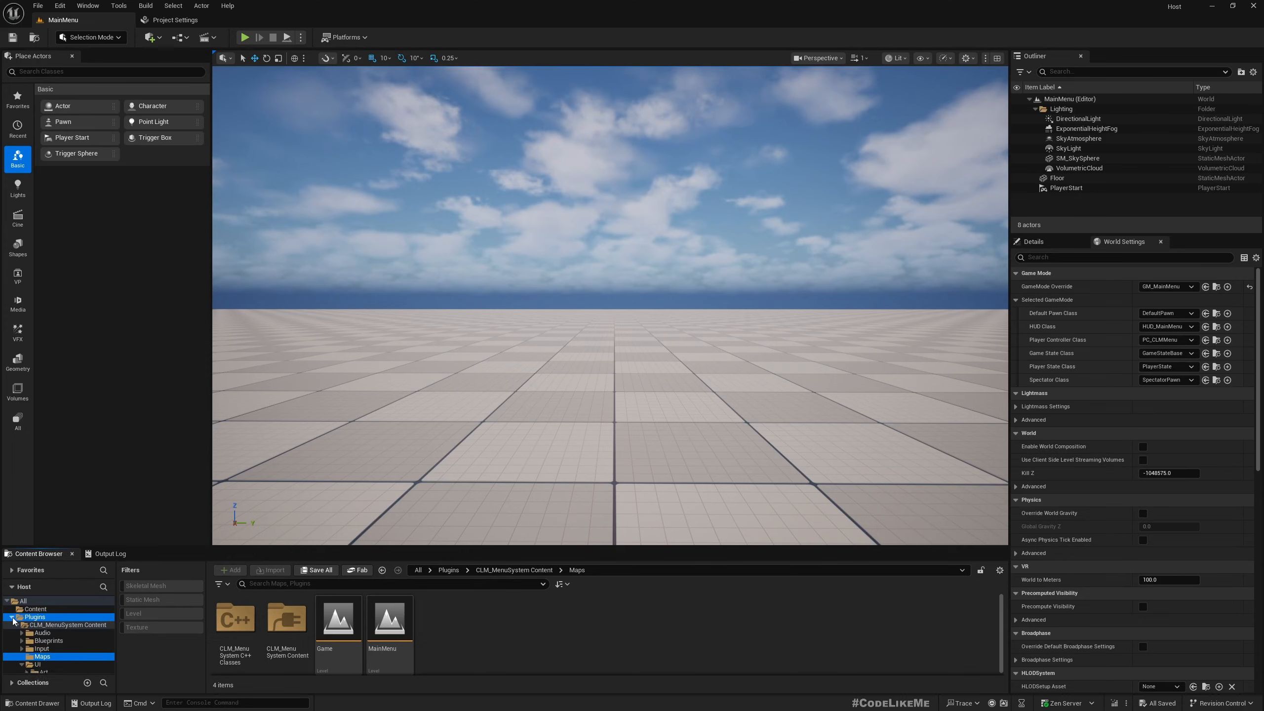
mouse_move(75, 625)
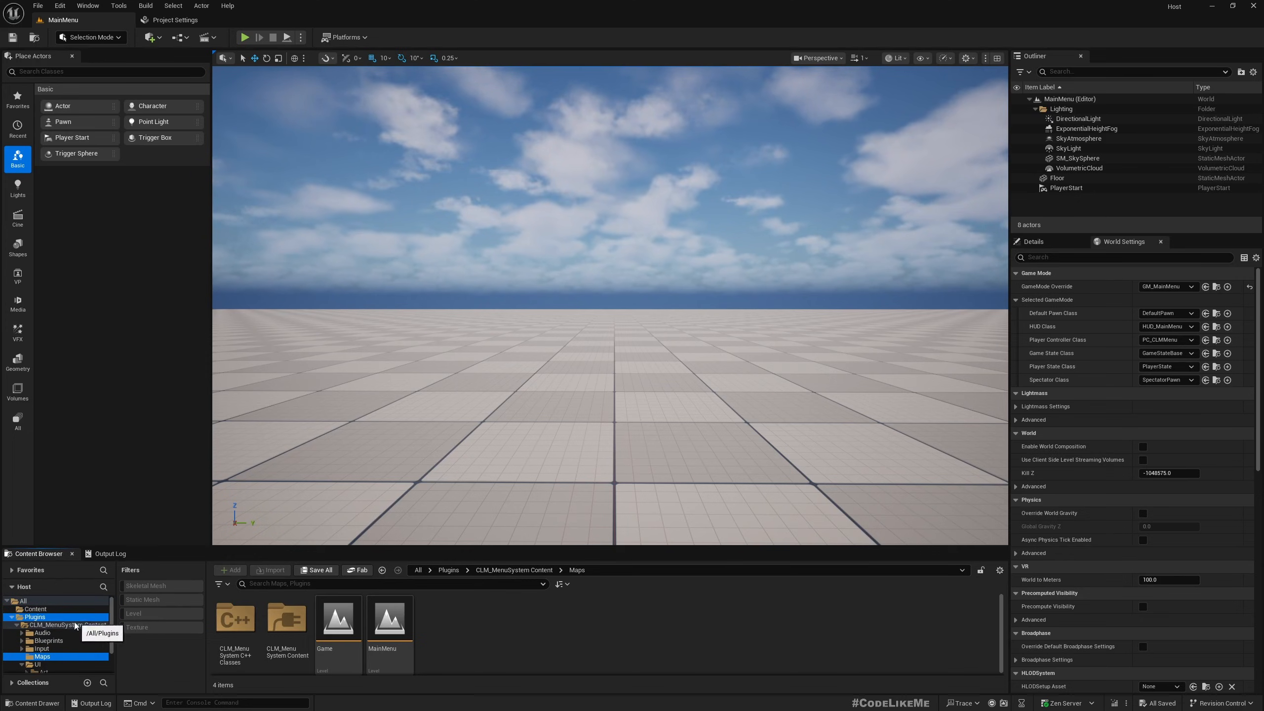
mouse_move(533, 653)
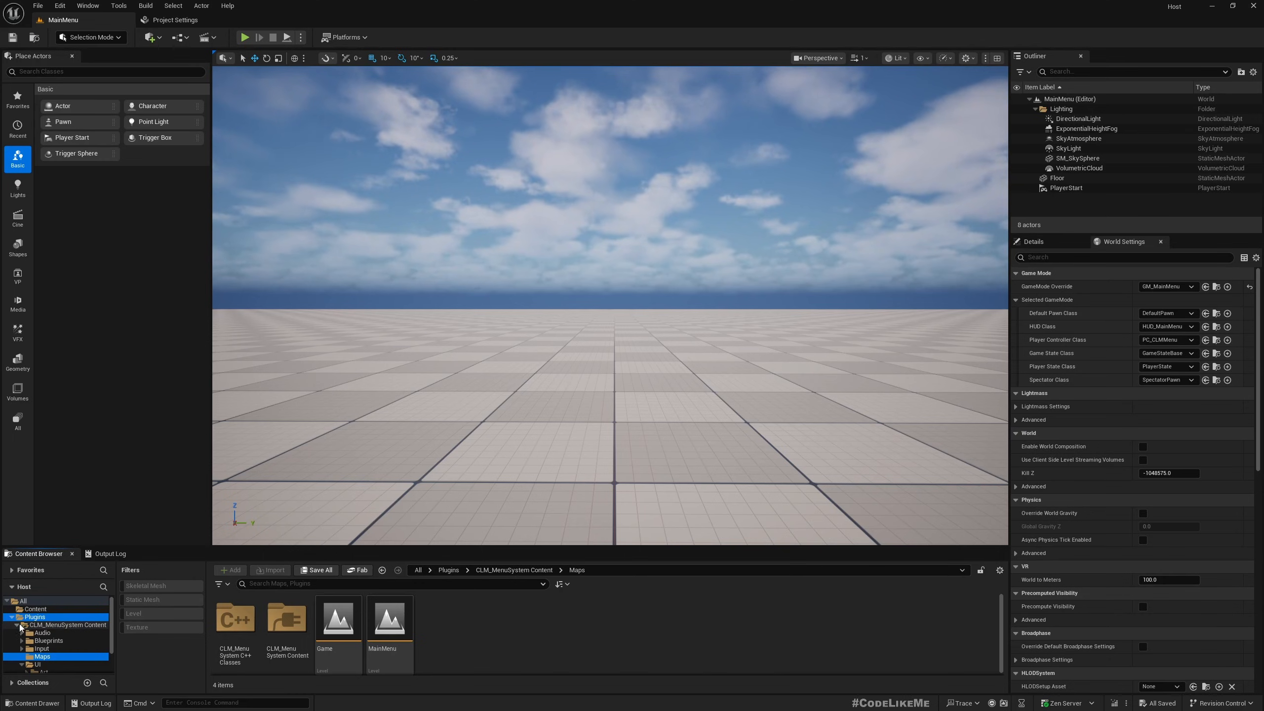
Step: Browse the plugin content's top-level folder, briefly filtering it to static meshes and clearing the filter
click(68, 624)
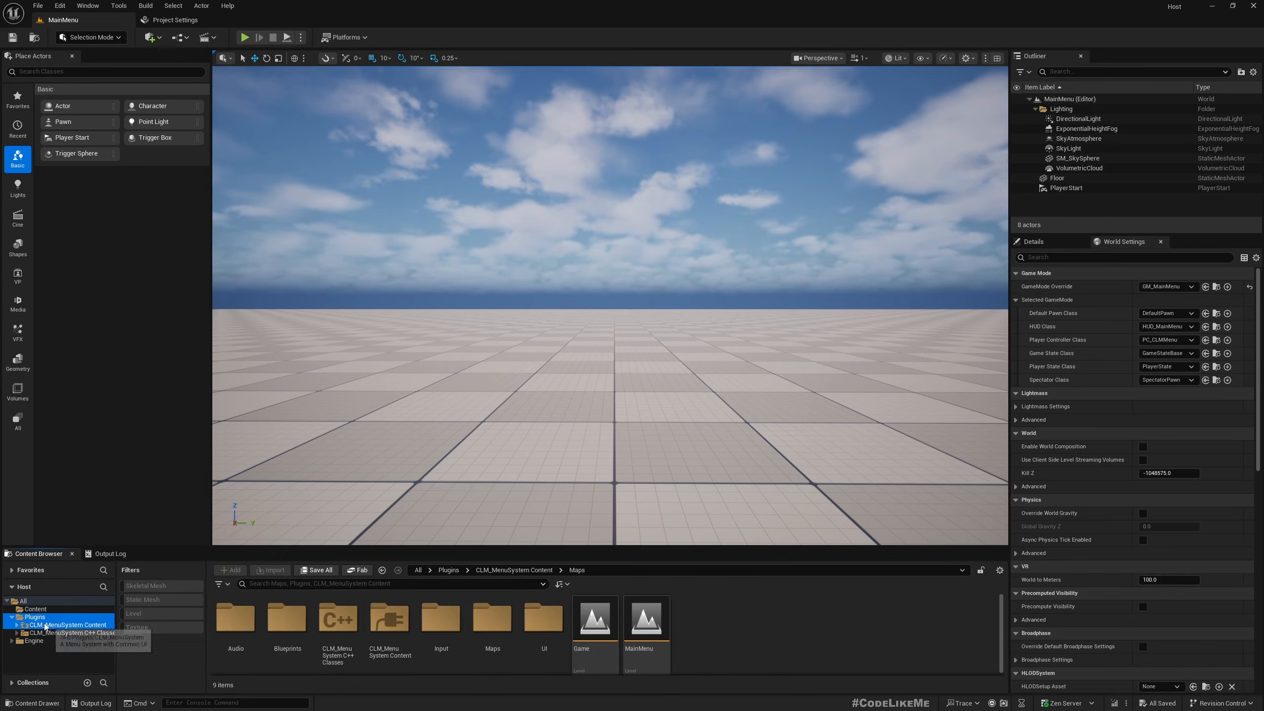
click(491, 617)
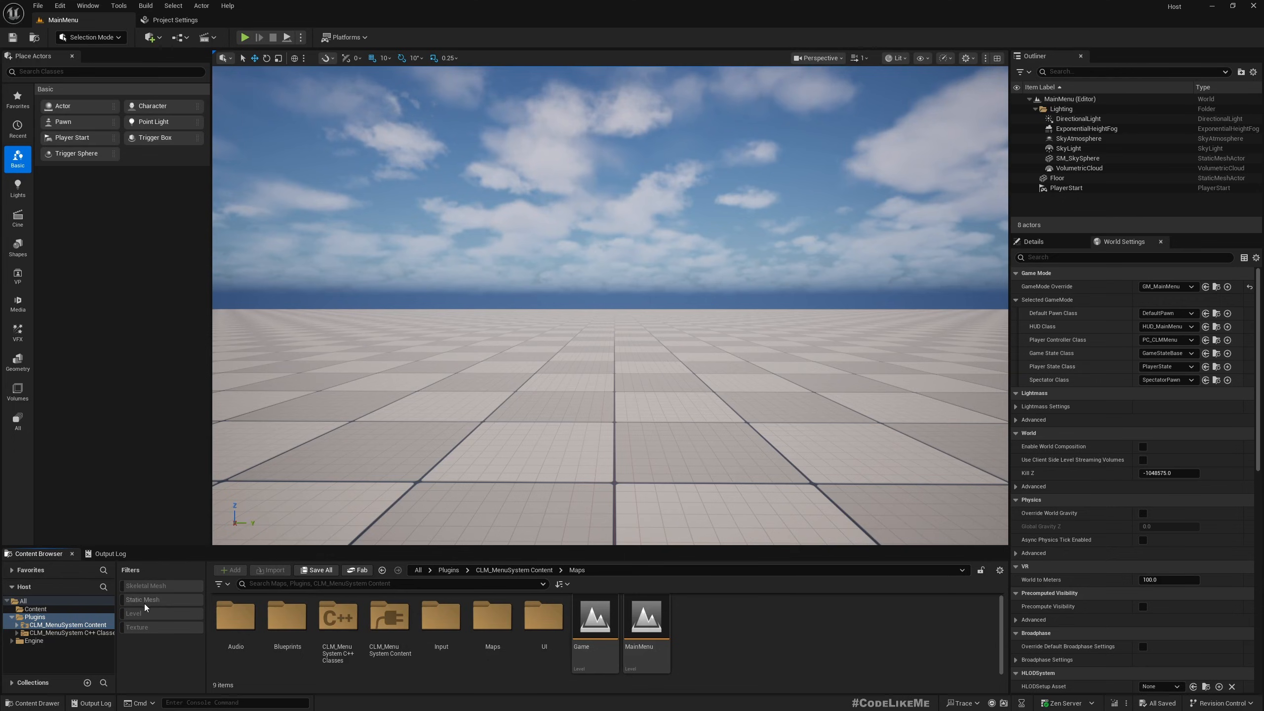
click(143, 599)
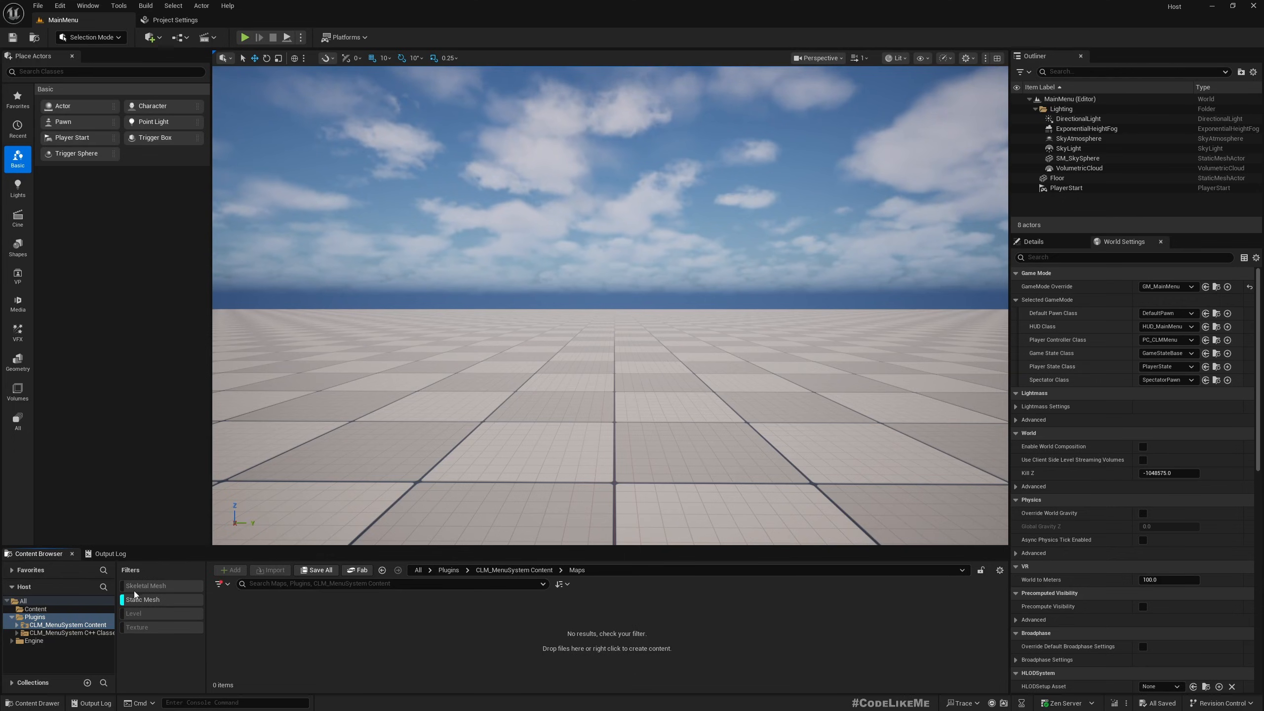
click(220, 584)
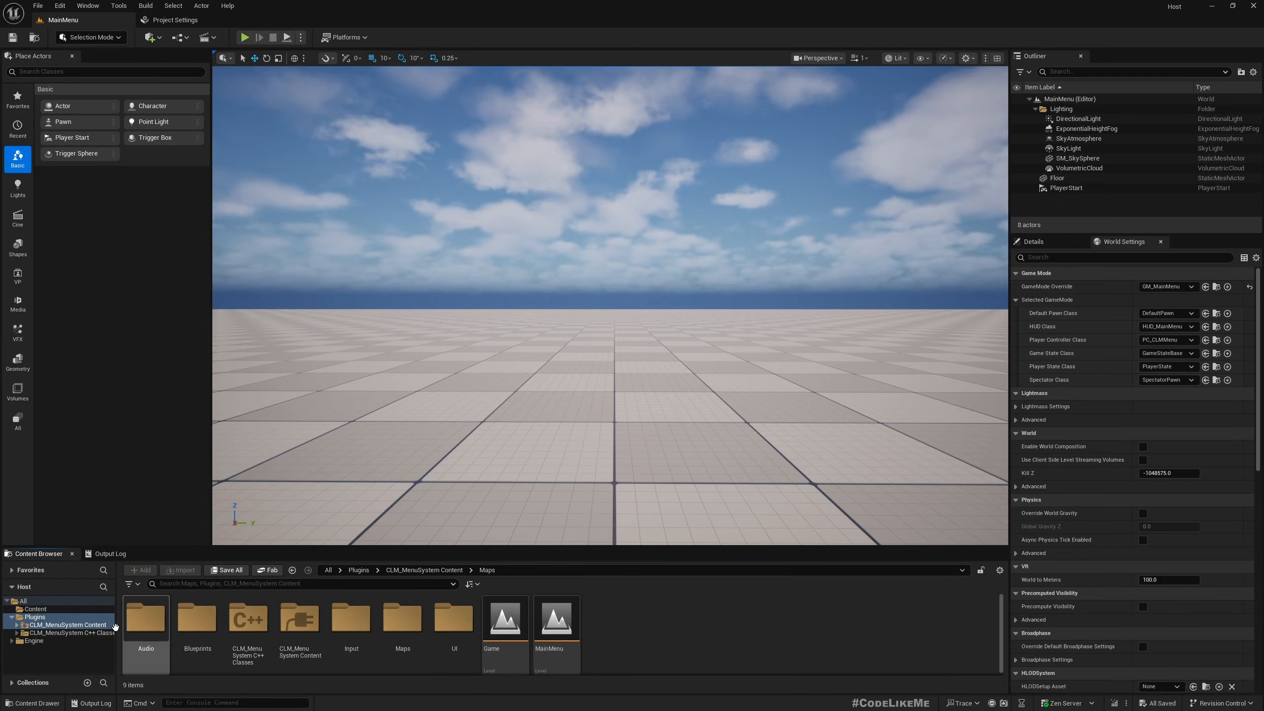
Step: Enter the CLM_MenuSystem Maps folder holding the Game and MainMenu levels, confirming plugin content is shown
click(67, 624)
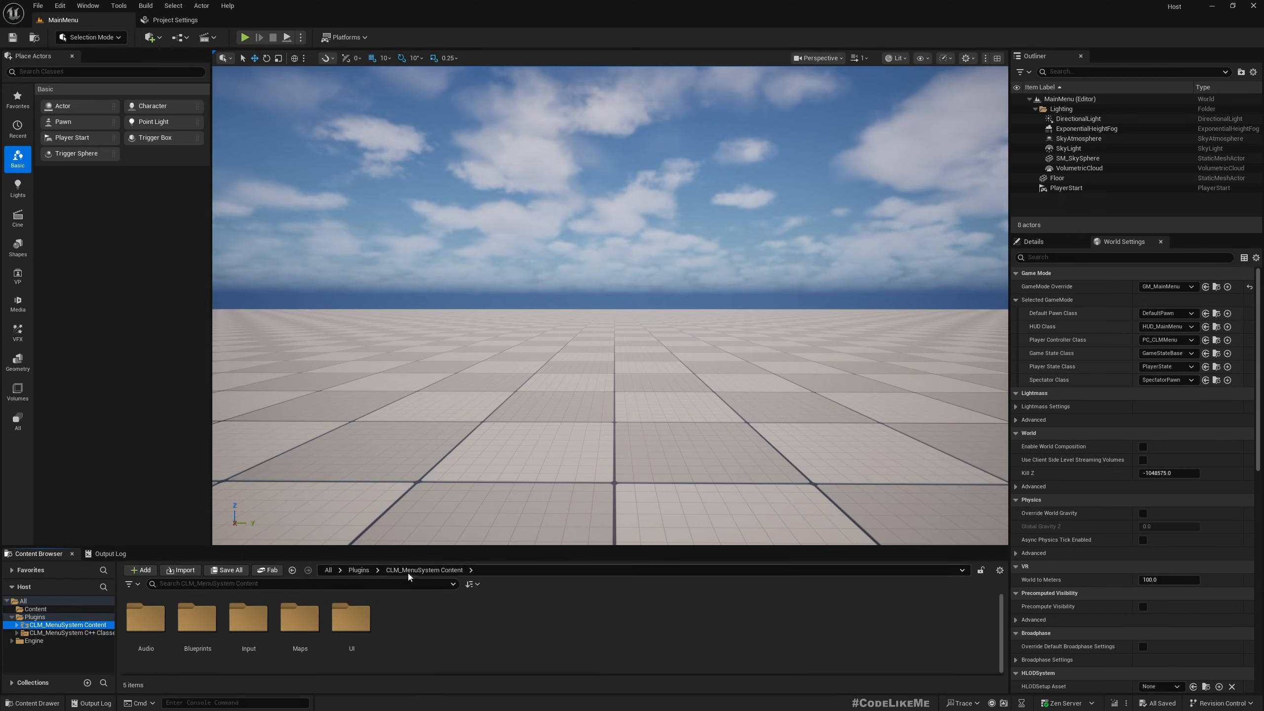
click(249, 618)
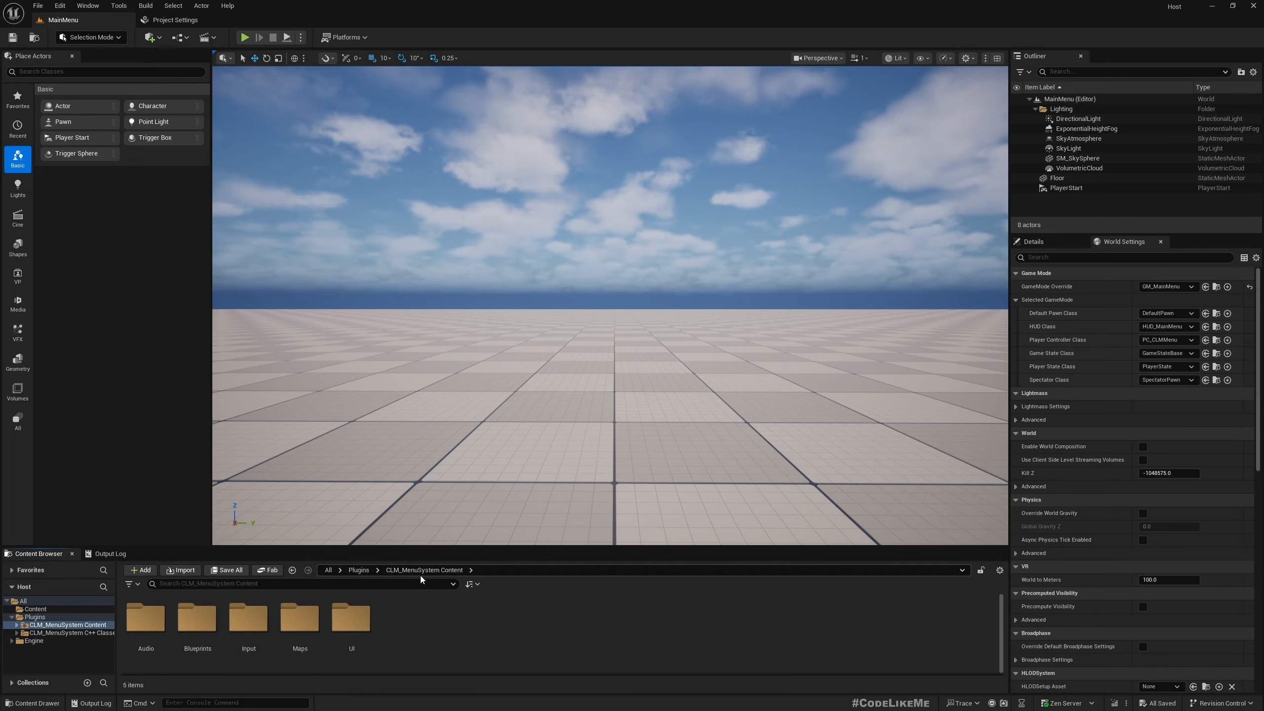
double_click(301, 617)
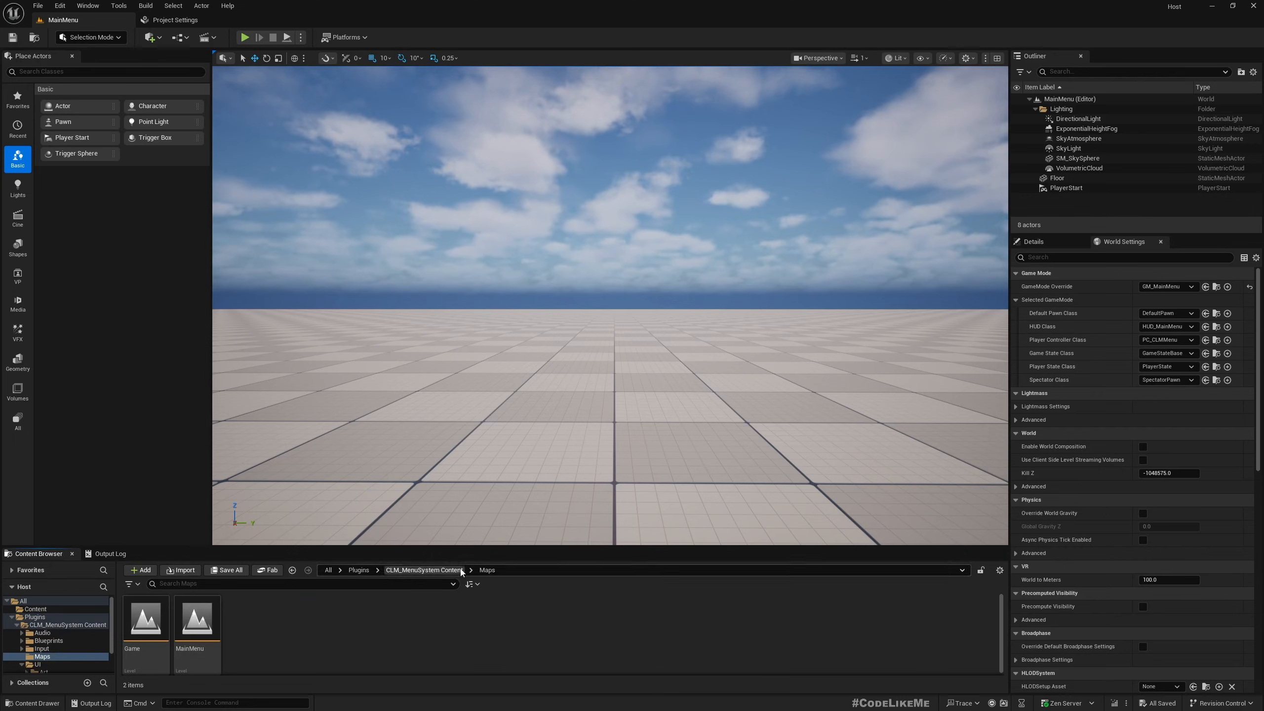
click(999, 571)
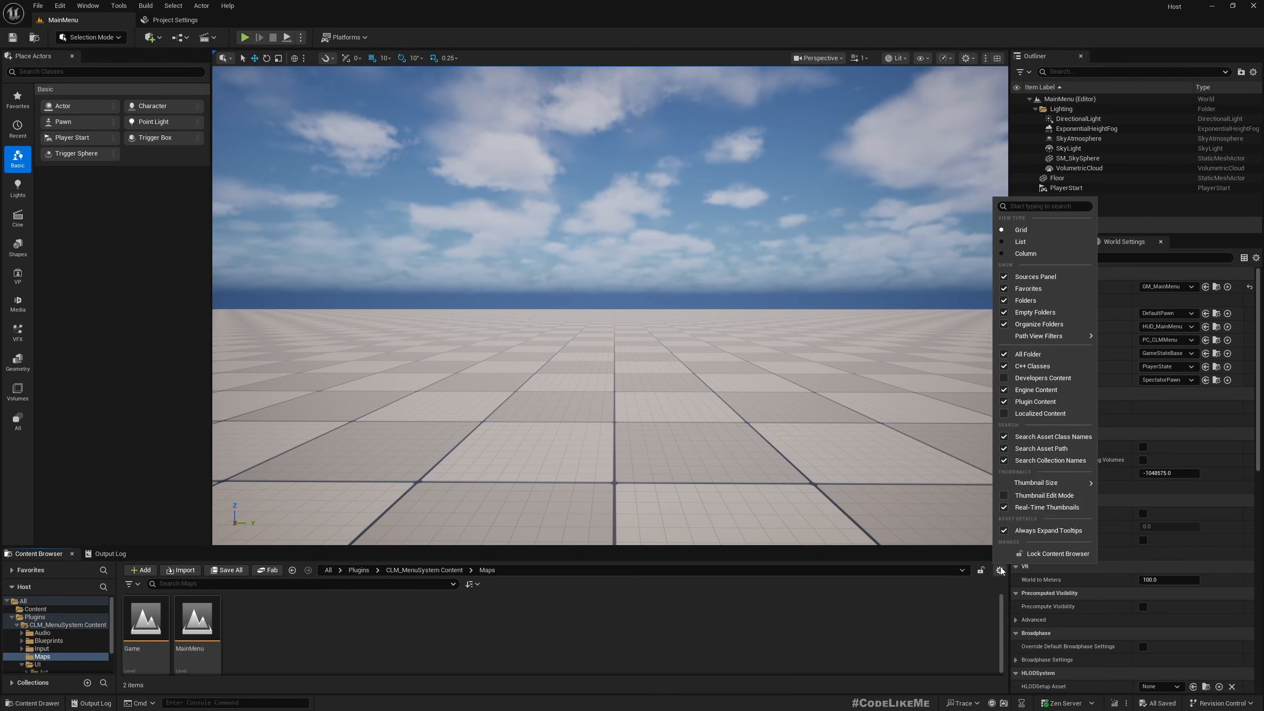
mouse_move(987, 405)
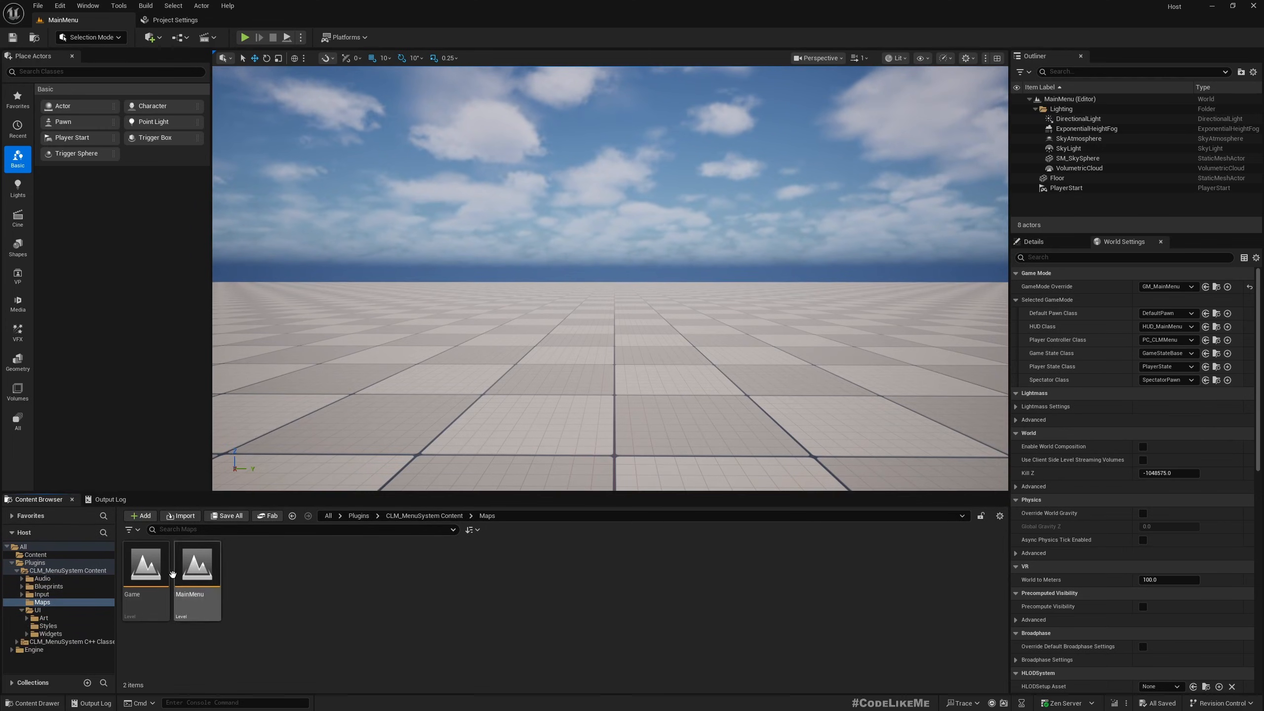
mouse_move(41, 594)
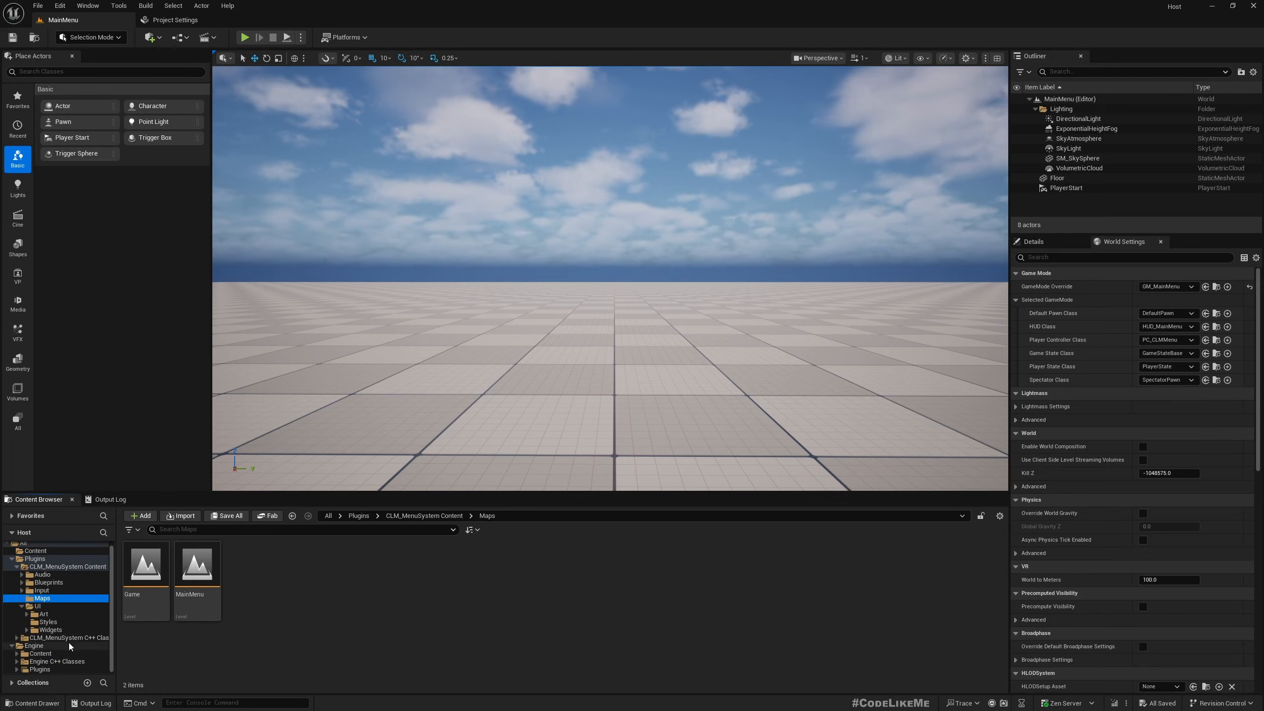
mouse_move(214, 573)
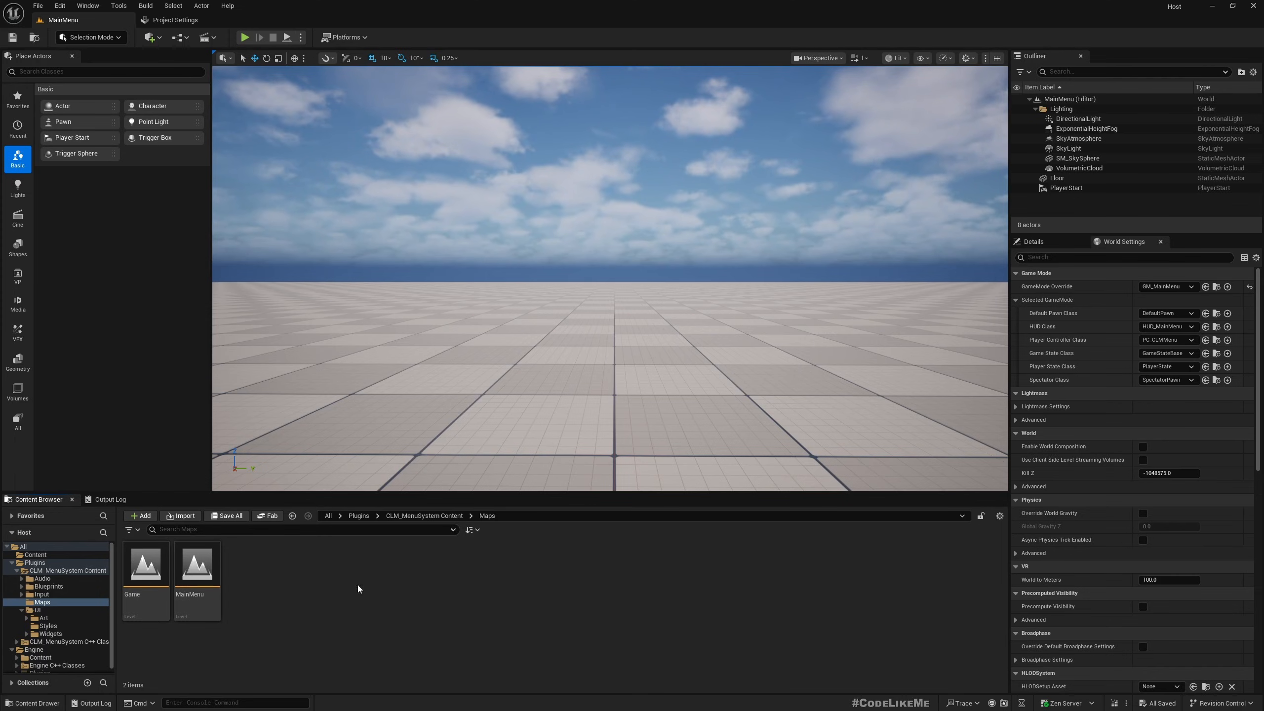
Step: Load the Game level, play it and reach the pause menu's Settings page of categories
click(146, 564)
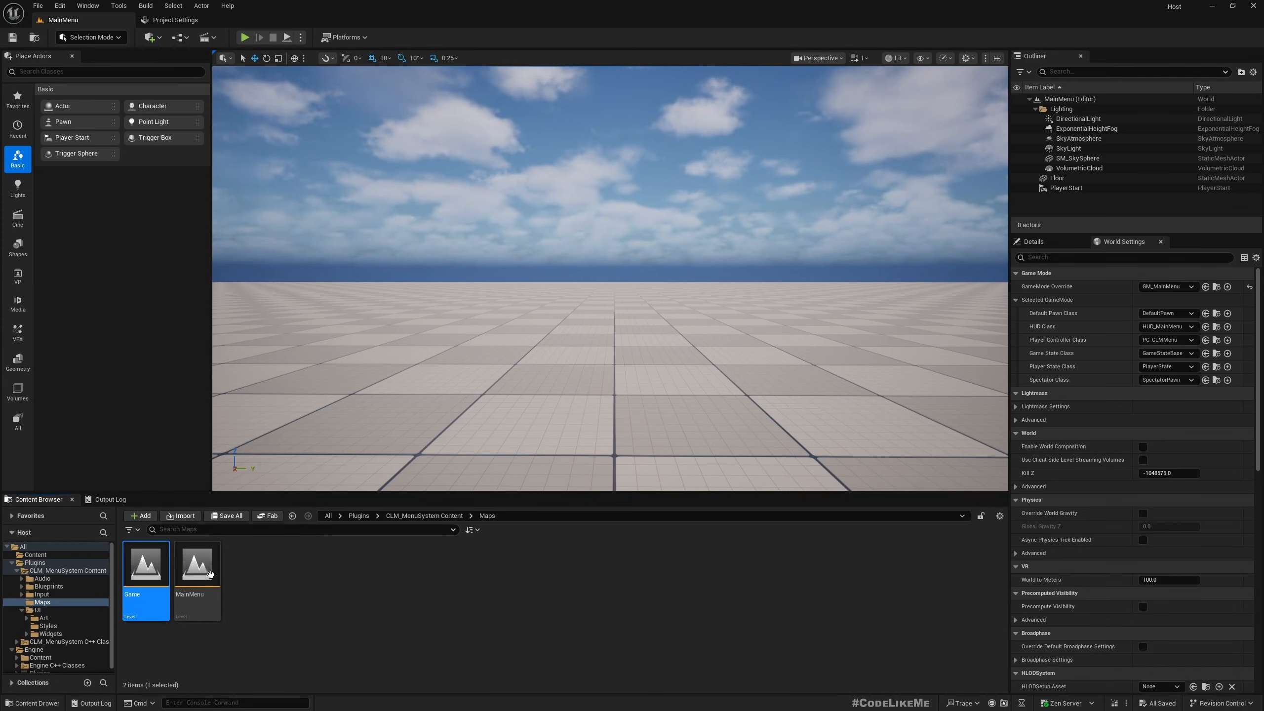
double_click(146, 564)
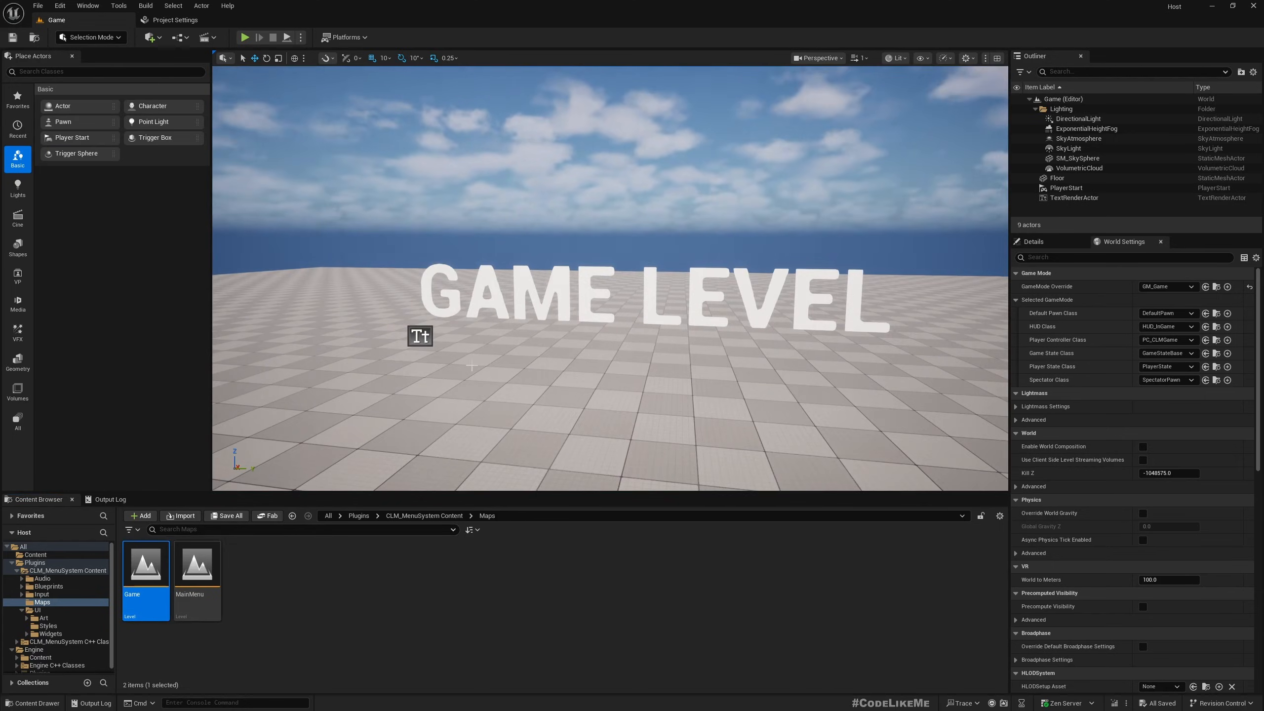
click(245, 38)
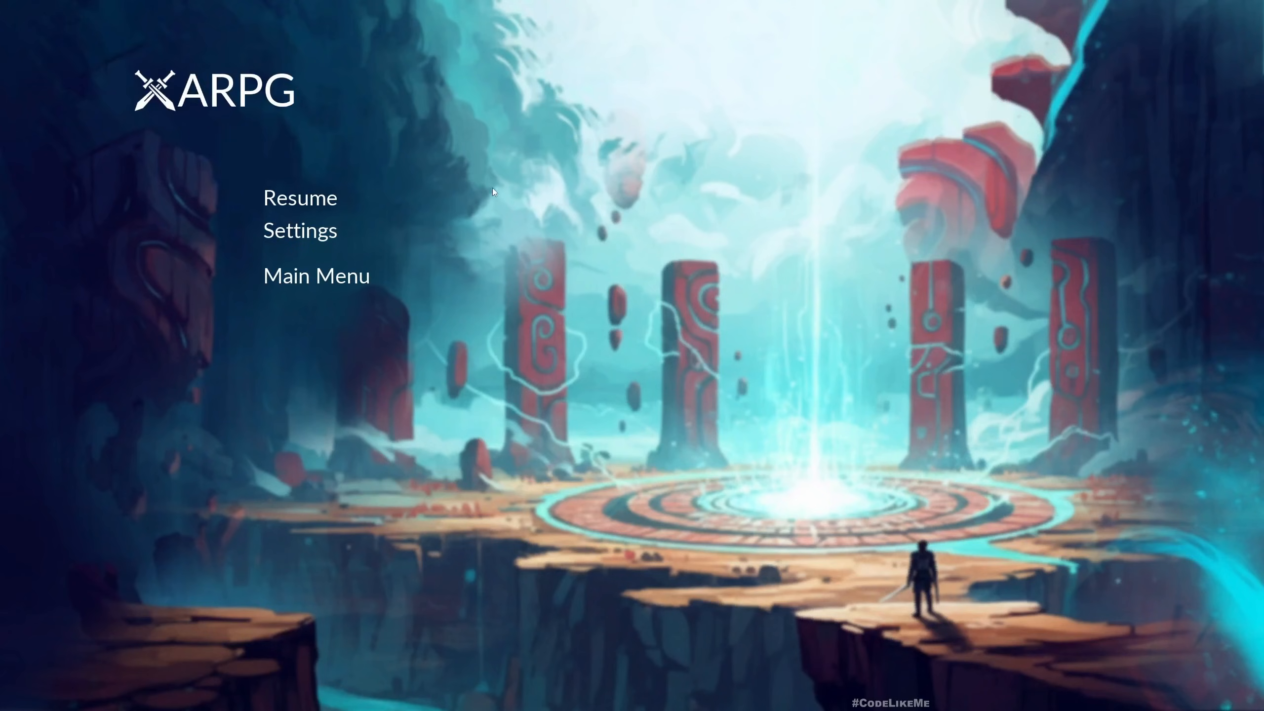
mouse_move(396, 218)
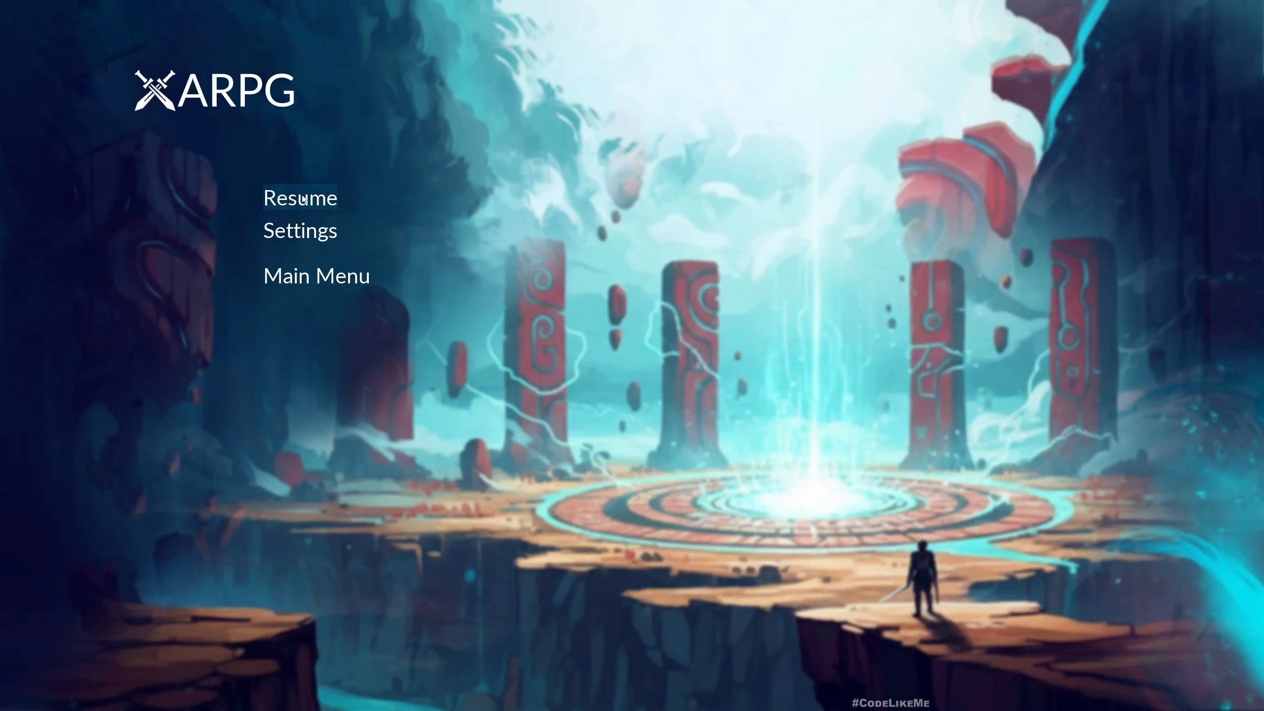
mouse_move(752, 364)
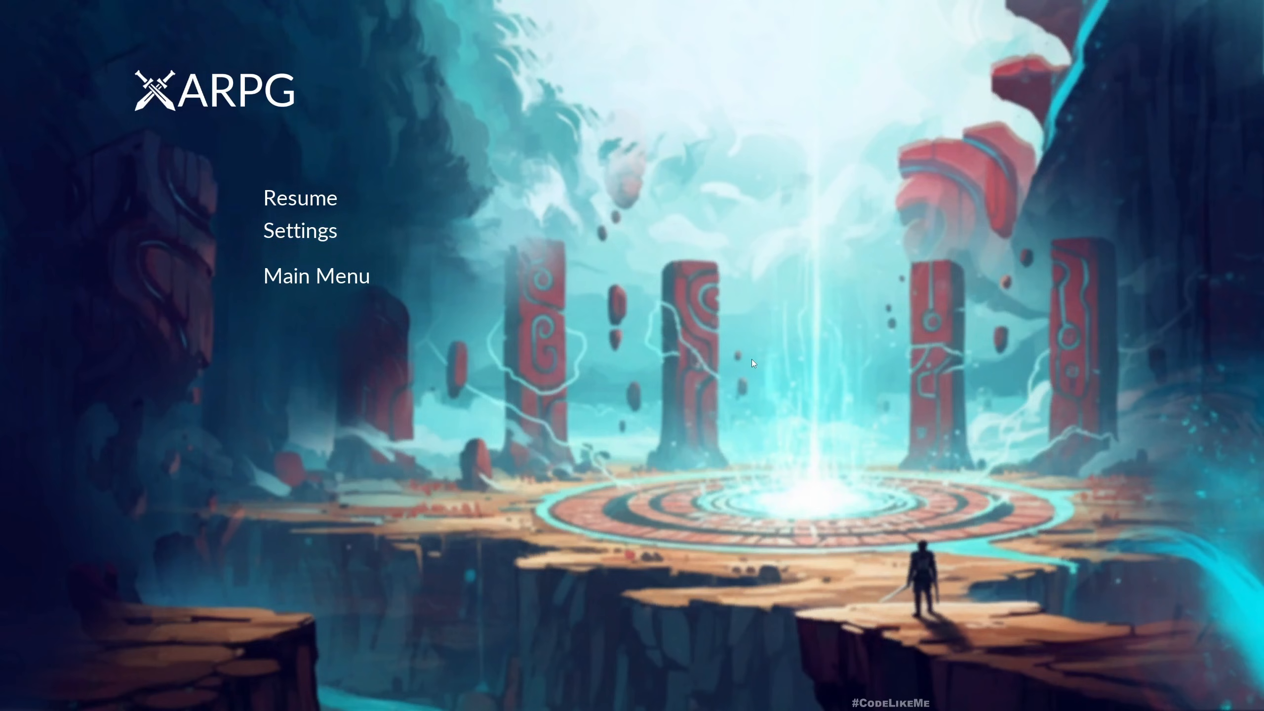
click(300, 230)
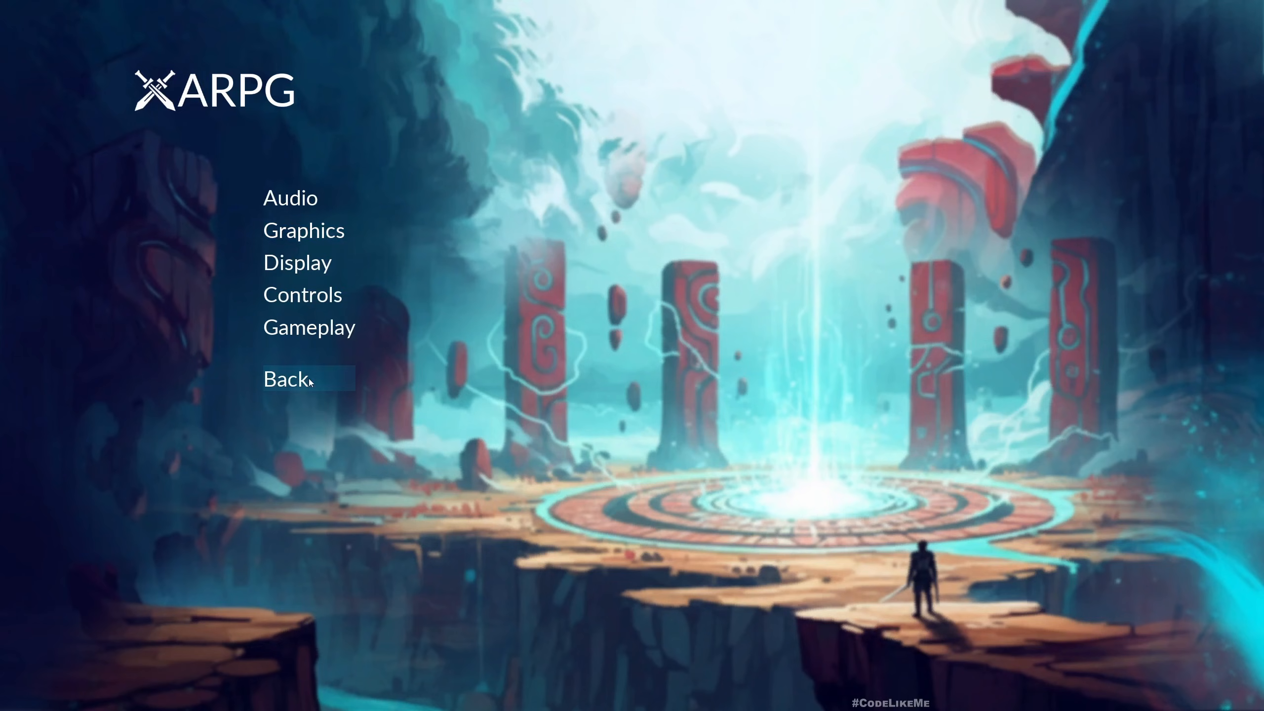
mouse_move(251, 154)
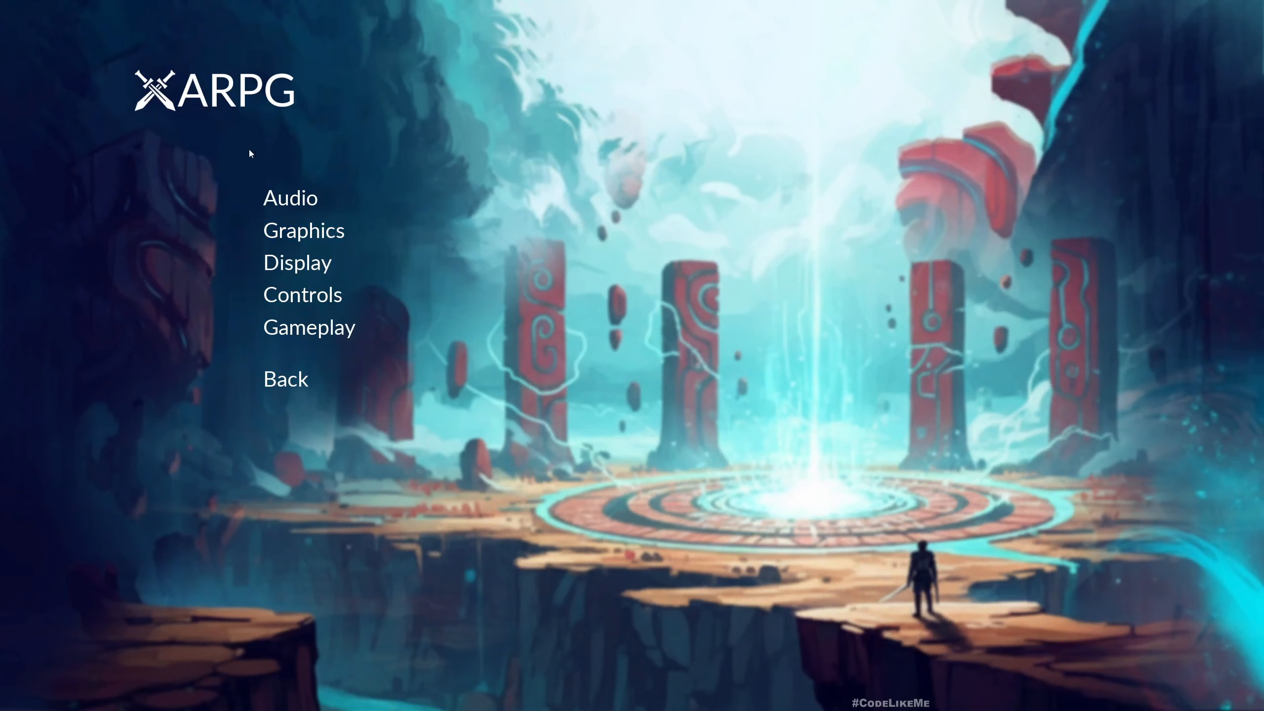
Step: Stop the play session and select WBP_MainMenu in the UI Widgets folder
click(287, 379)
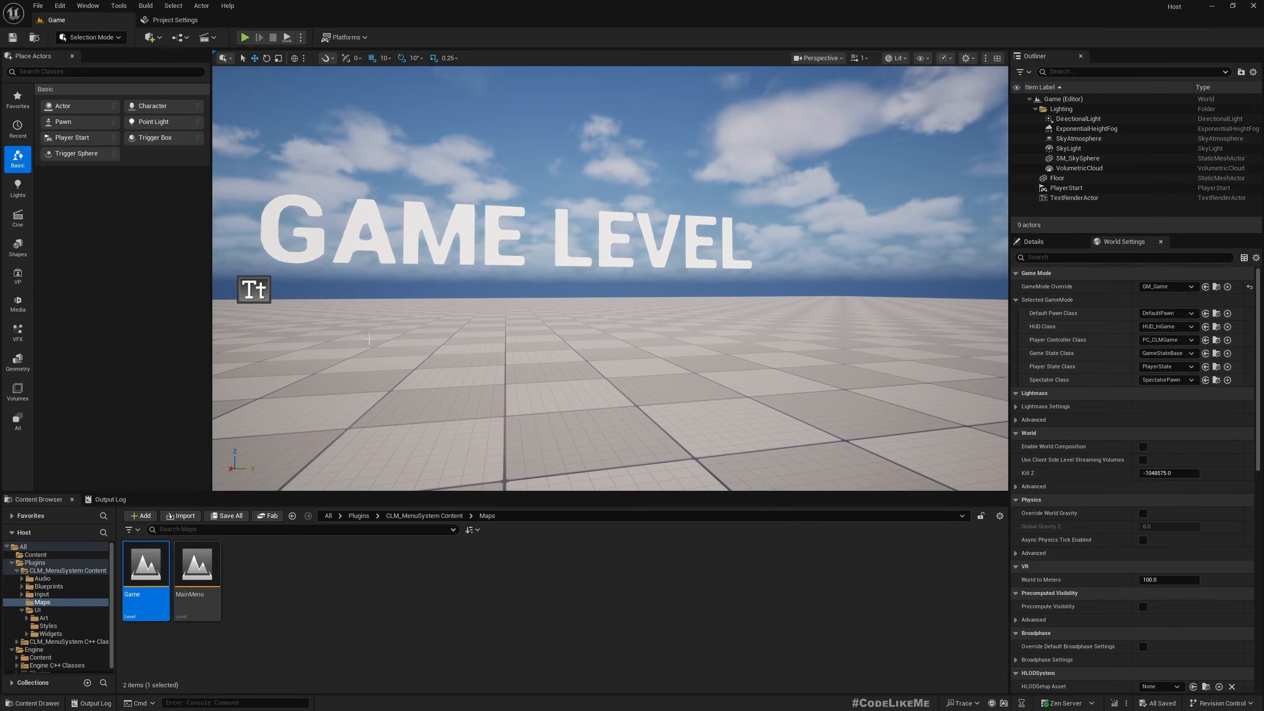
mouse_move(65, 605)
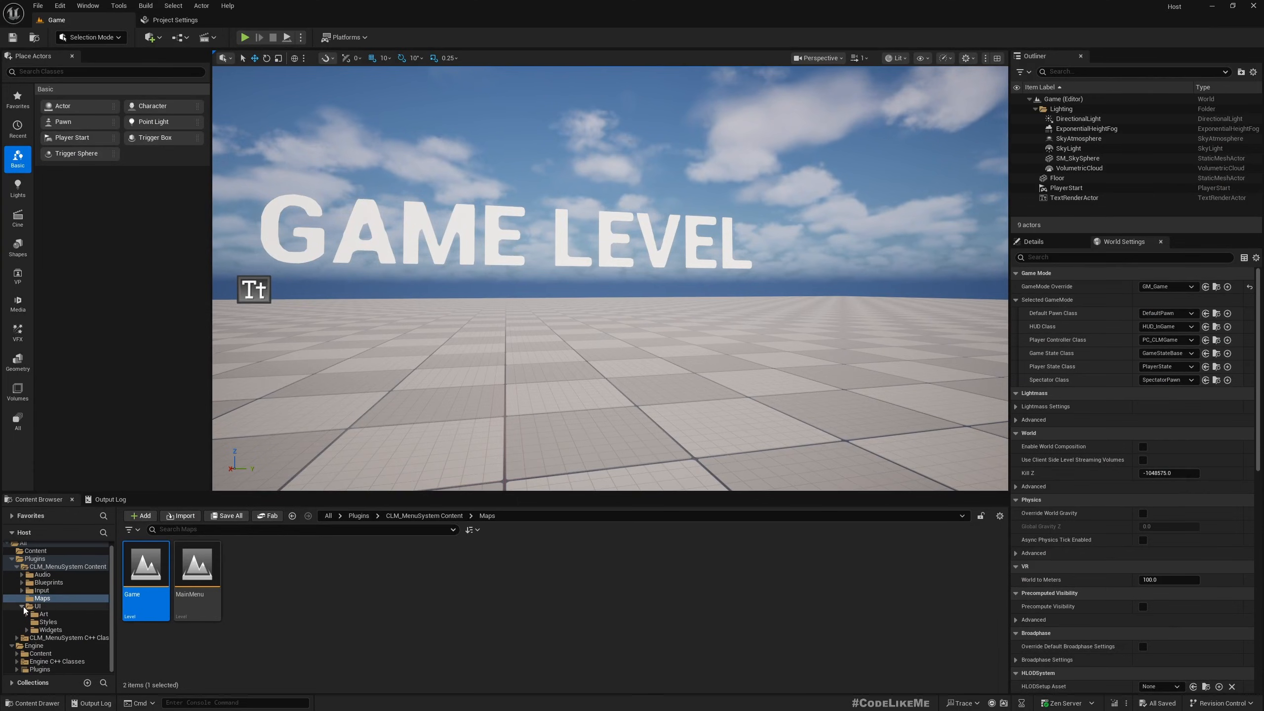
click(38, 607)
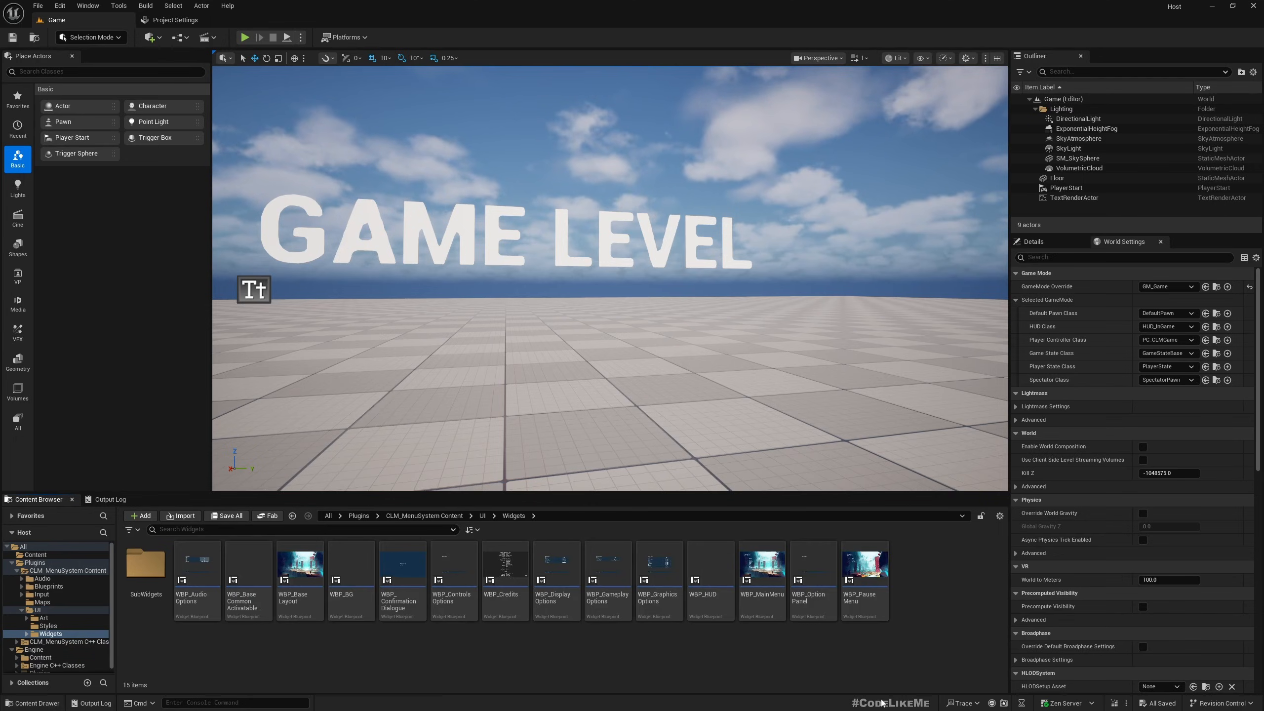
mouse_move(833, 652)
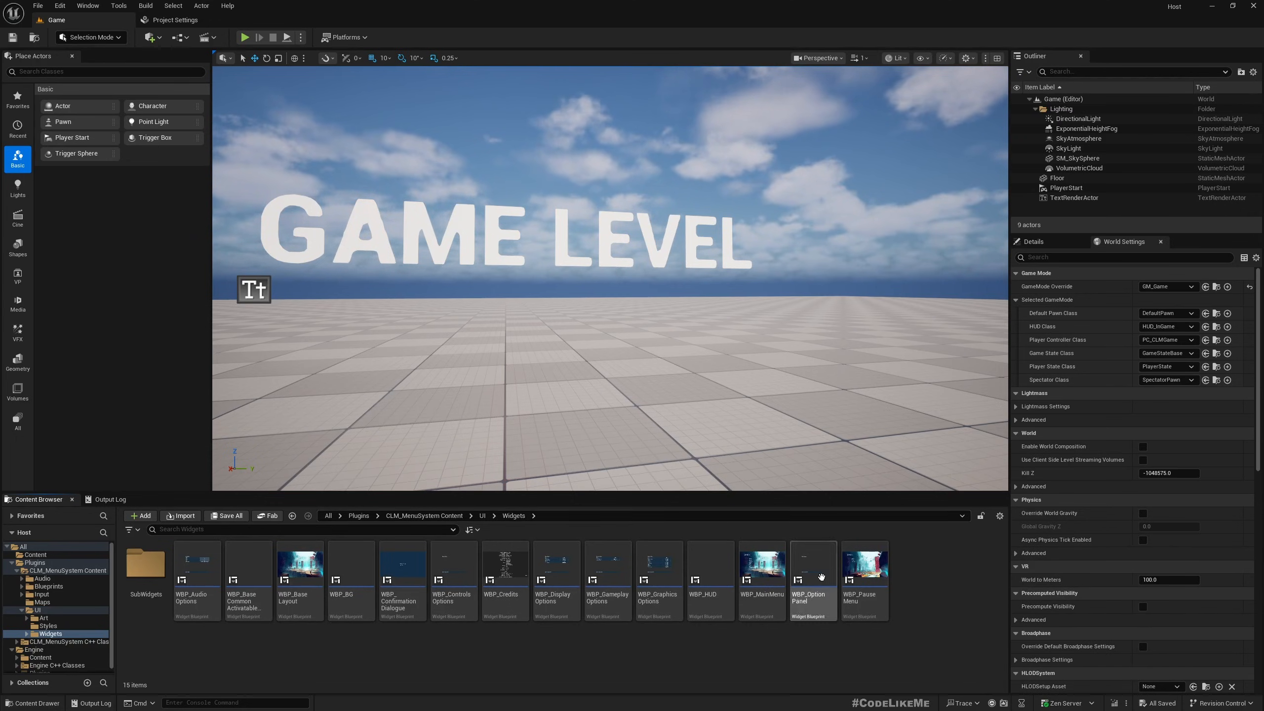
mouse_move(761, 579)
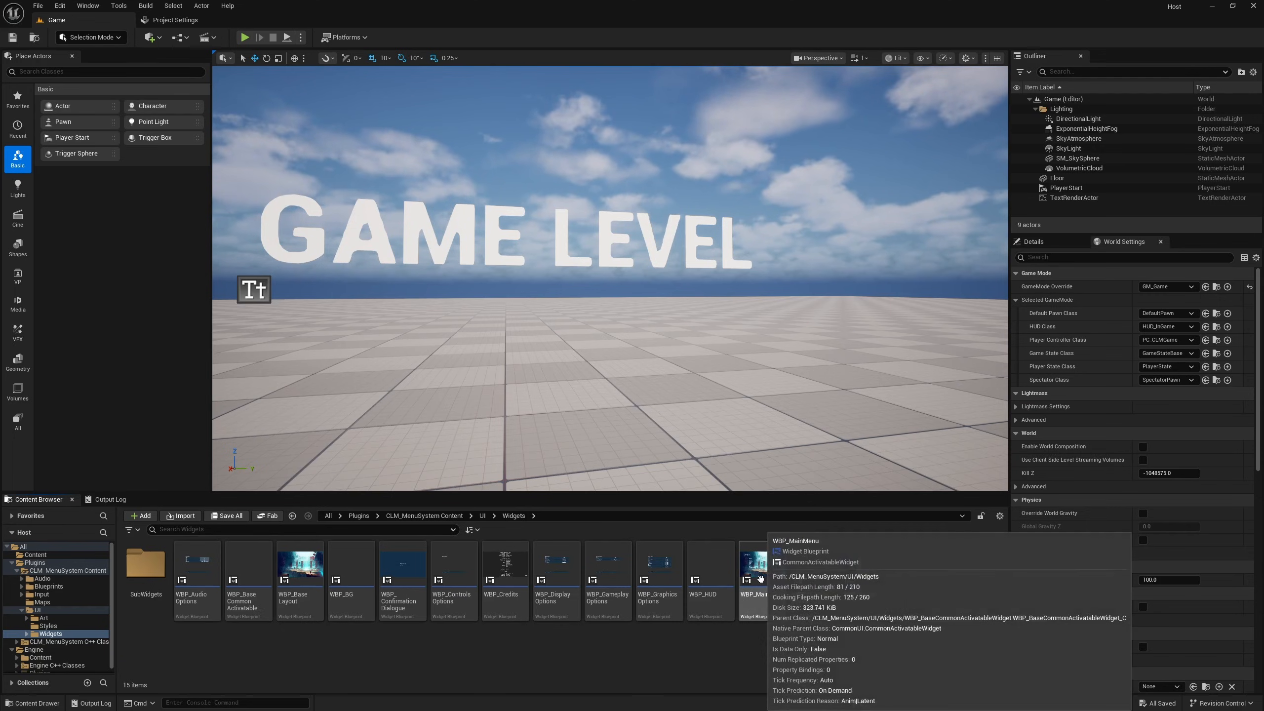
click(762, 576)
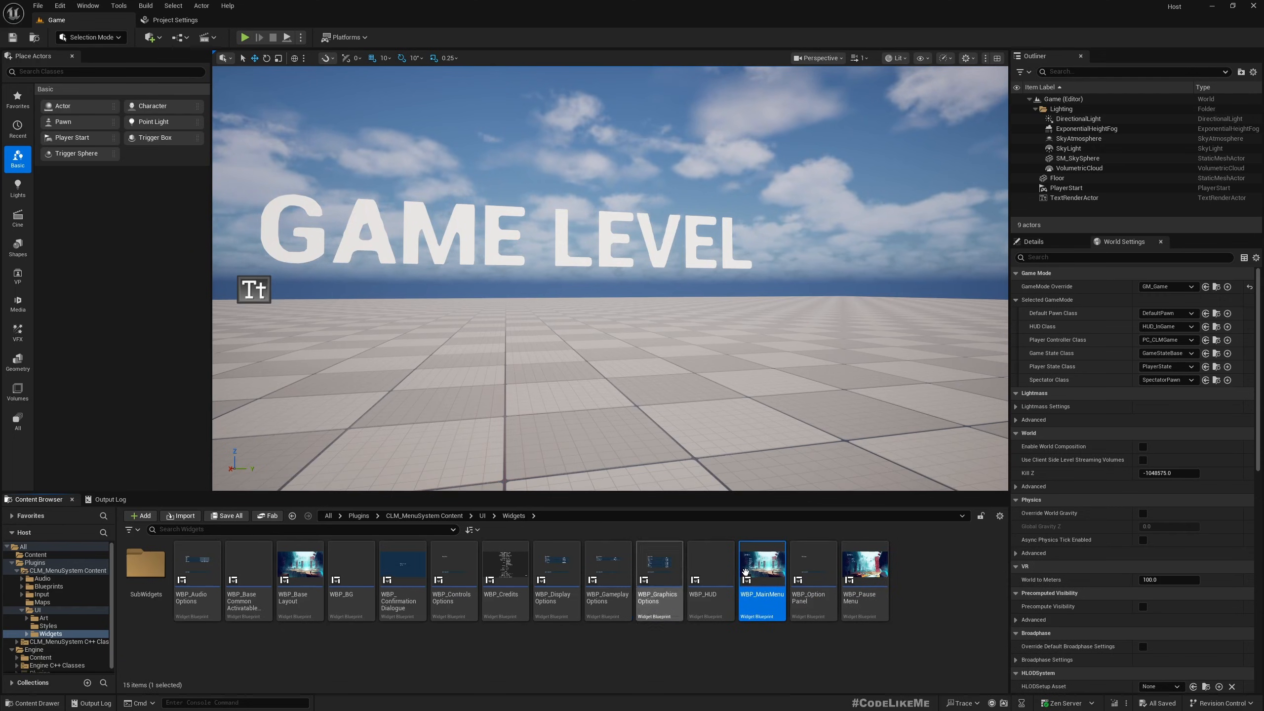
Step: Open WBP_MainMenu and inspect its Resume and Continue entries in the Designer layout
double_click(761, 571)
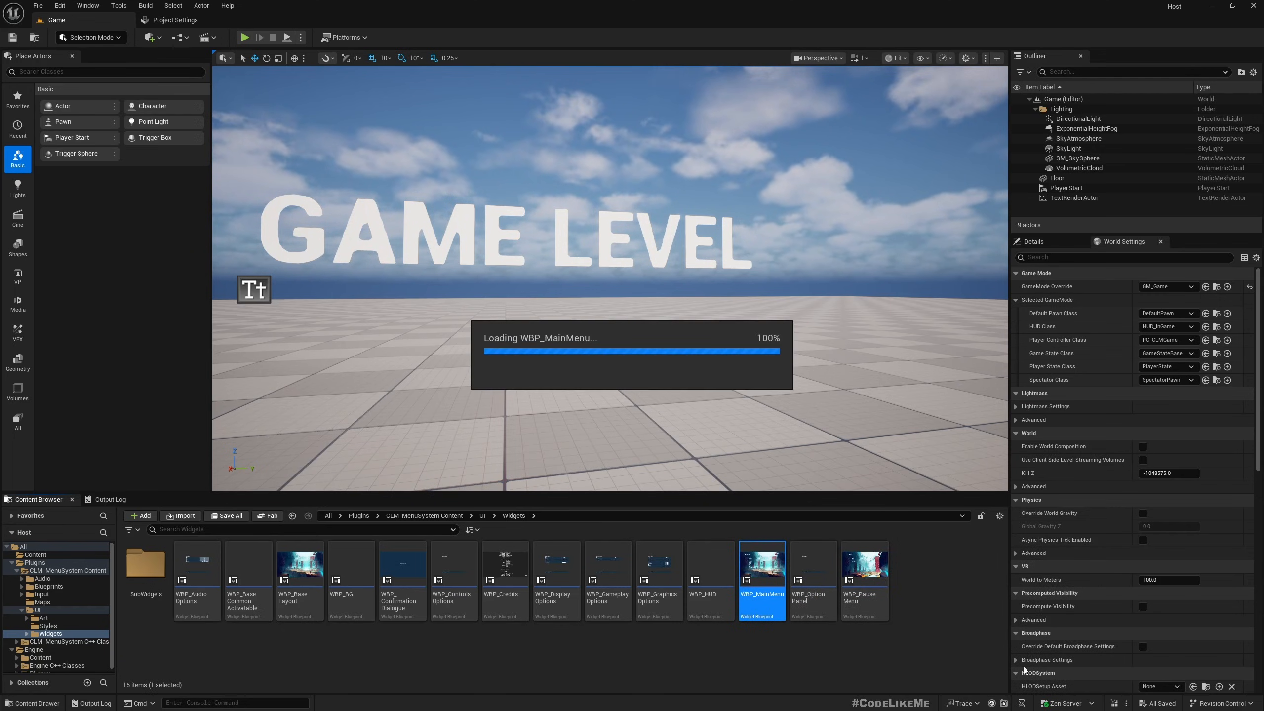
double_click(762, 564)
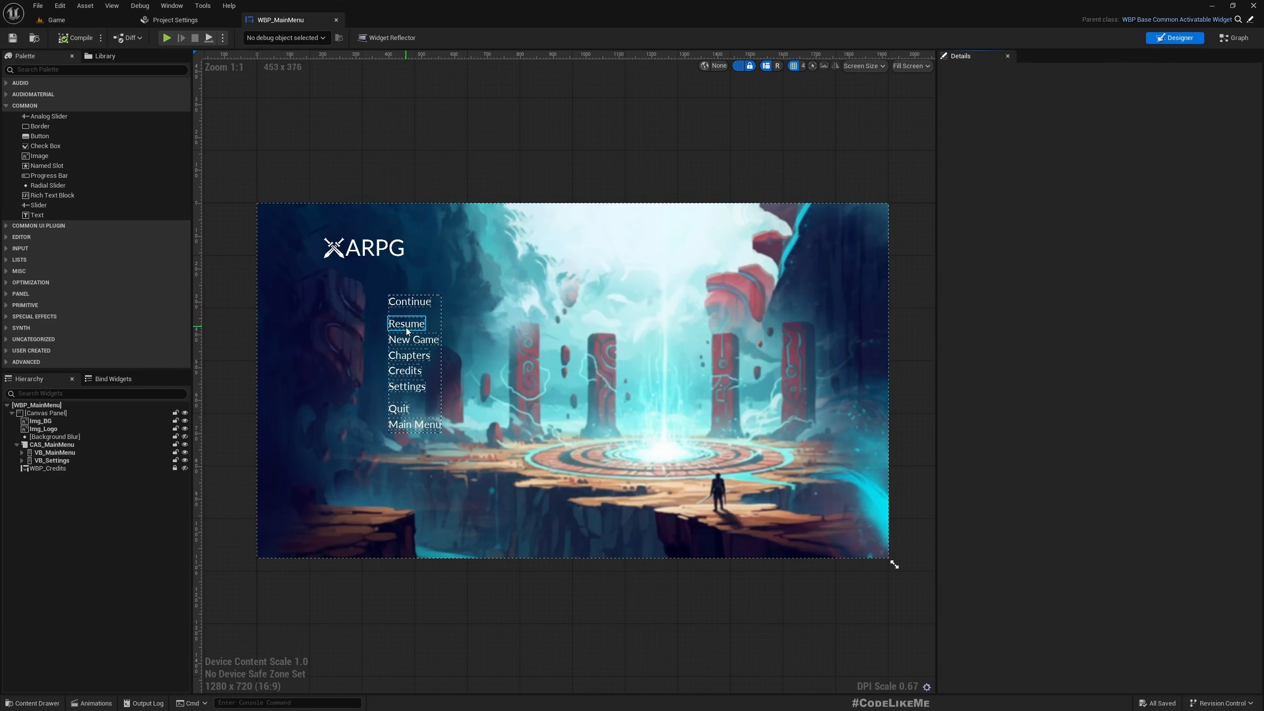
click(413, 340)
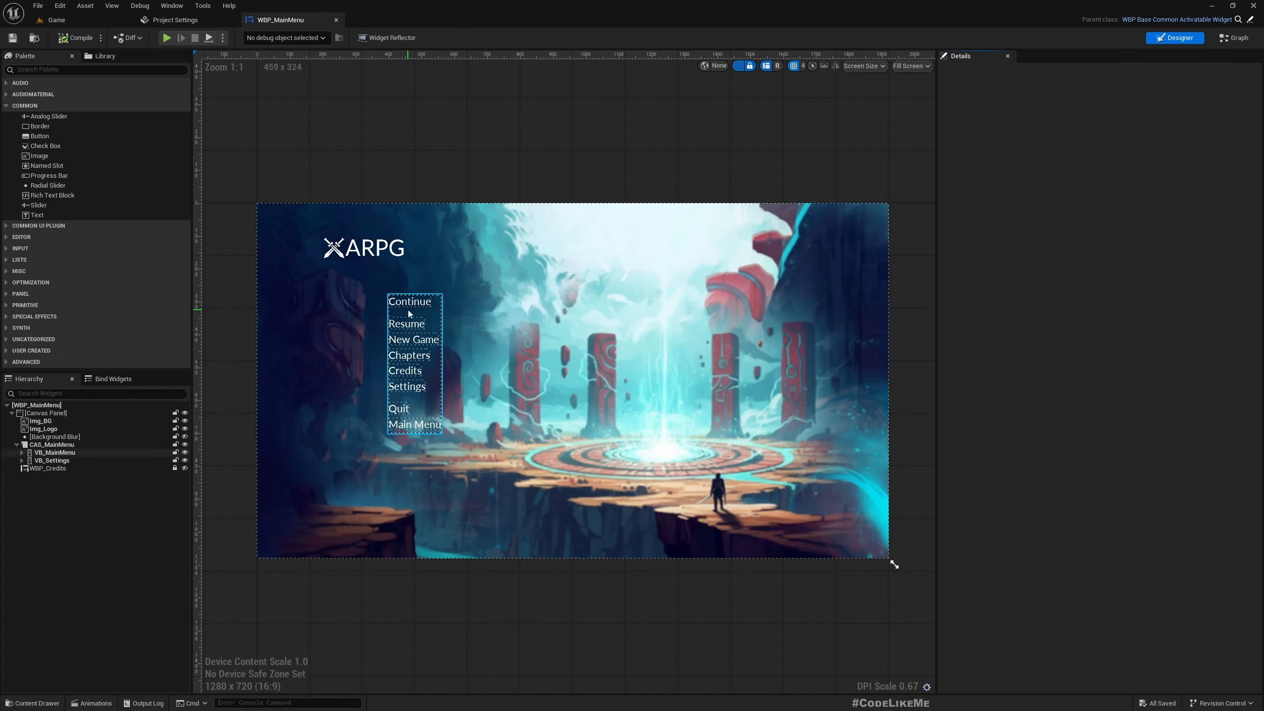
click(410, 301)
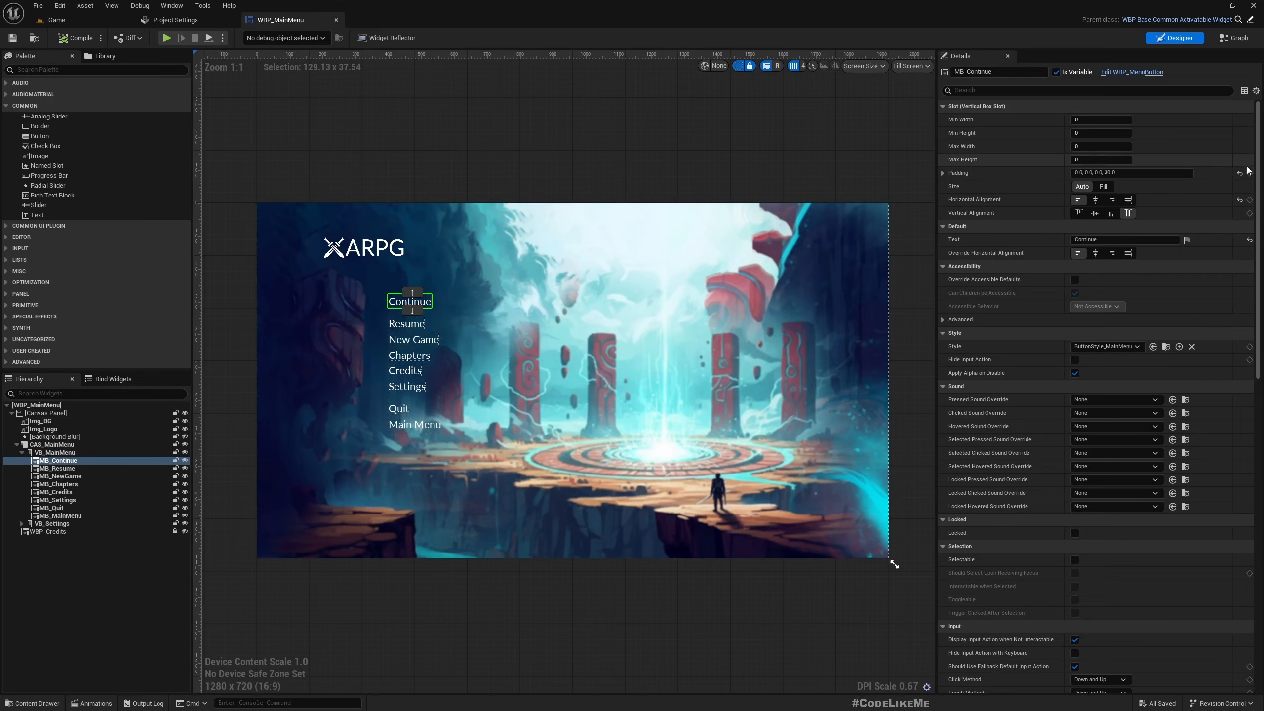
Step: Review the New Game On Clicked event node in the graph and return to the layout and level editor
scroll(down, 3)
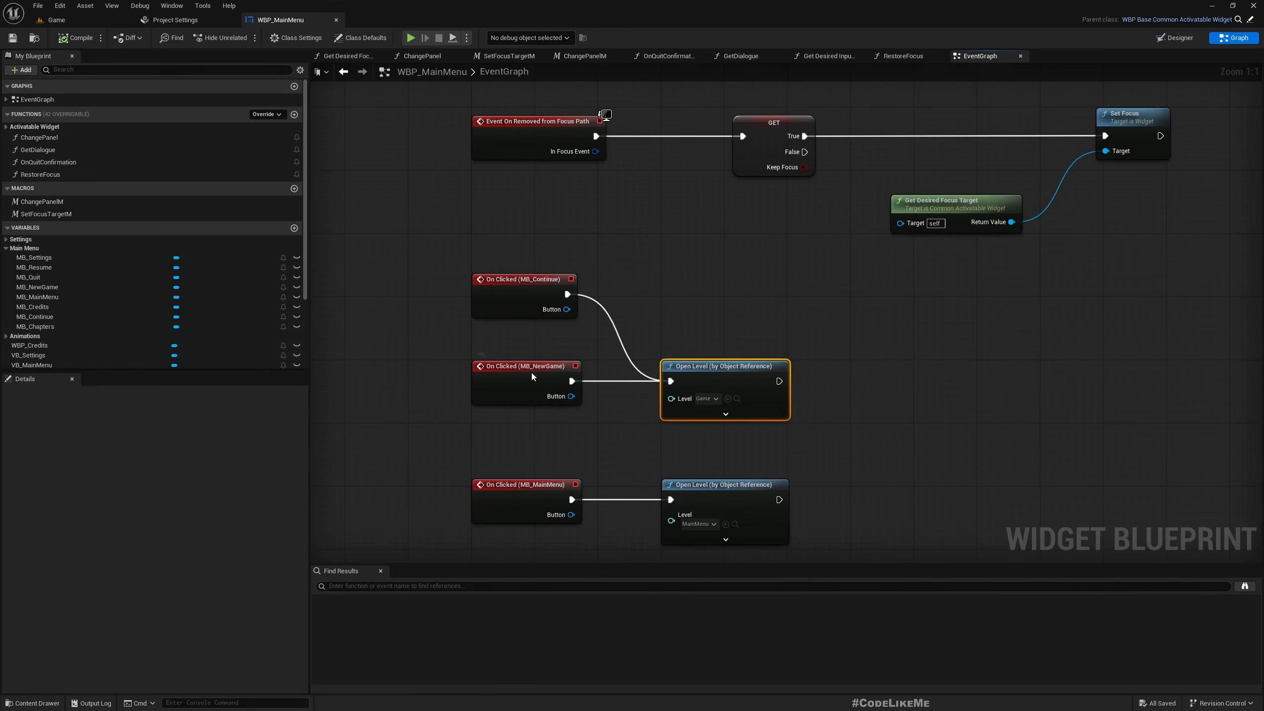
click(524, 366)
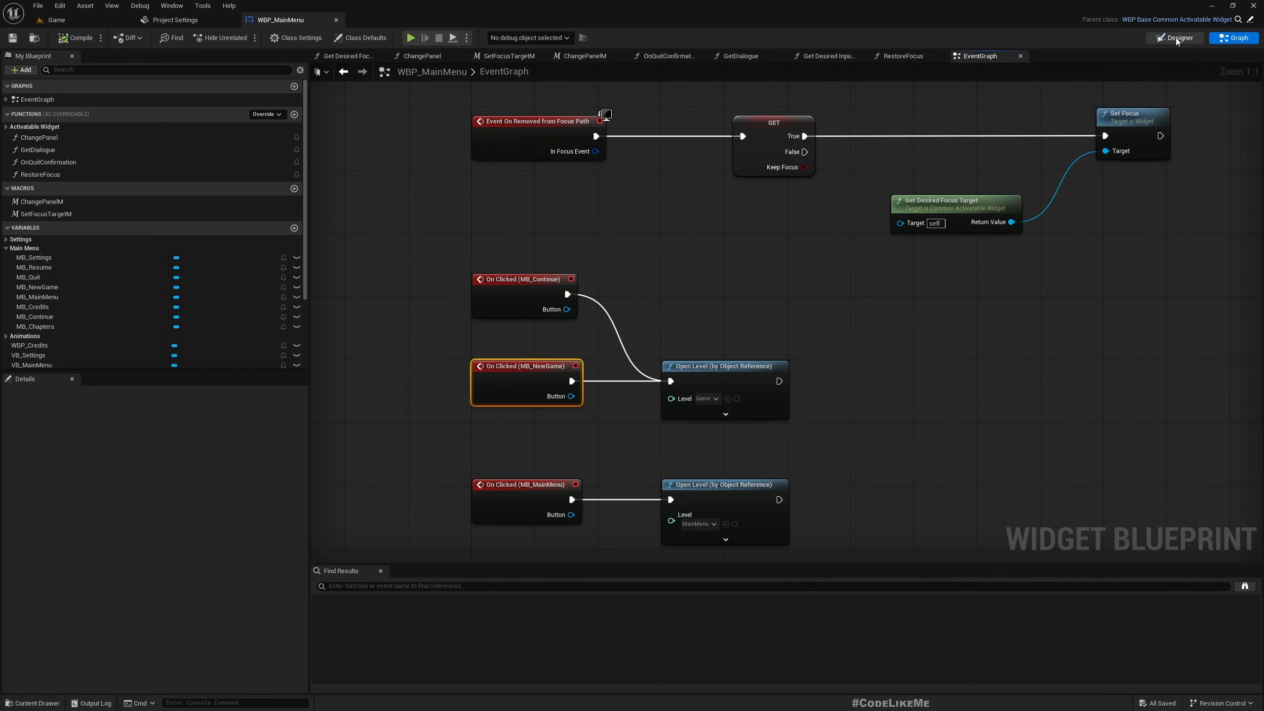
click(1175, 37)
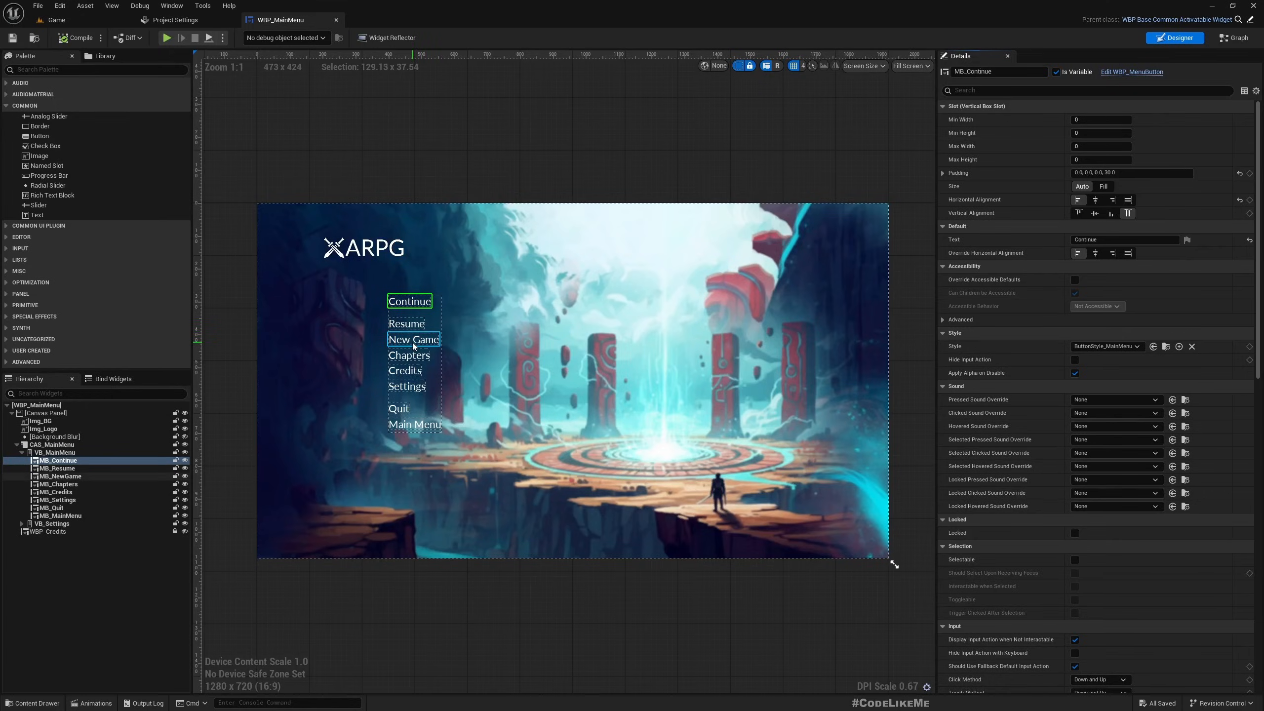
click(1238, 38)
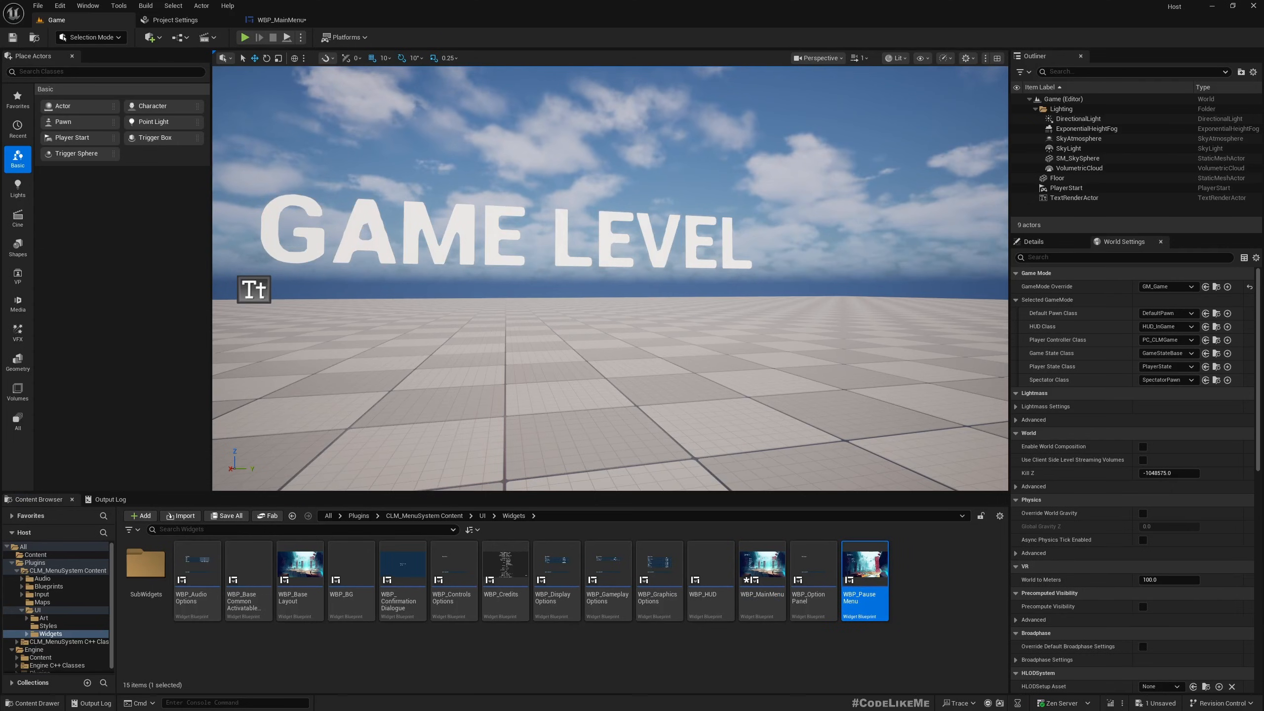
Step: Open WBP_PauseMenu and check the Main Menu click event in the main menu widget's graph
double_click(865, 565)
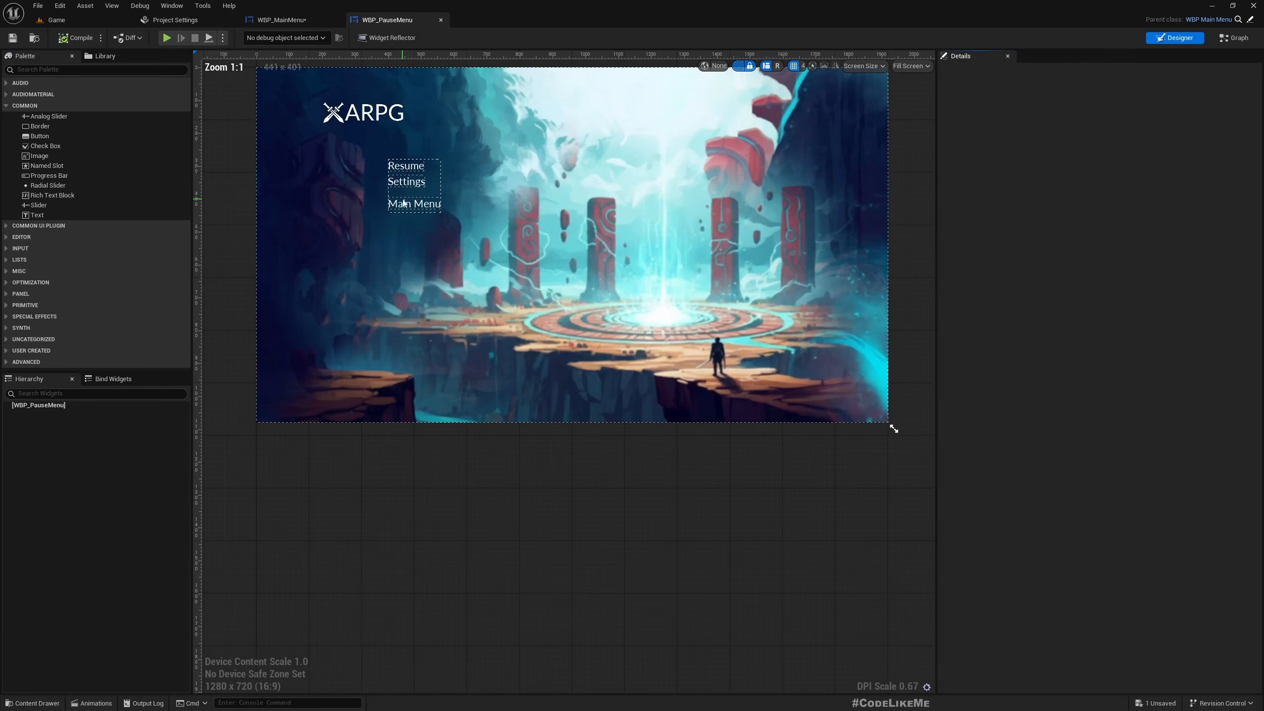
click(280, 20)
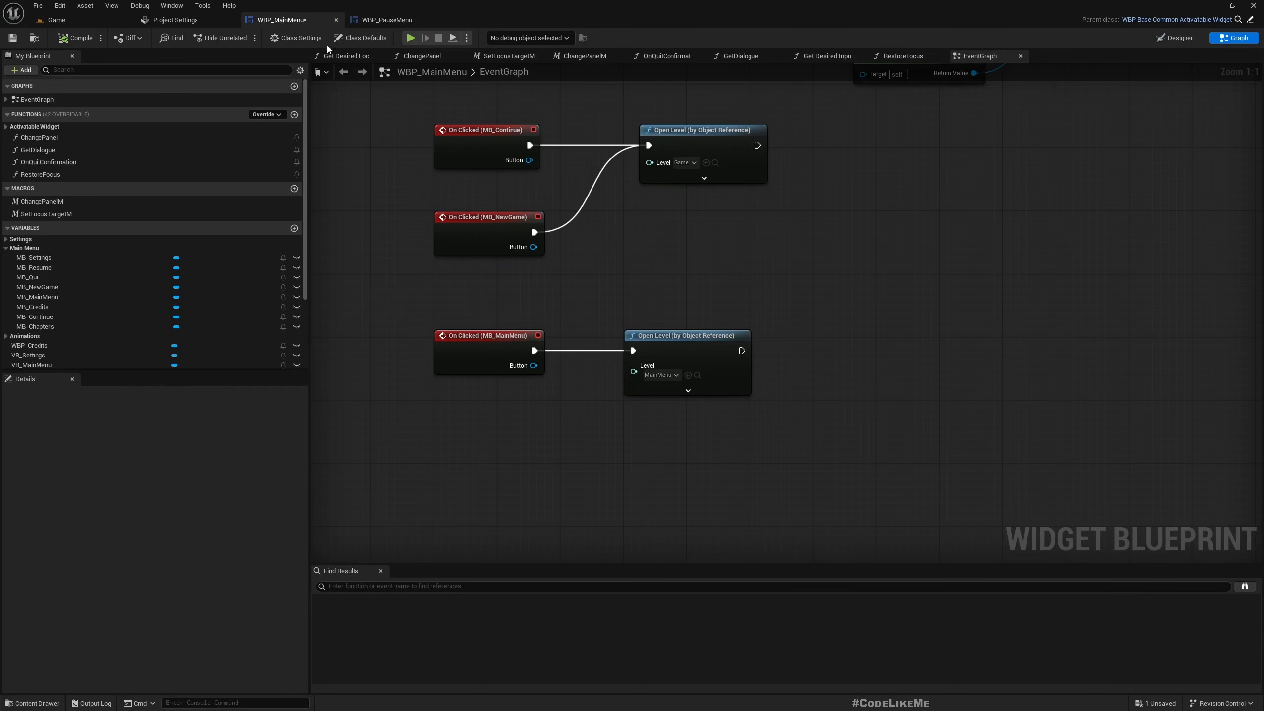
mouse_move(700, 454)
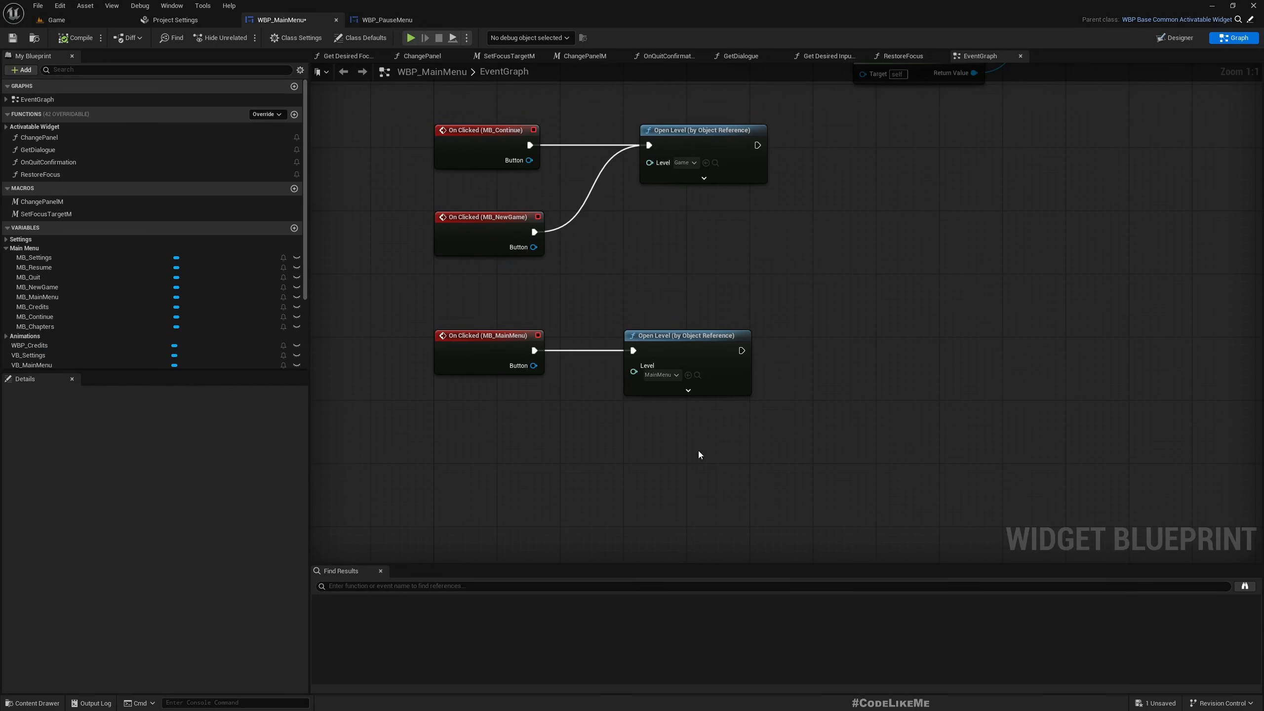
click(487, 336)
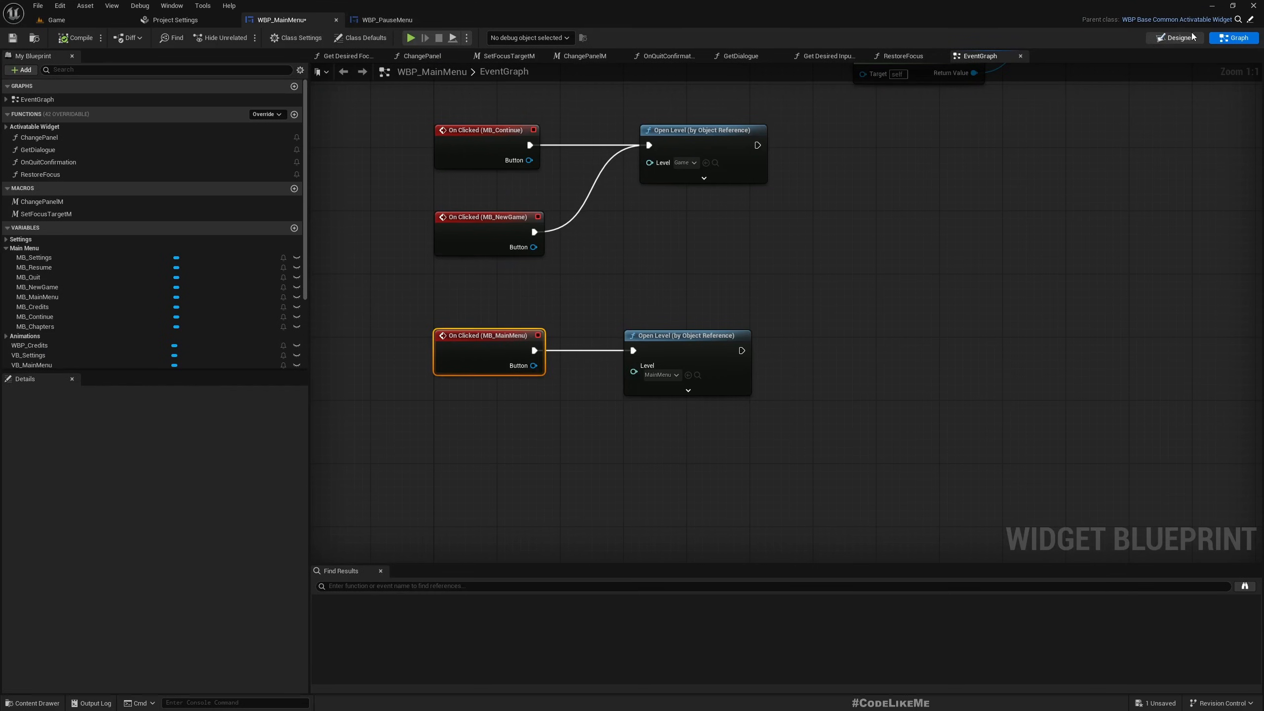
click(385, 20)
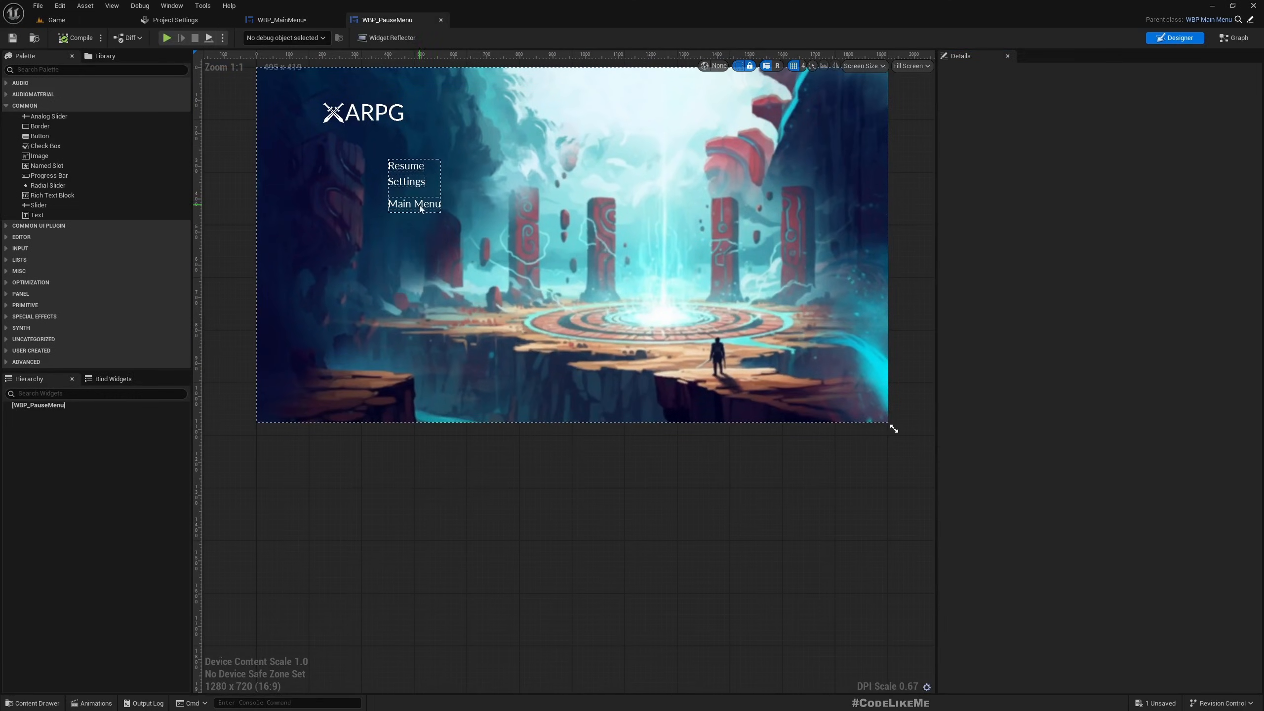
Step: Select the Open Level nodes for the MainMenu and Game levels in the main menu graph
click(279, 20)
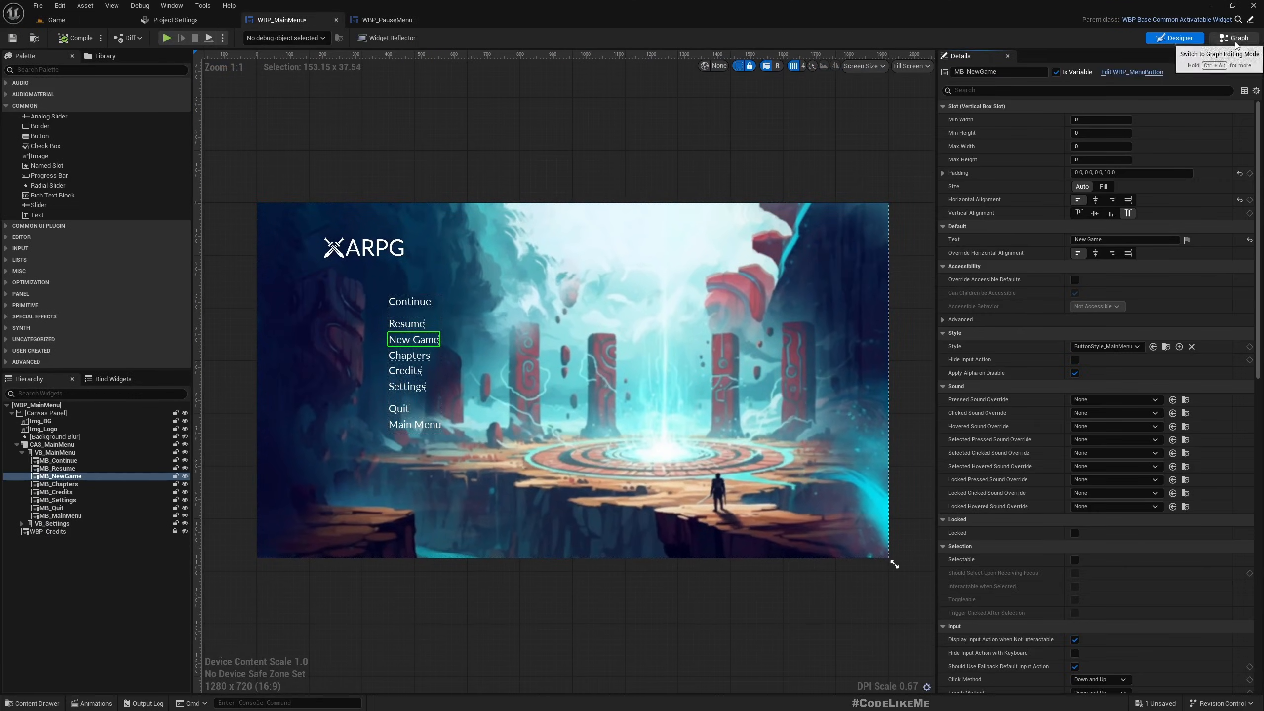
click(1235, 37)
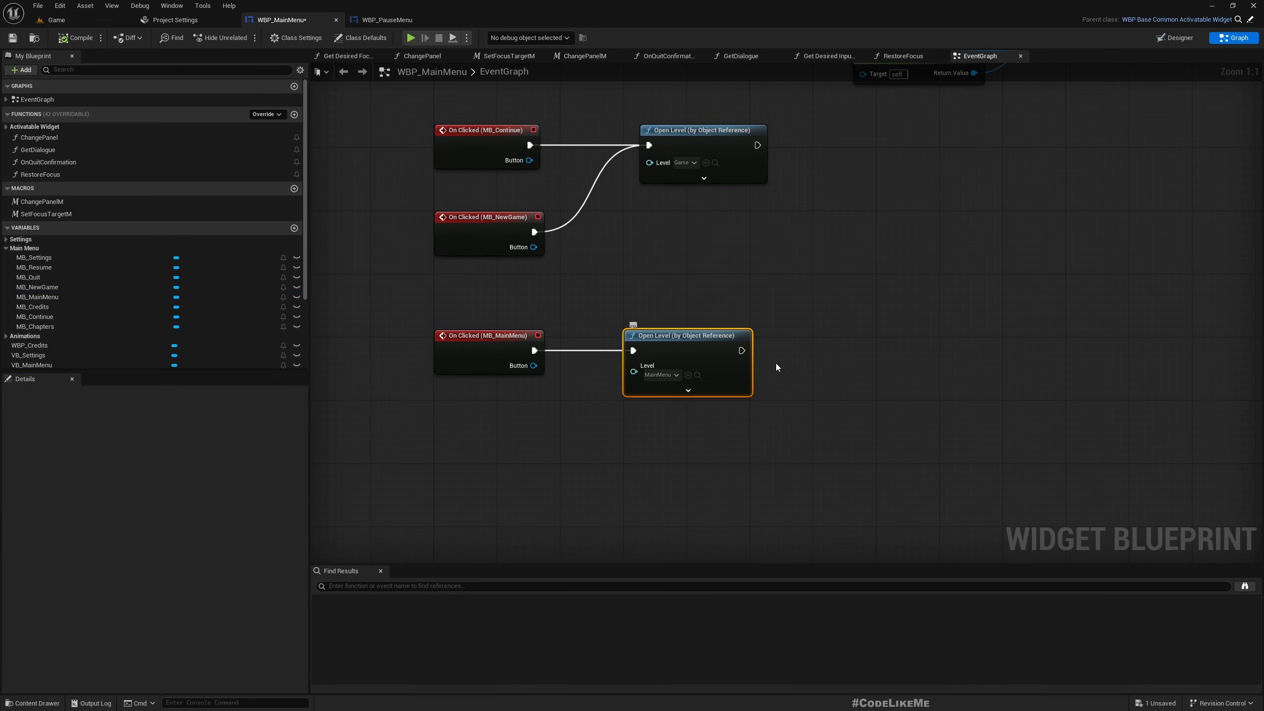
click(701, 130)
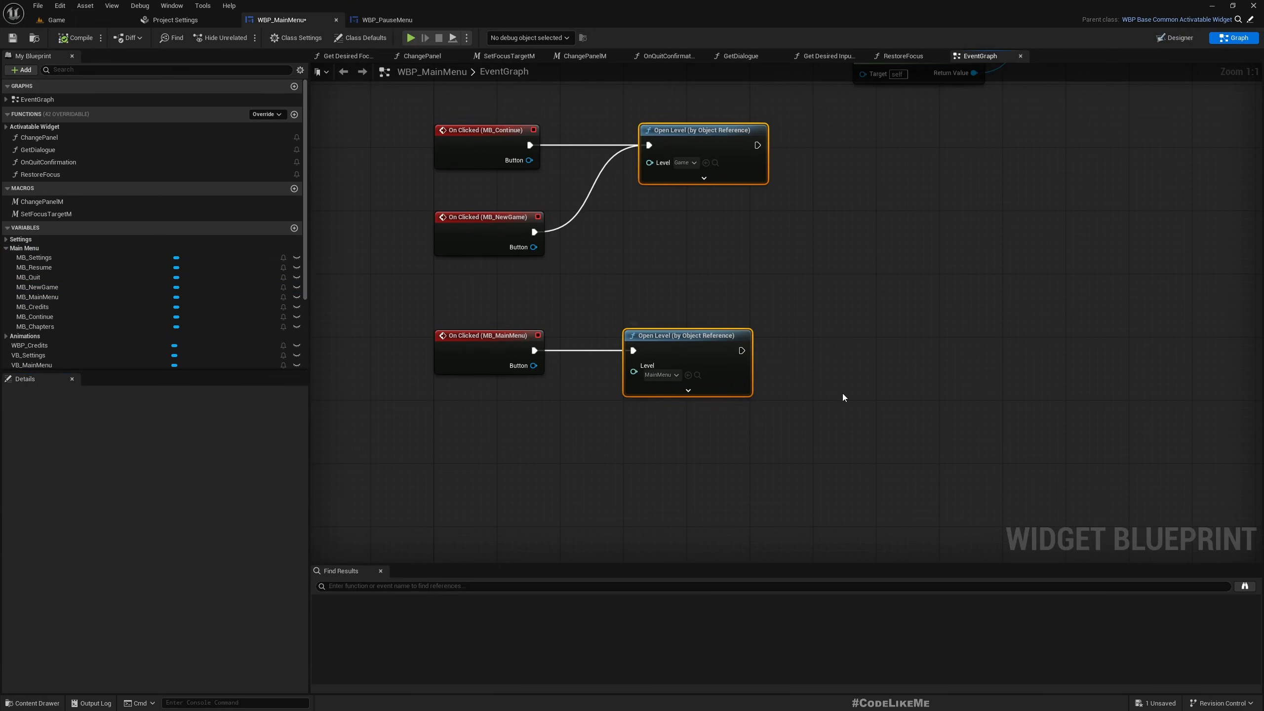
mouse_move(683, 344)
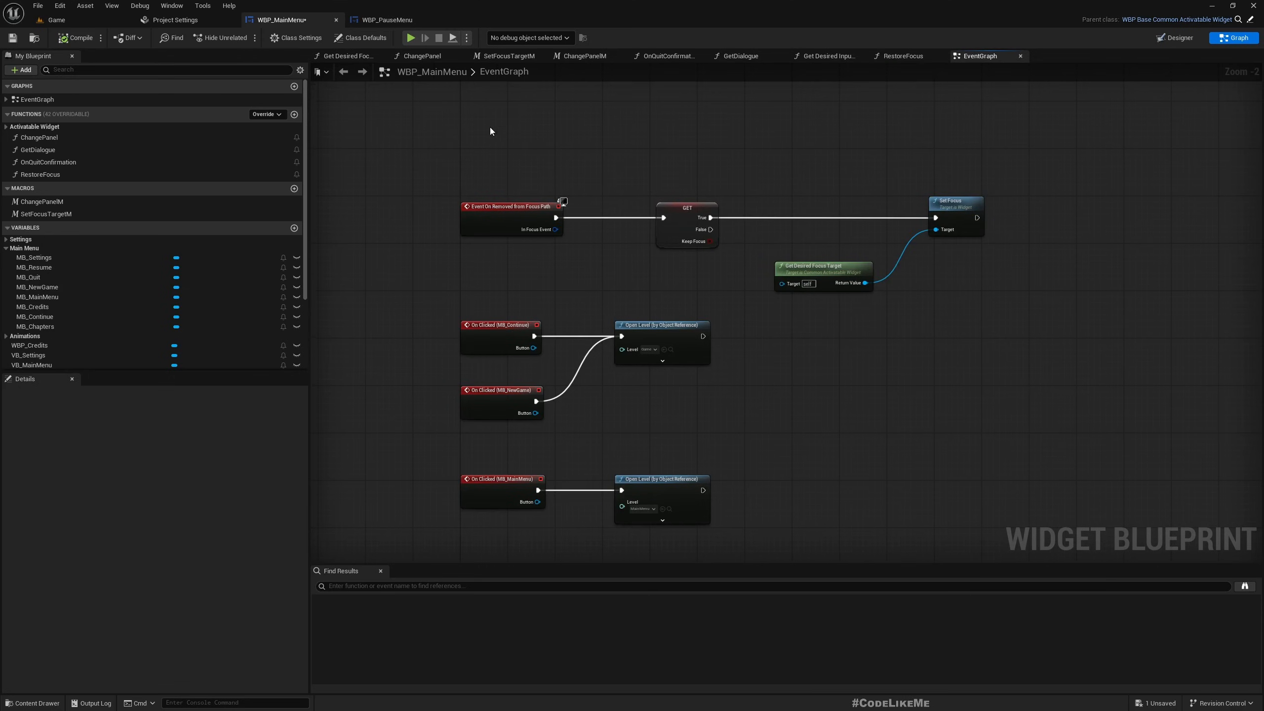
mouse_move(634, 90)
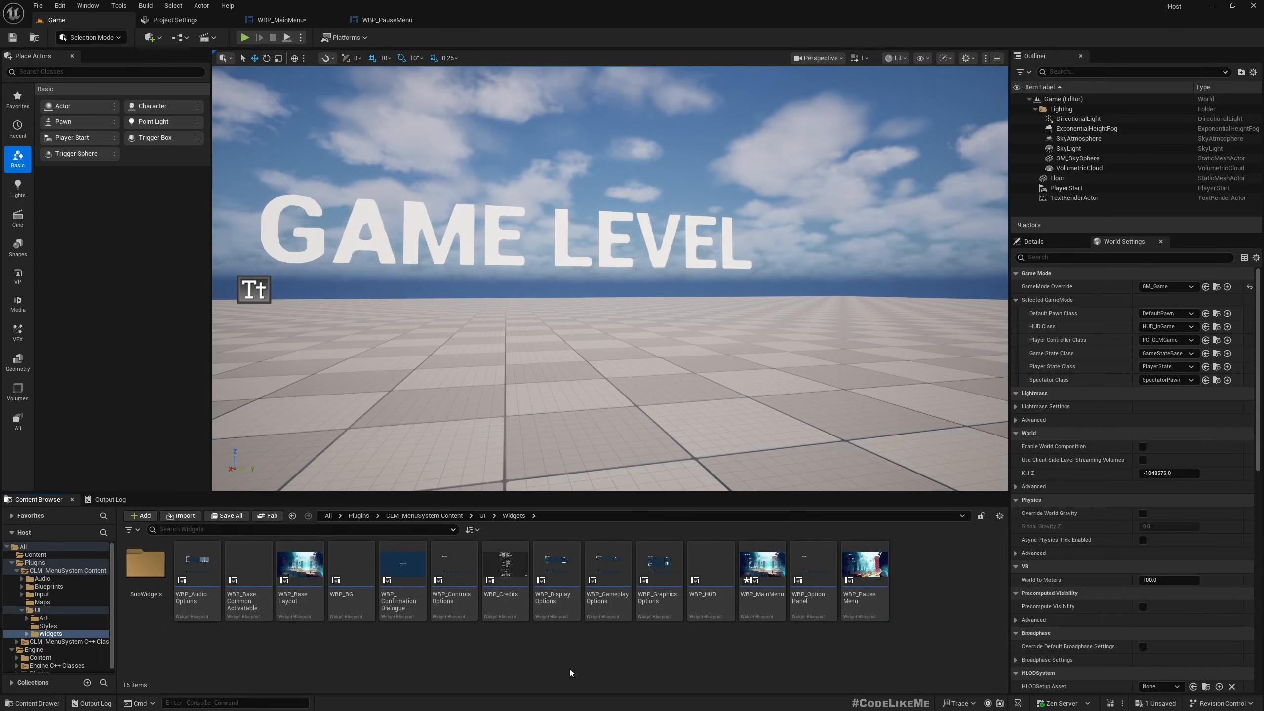
Step: Open WBP_Credits, select its root widget and open the DT_Credits data table from Details
double_click(506, 564)
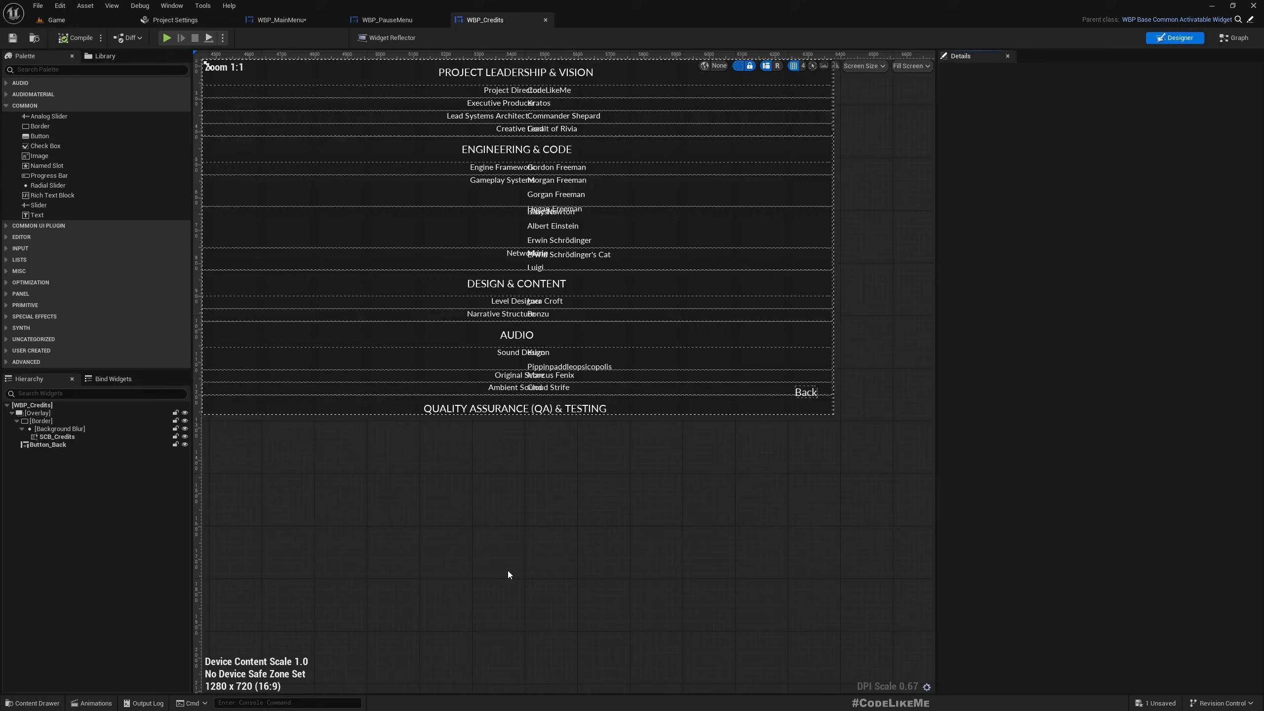
click(58, 436)
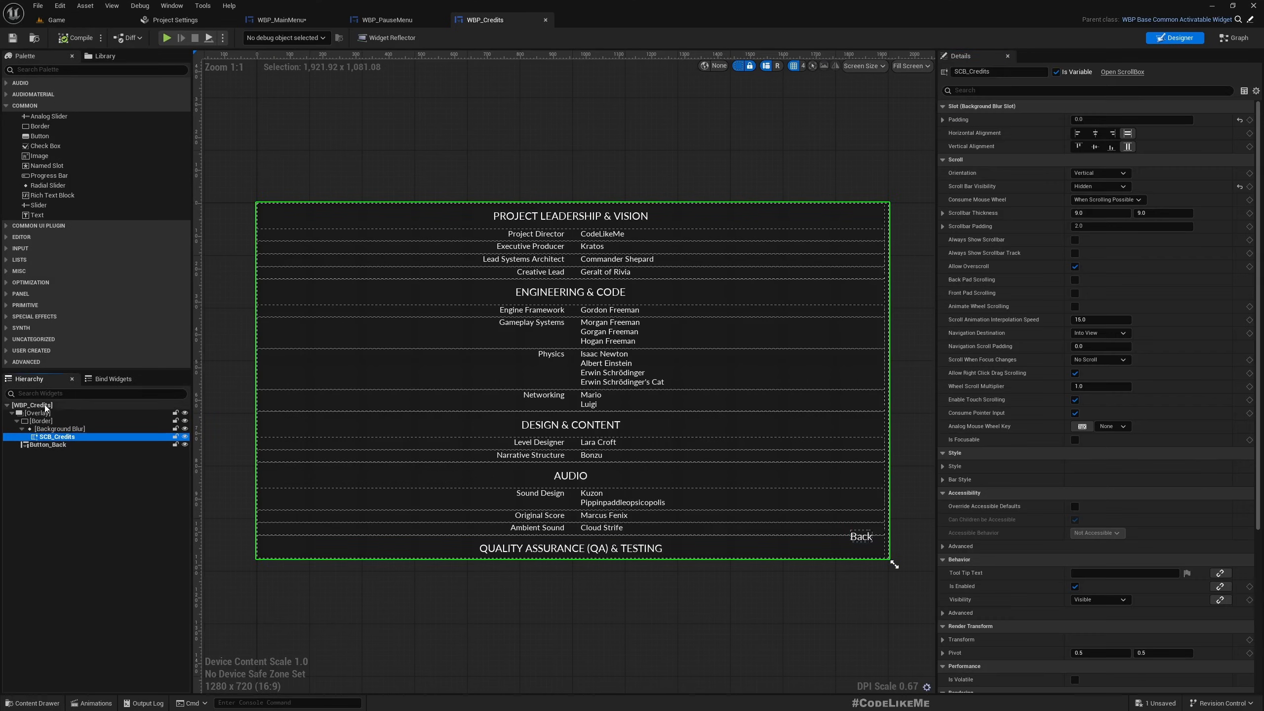
click(32, 404)
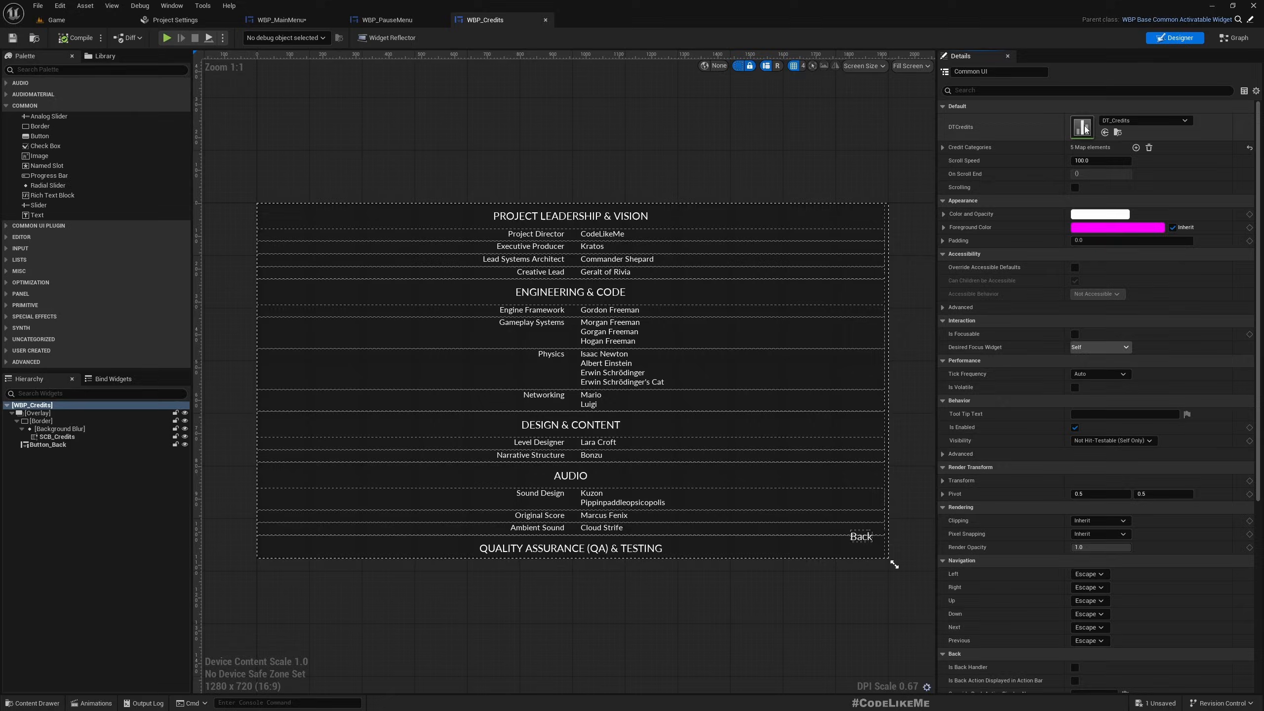
click(1082, 127)
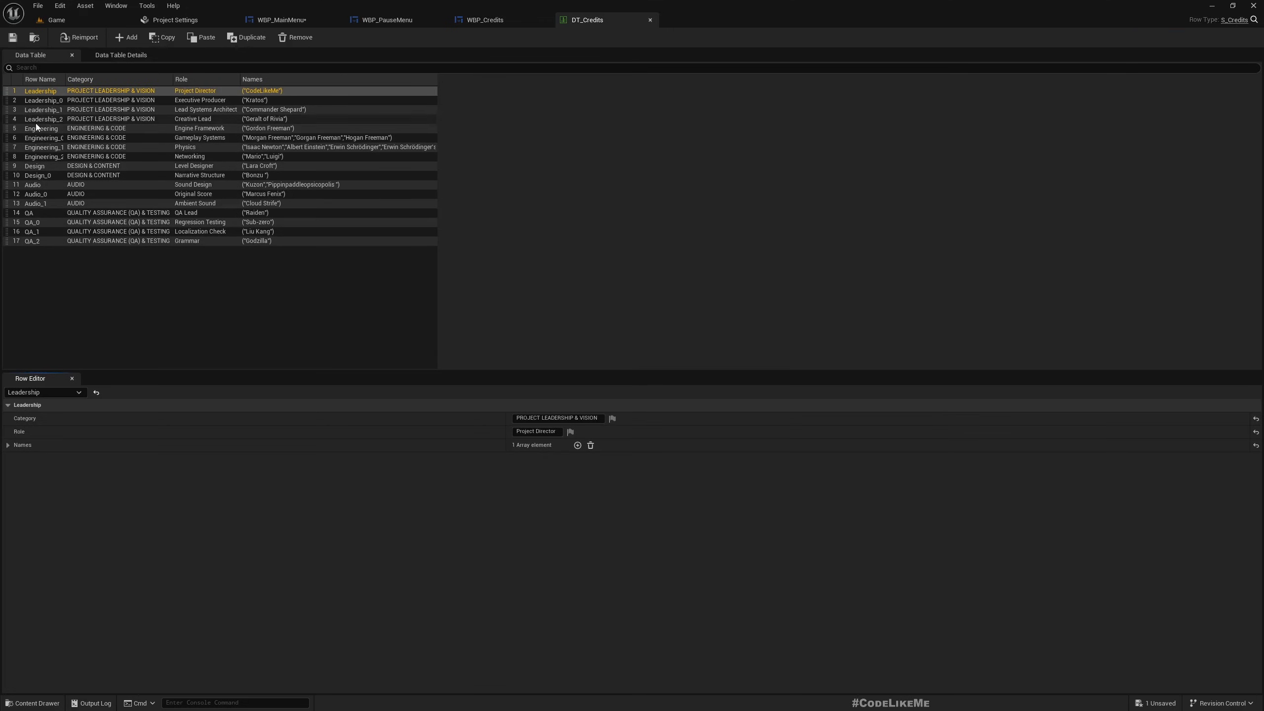
mouse_move(140, 92)
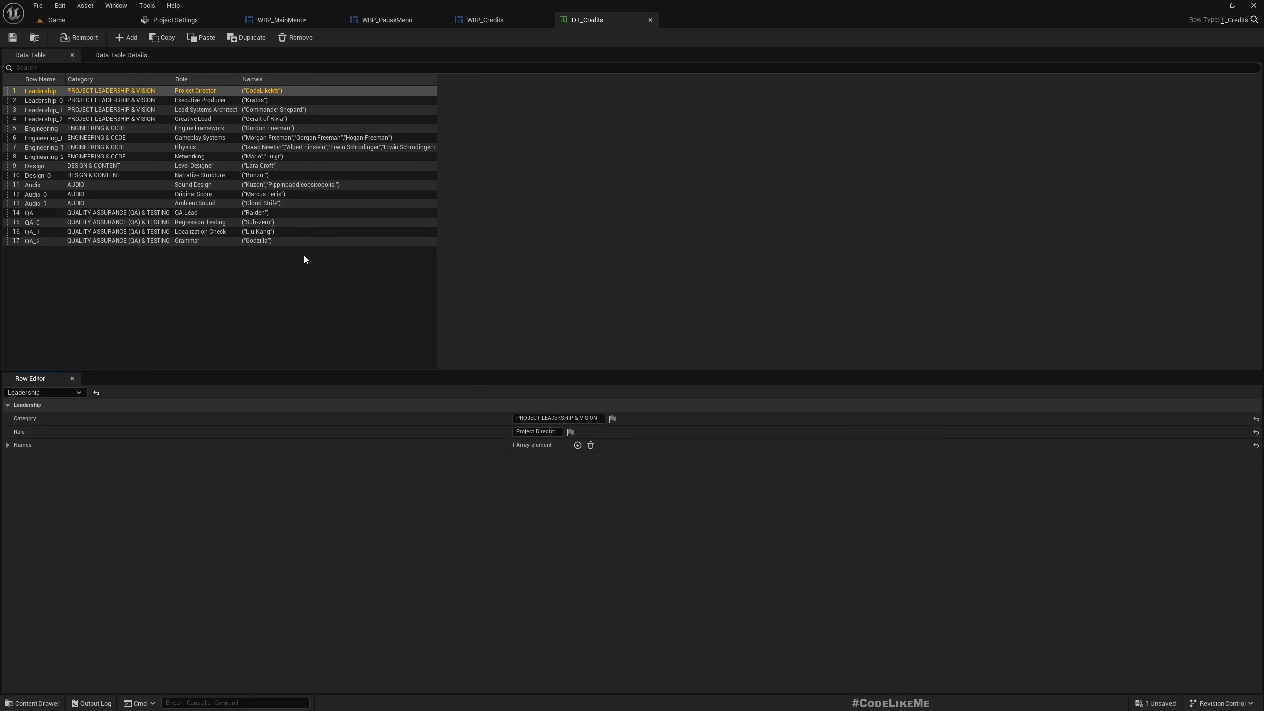
mouse_move(576, 34)
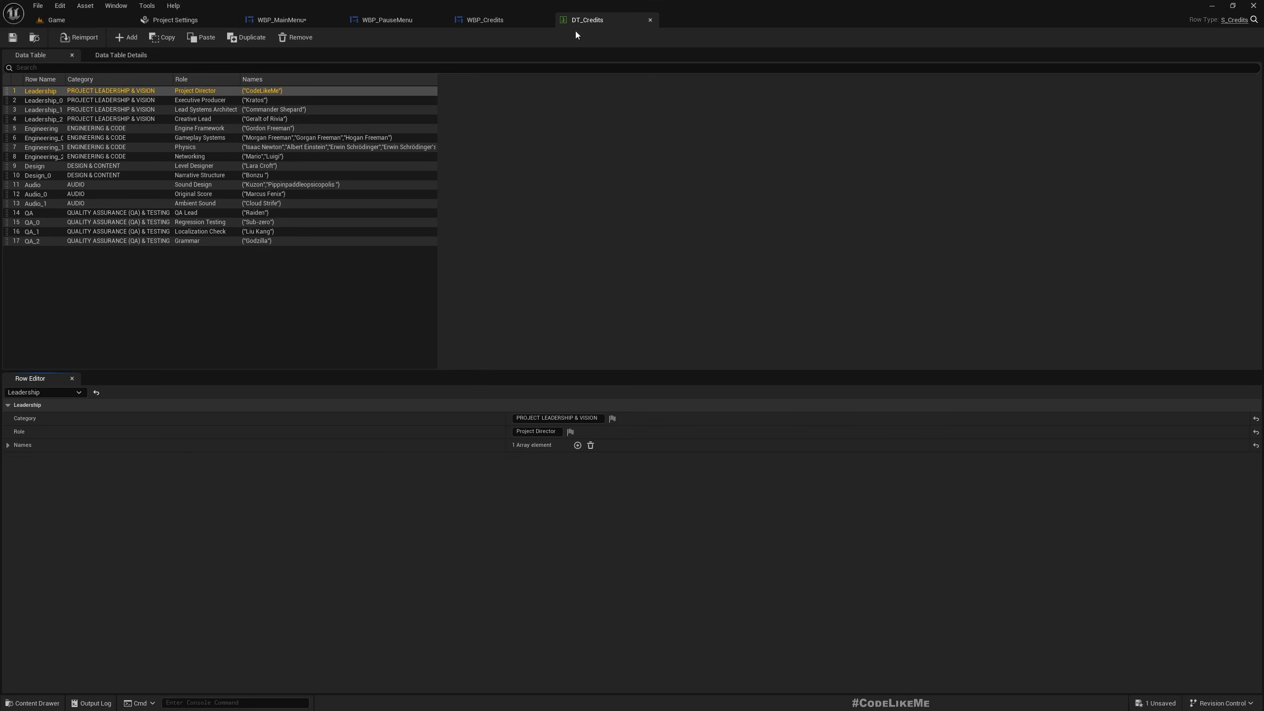
mouse_move(229, 20)
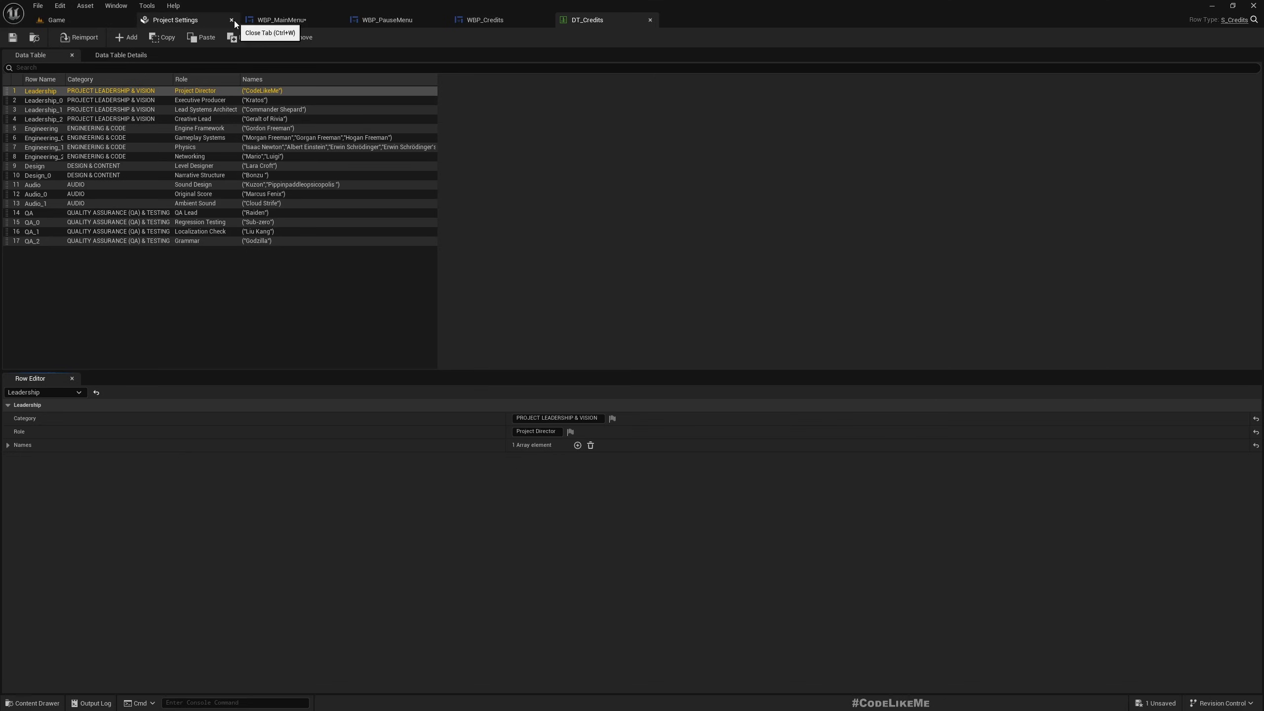
Step: Load the MainMenu level from the level editor, saving the main menu widget when prompted
click(57, 19)
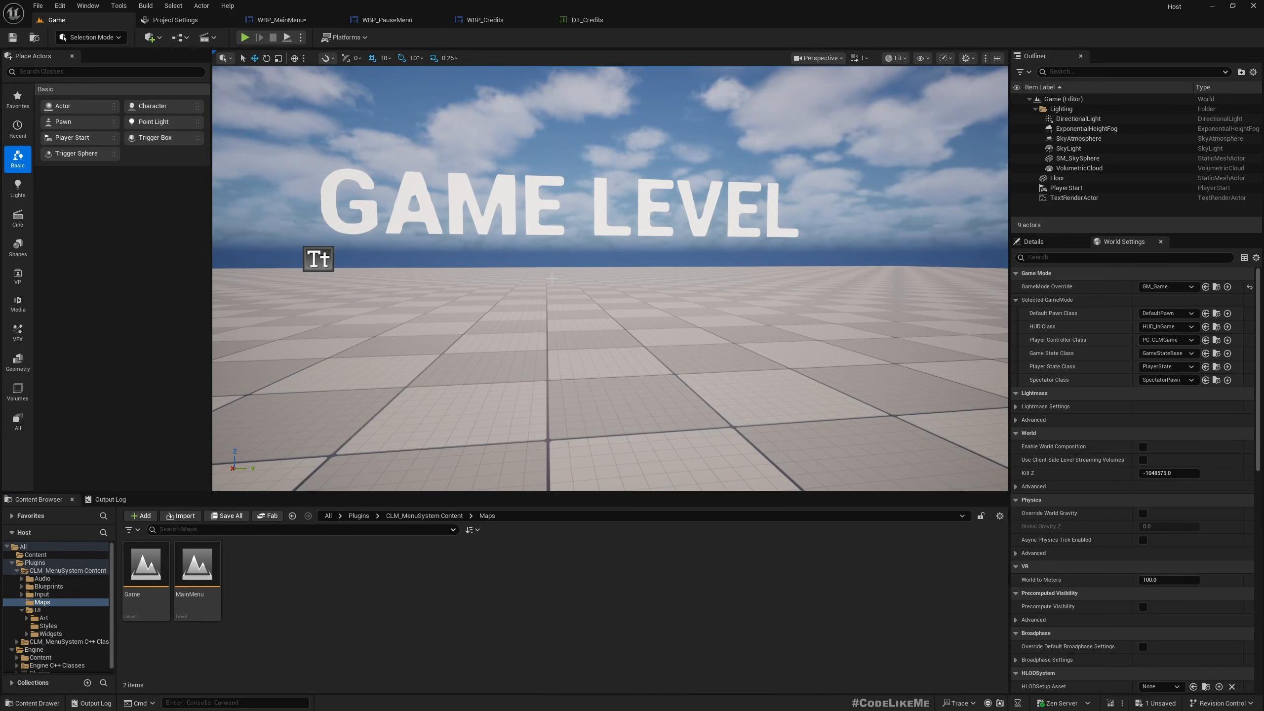
click(198, 564)
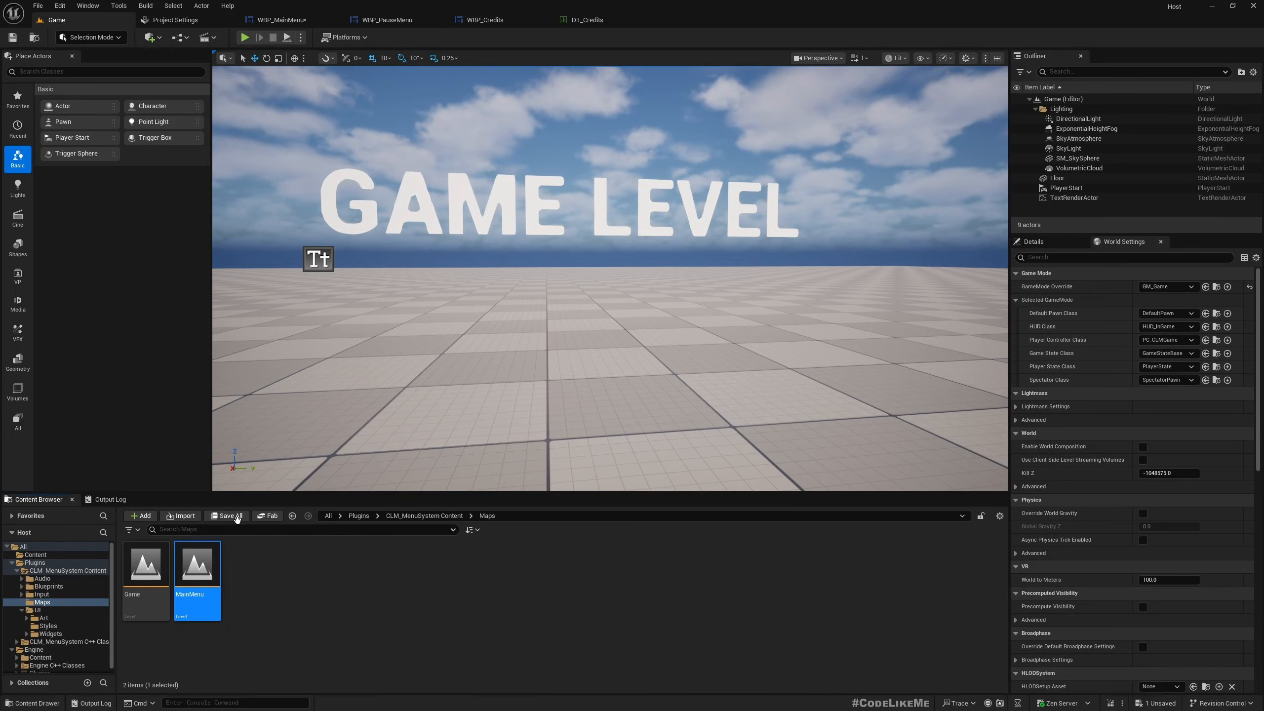
click(226, 516)
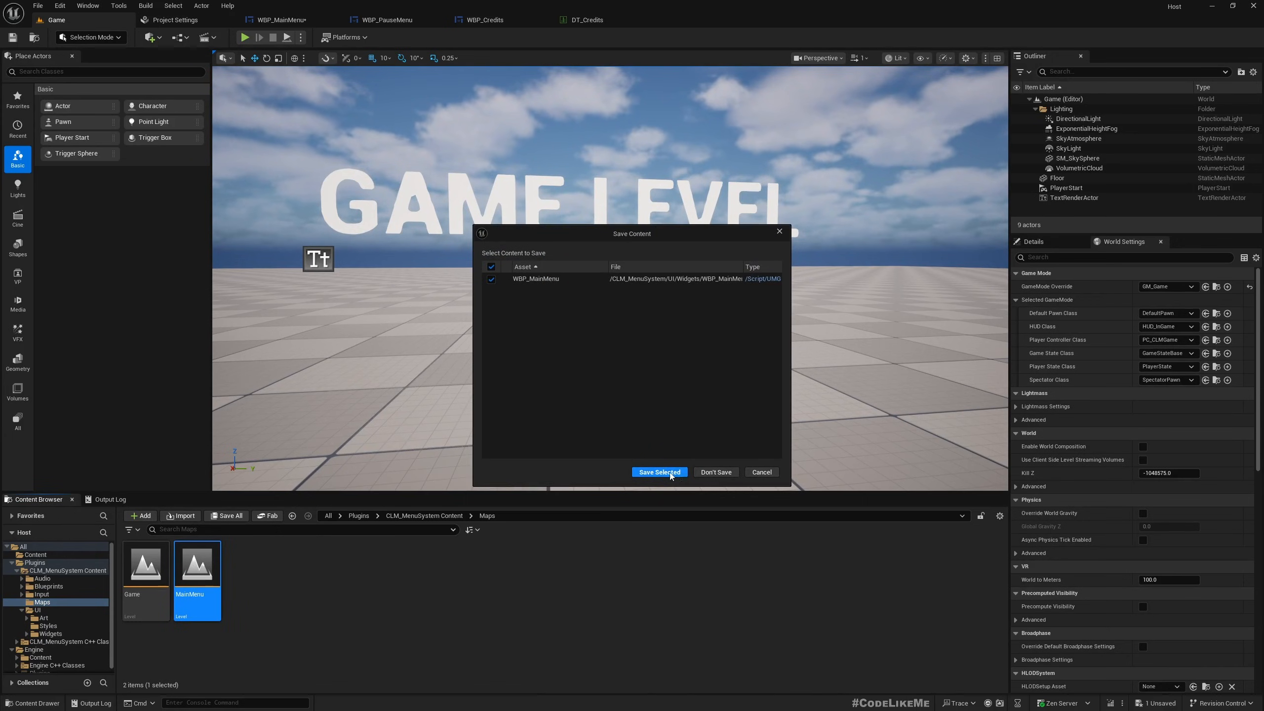
click(659, 472)
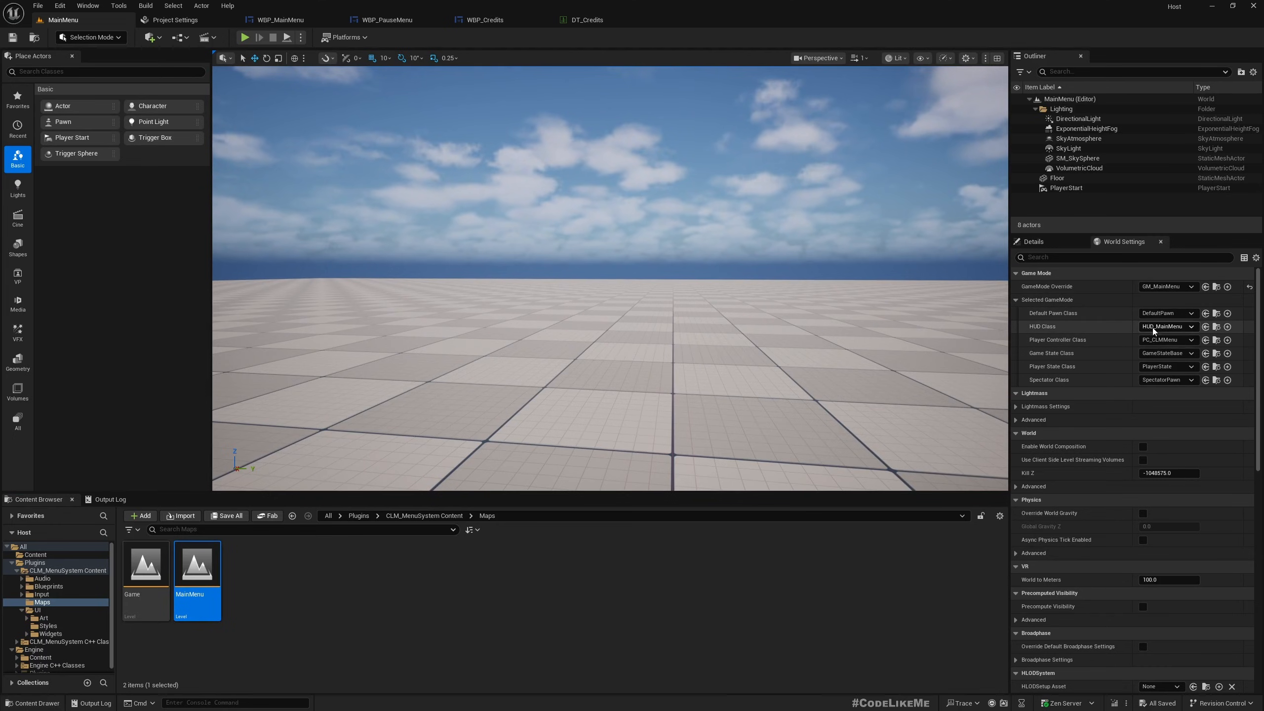
mouse_move(1178, 330)
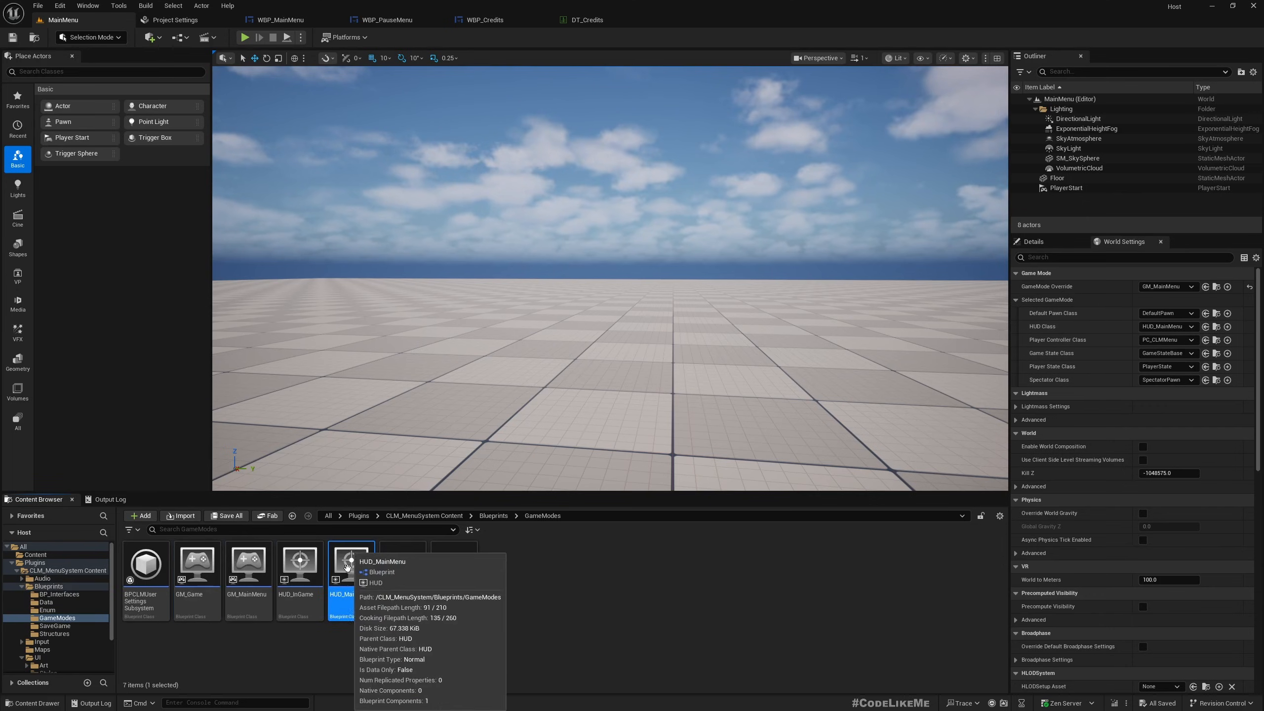
Step: Open HUD_MainMenu, review its BeginPlay layout-creation and push-widget nodes, and compile it
double_click(347, 567)
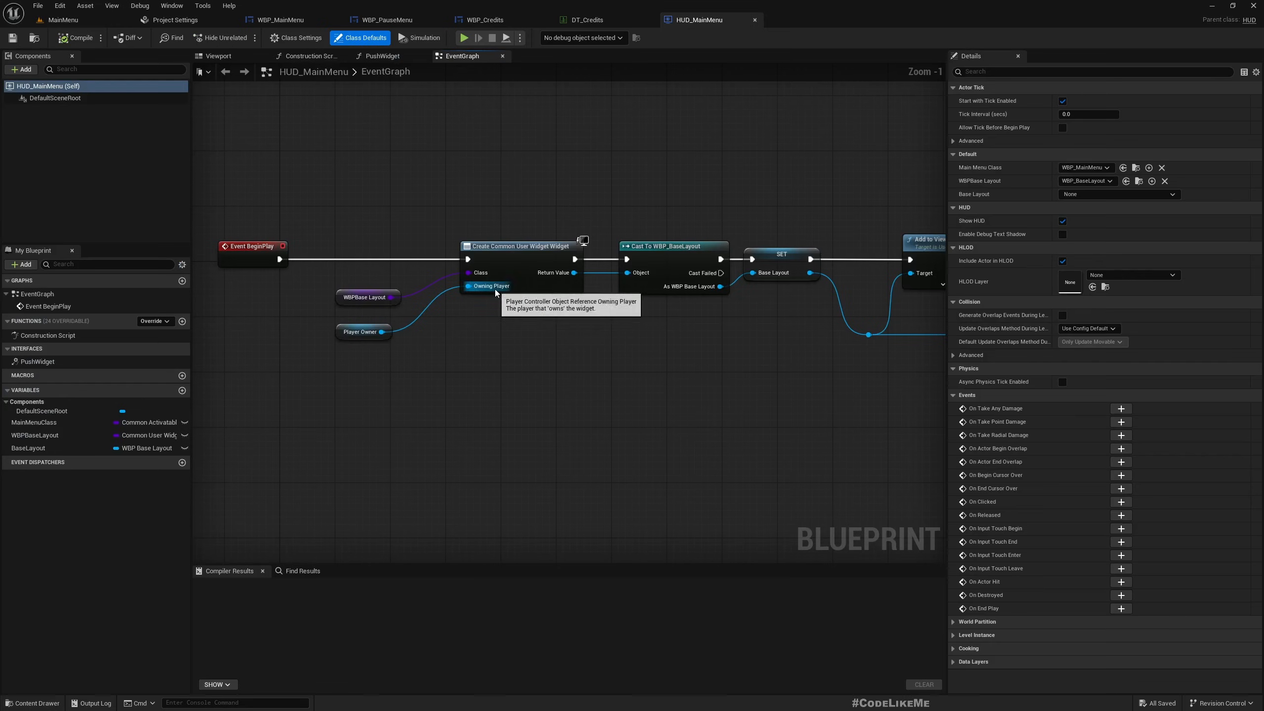
mouse_move(379, 419)
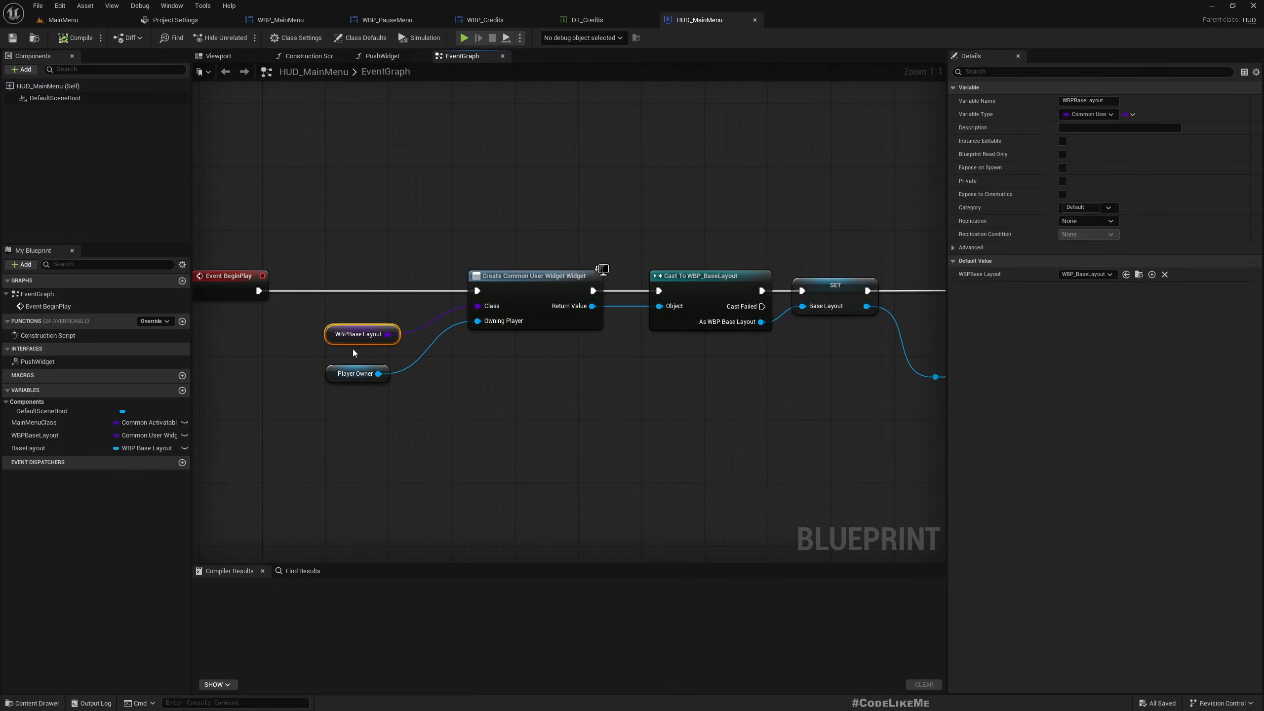
click(518, 367)
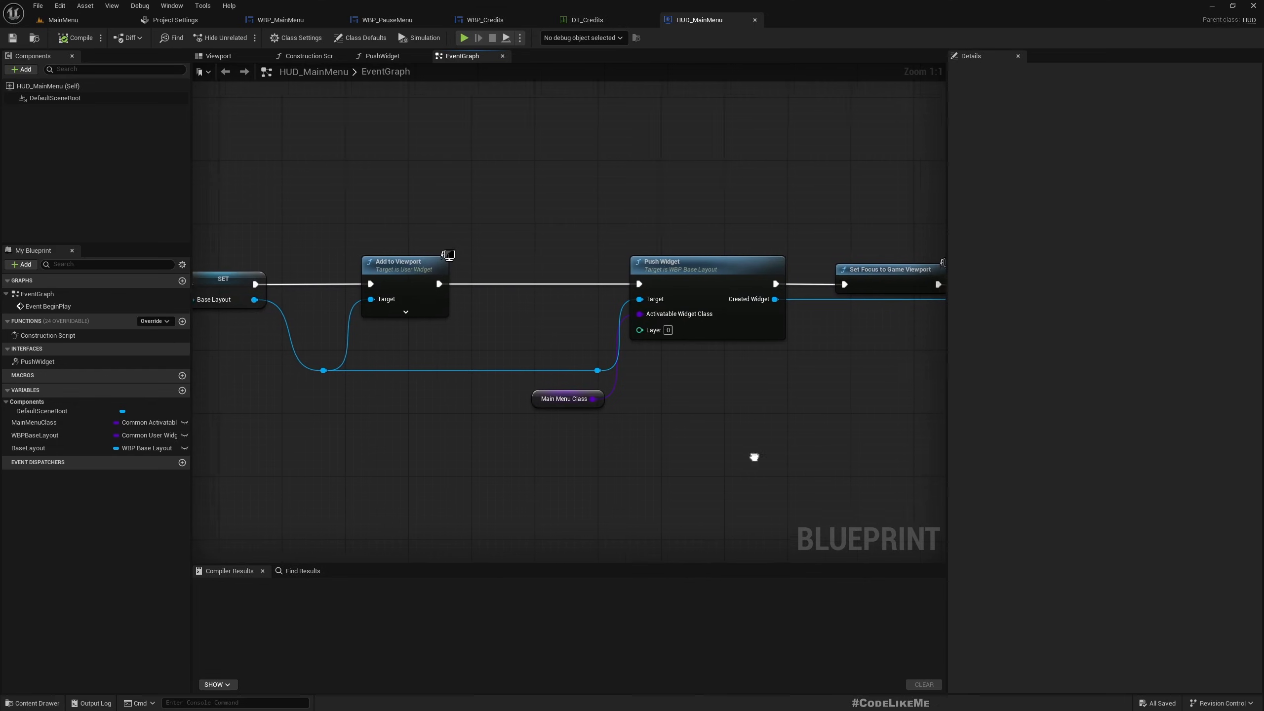
drag(753, 455, 477, 217)
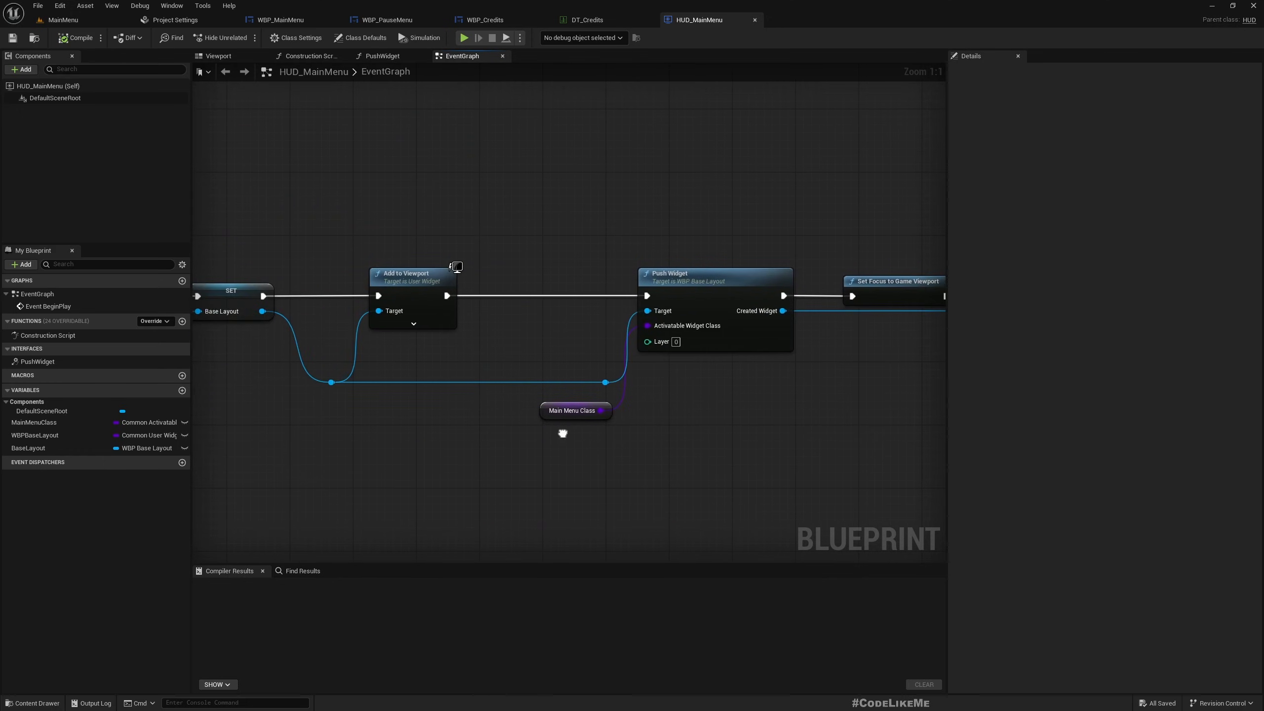
mouse_move(630, 417)
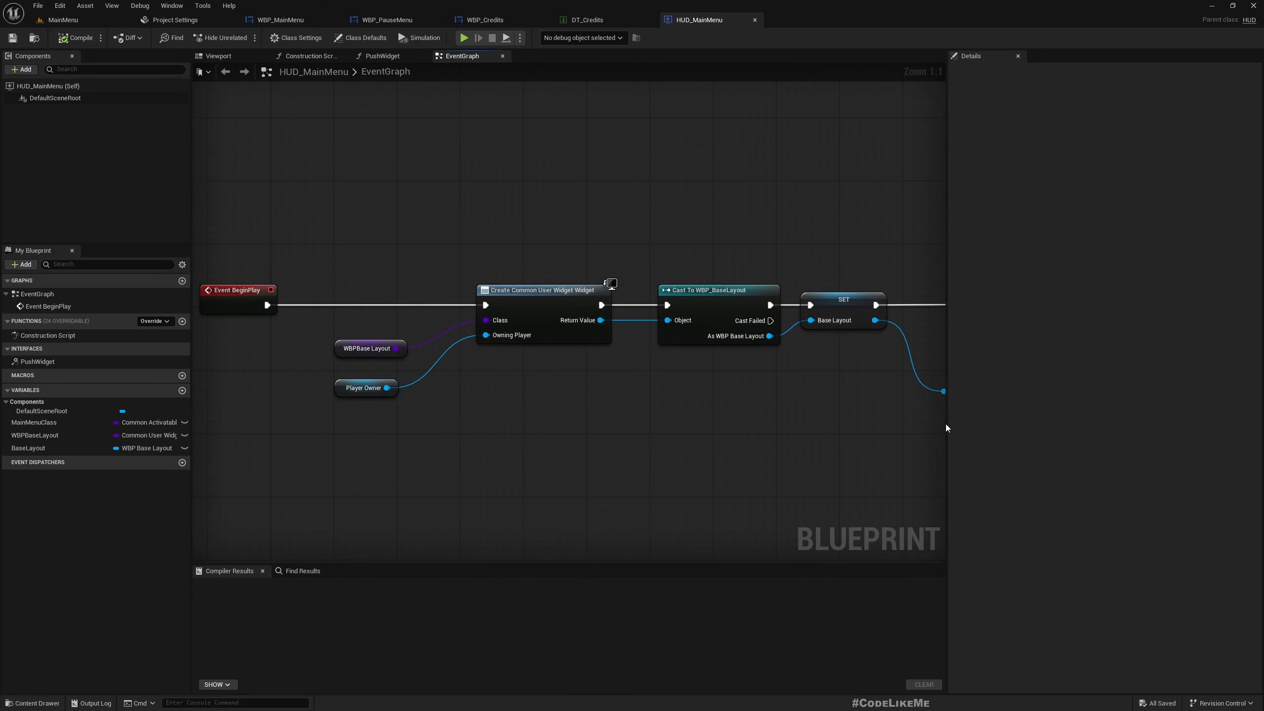
click(75, 37)
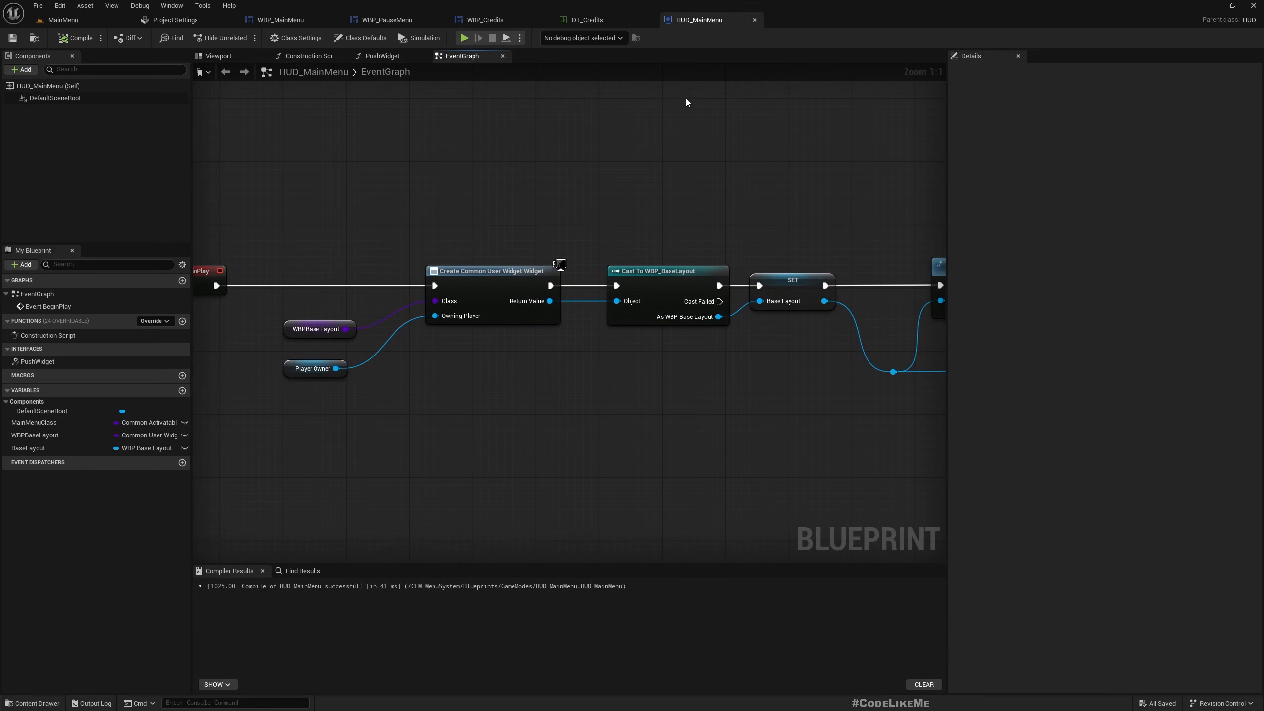
scroll(down, 3)
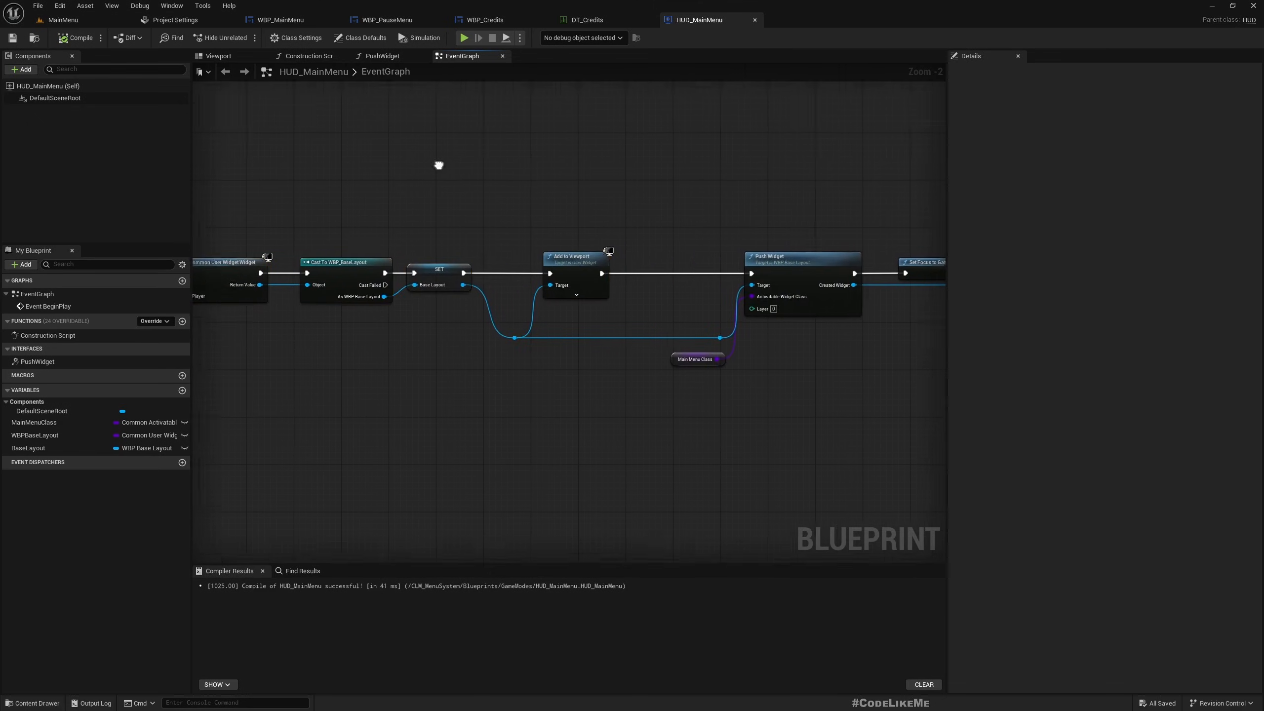
scroll(down, 3)
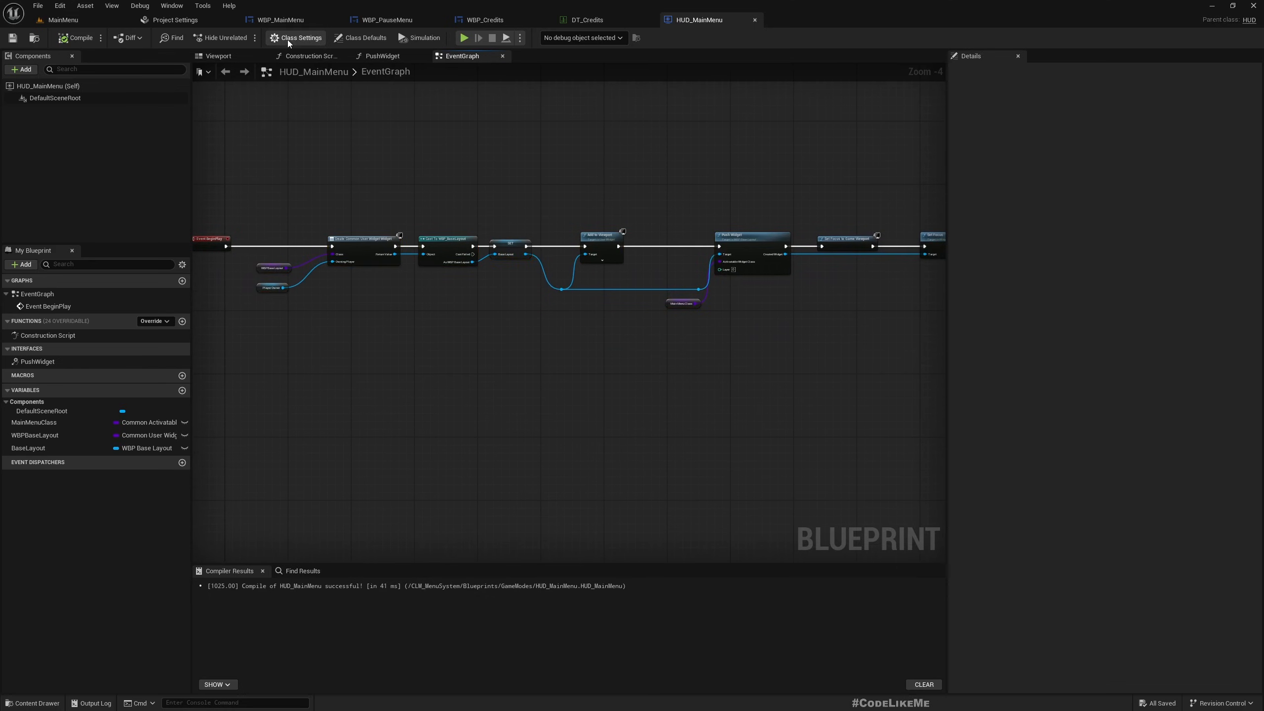
click(301, 37)
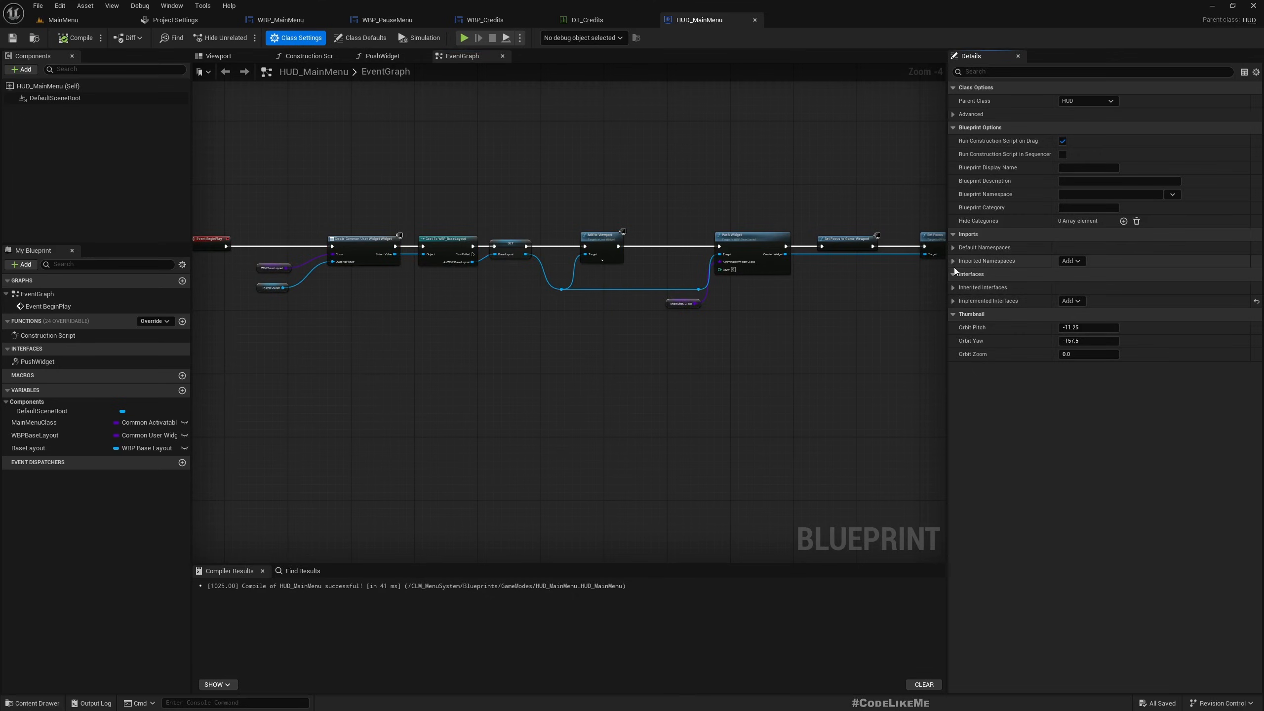
click(1068, 300)
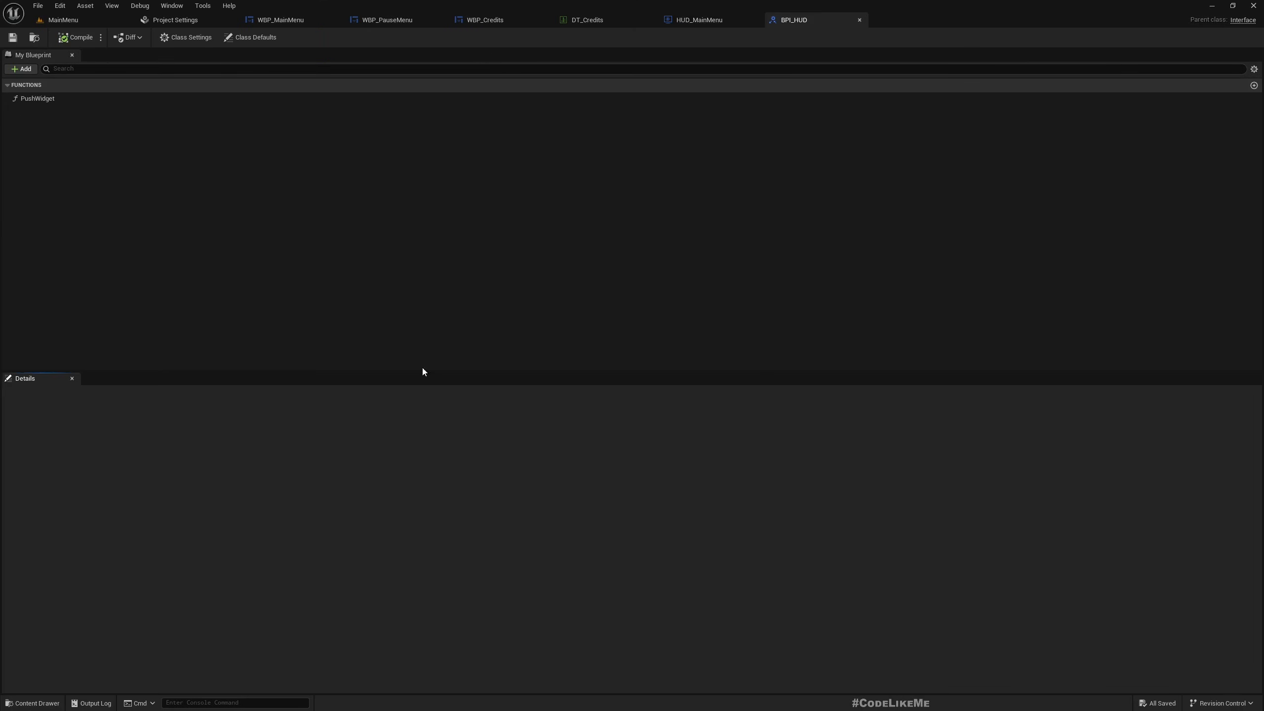
double_click(36, 99)
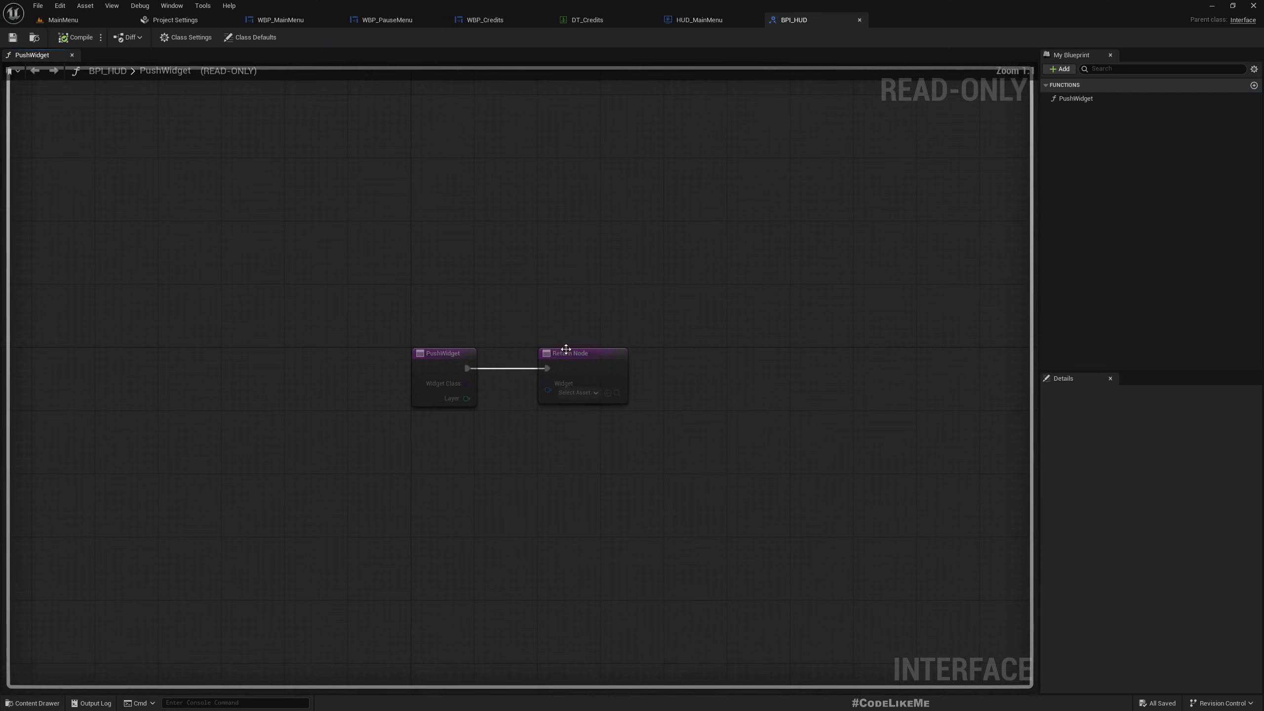
click(699, 20)
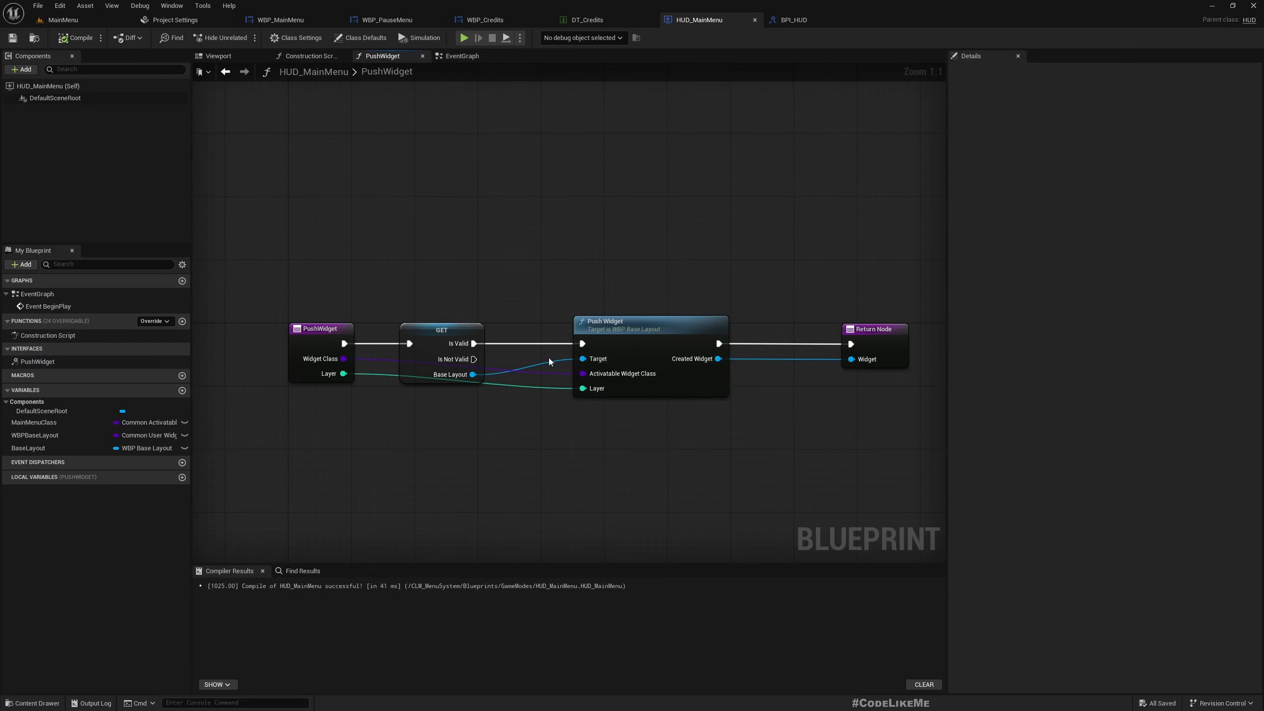
scroll(down, 3)
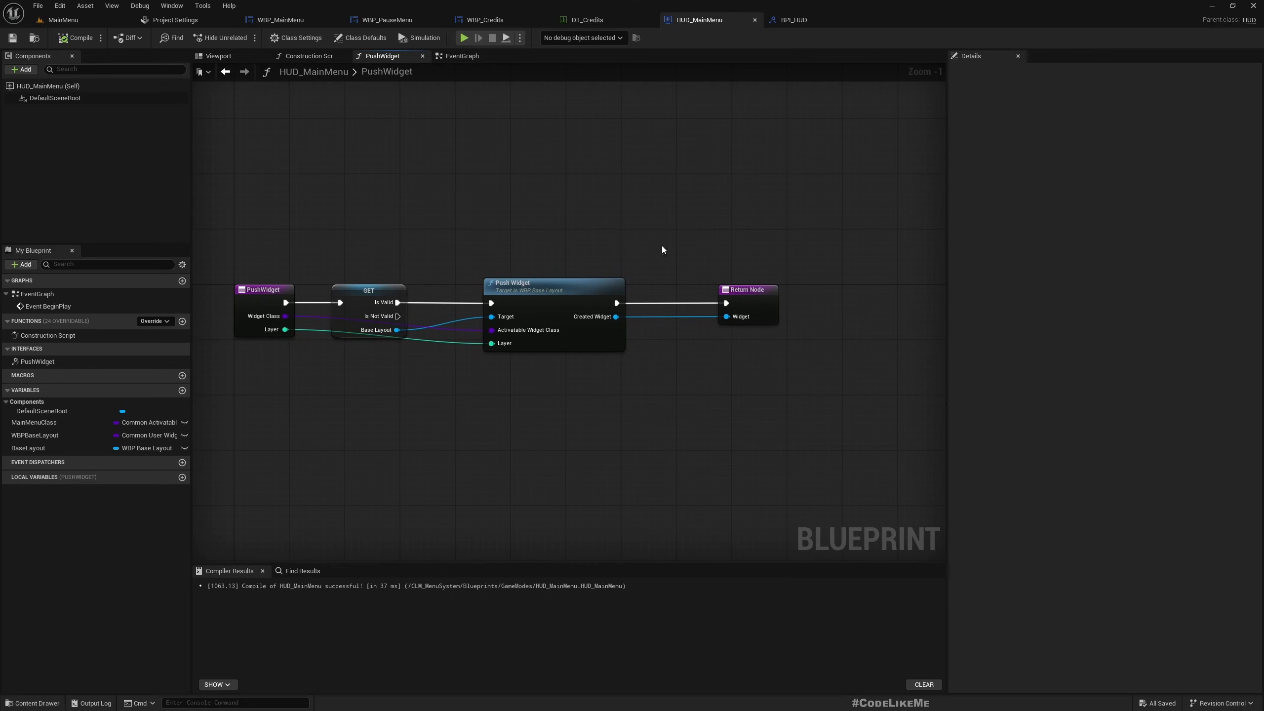
mouse_move(424, 38)
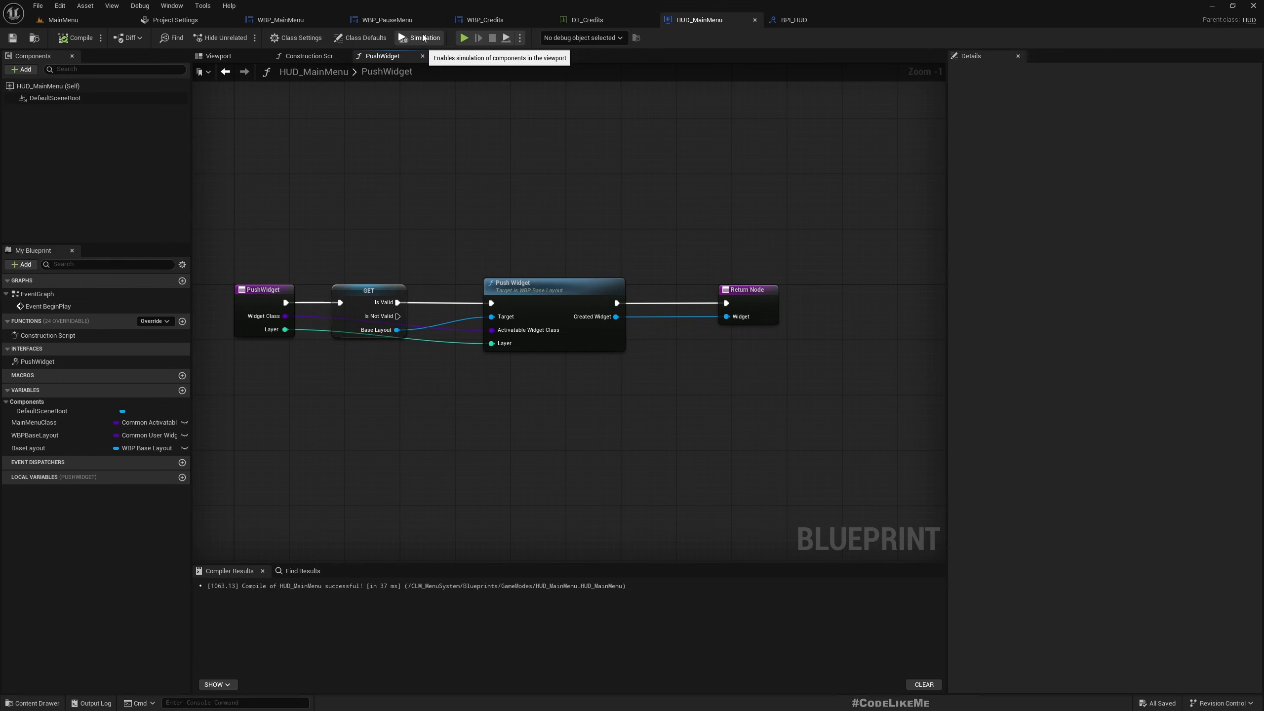
Step: Load the Game level and show the HUD_InGame blueprint's event graph
click(62, 20)
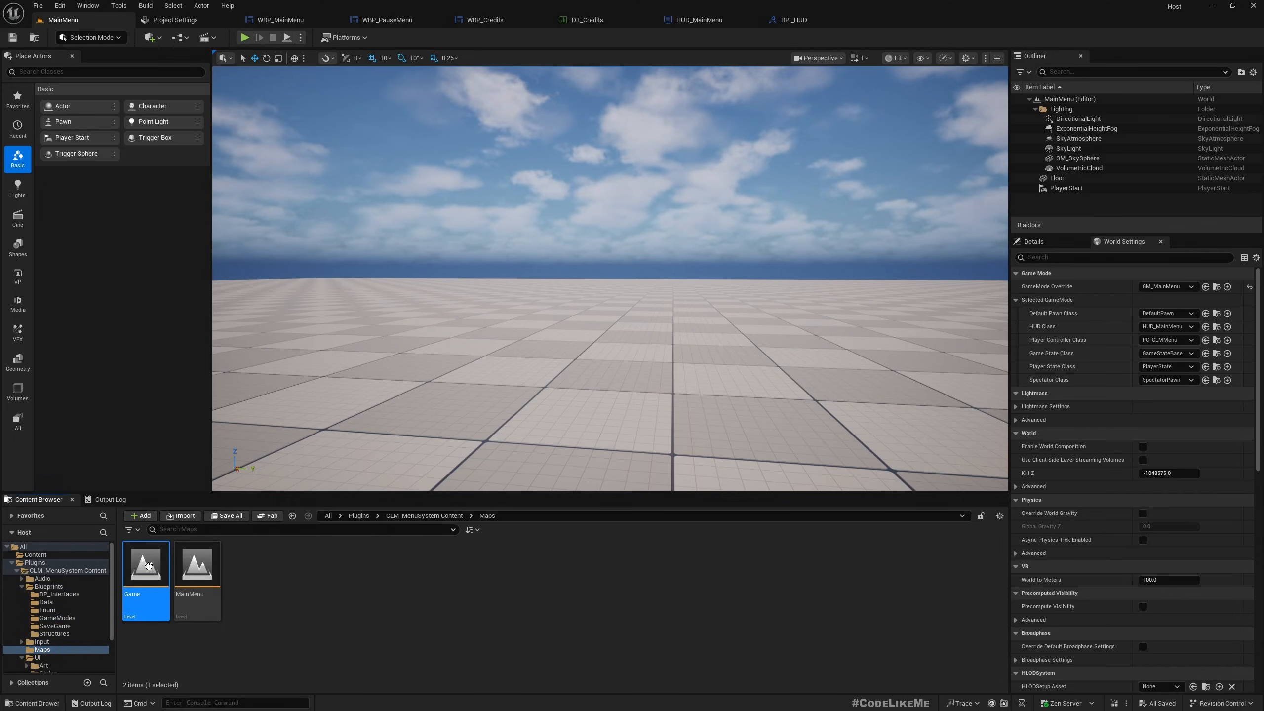
double_click(145, 565)
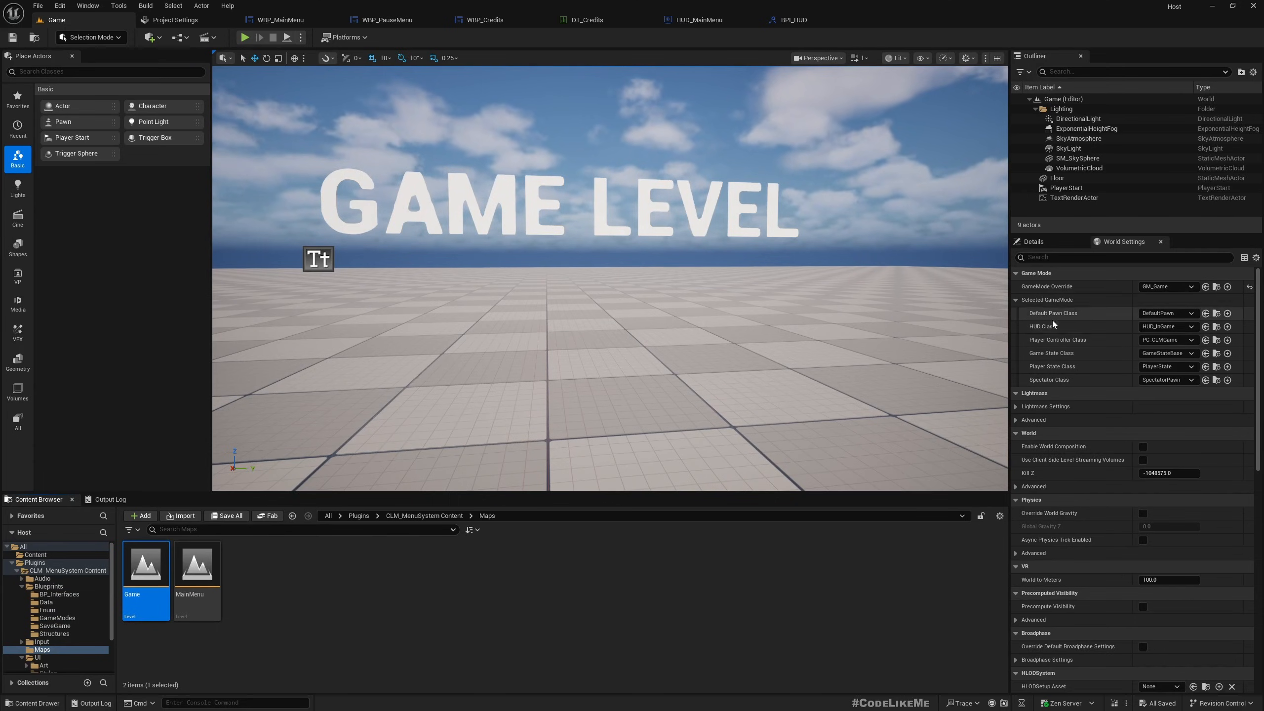
mouse_move(1217, 327)
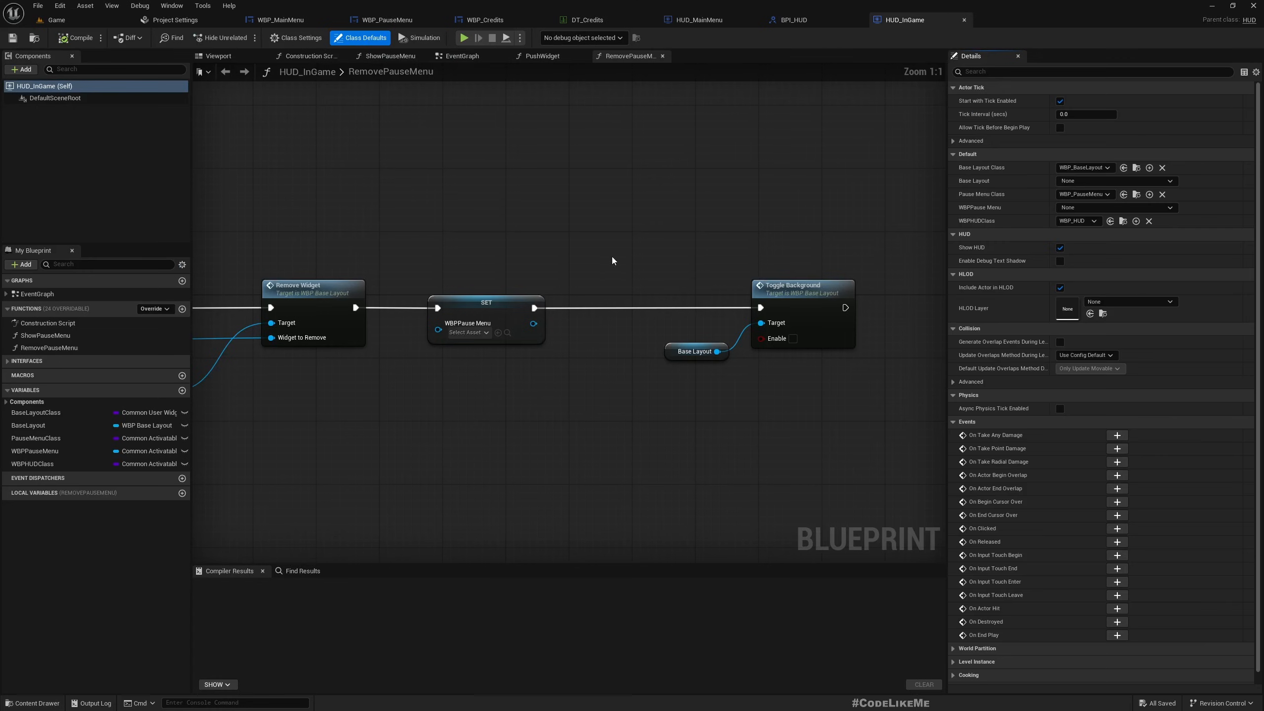
click(463, 56)
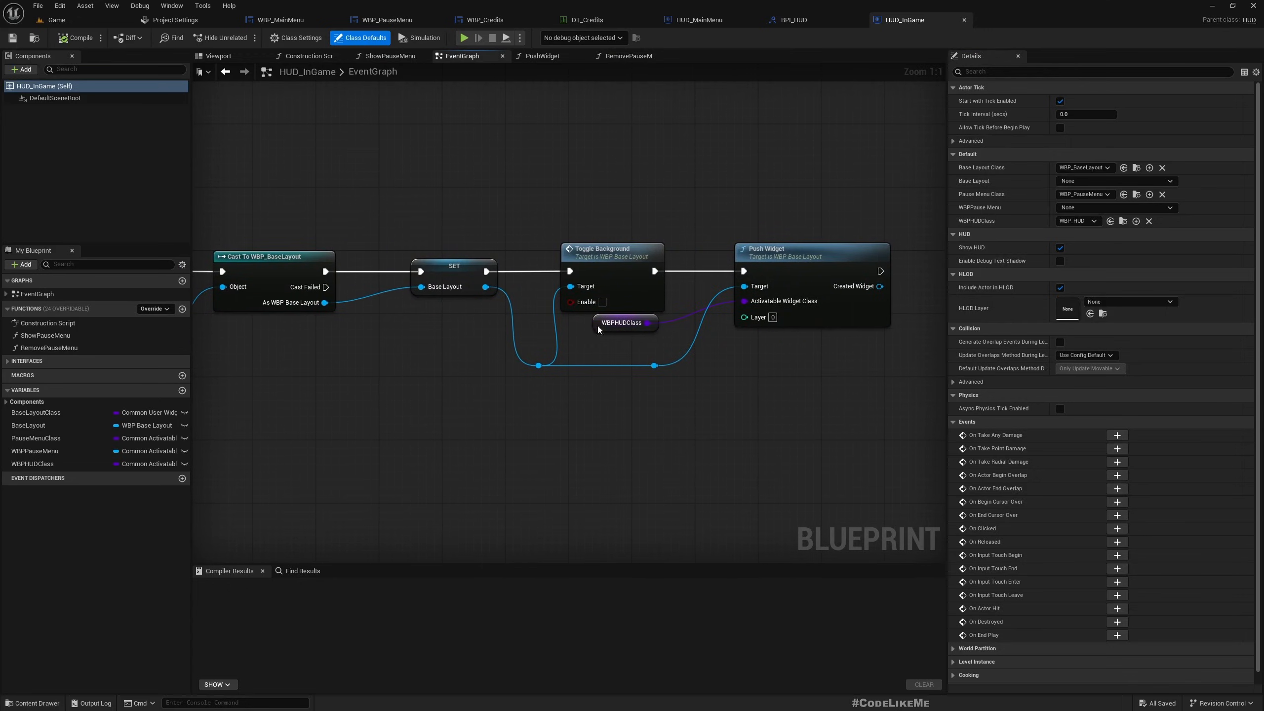
Step: Inspect the WBPHUDClass variable and the ShowPauseMenu and RemovePauseMenu function graphs
click(621, 322)
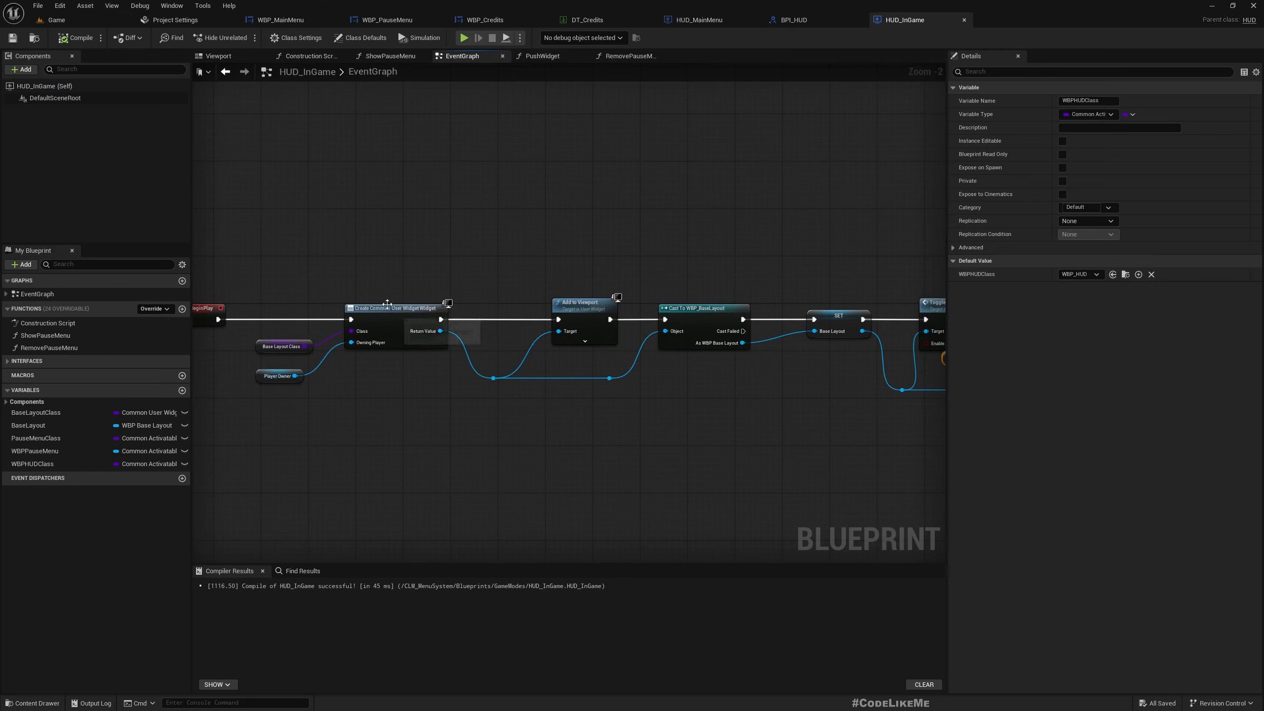
click(390, 56)
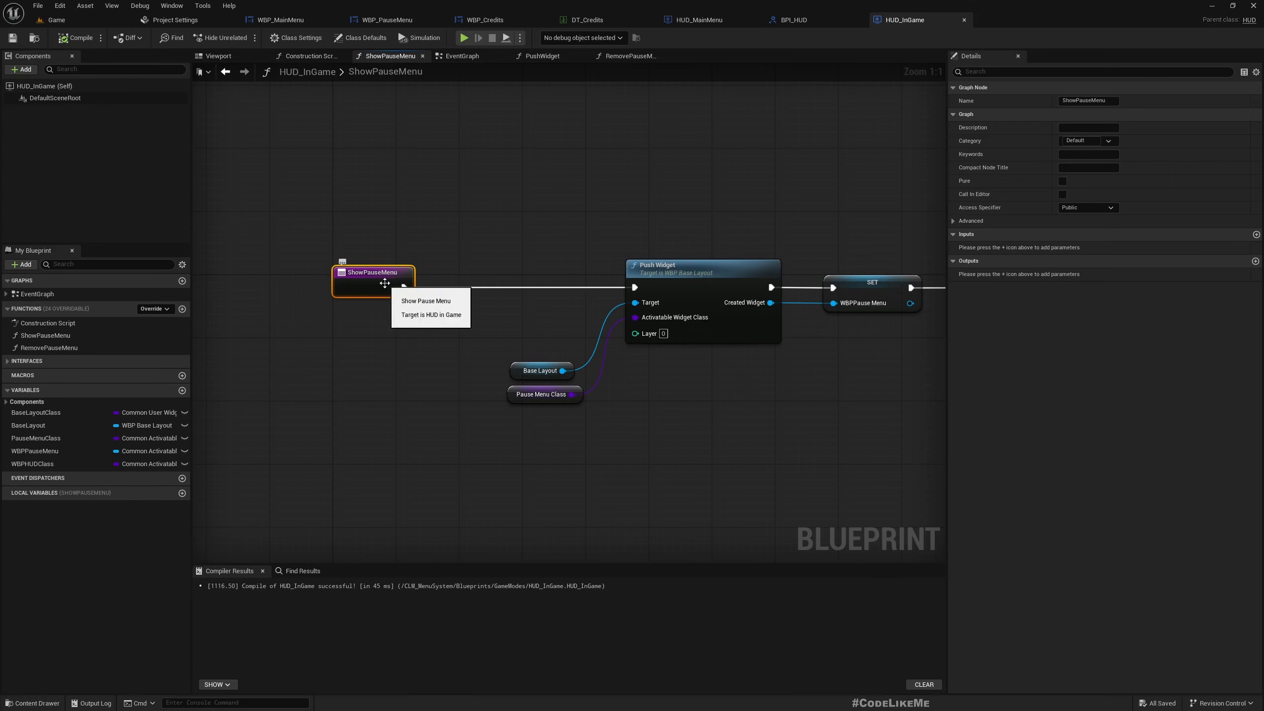
mouse_move(606, 152)
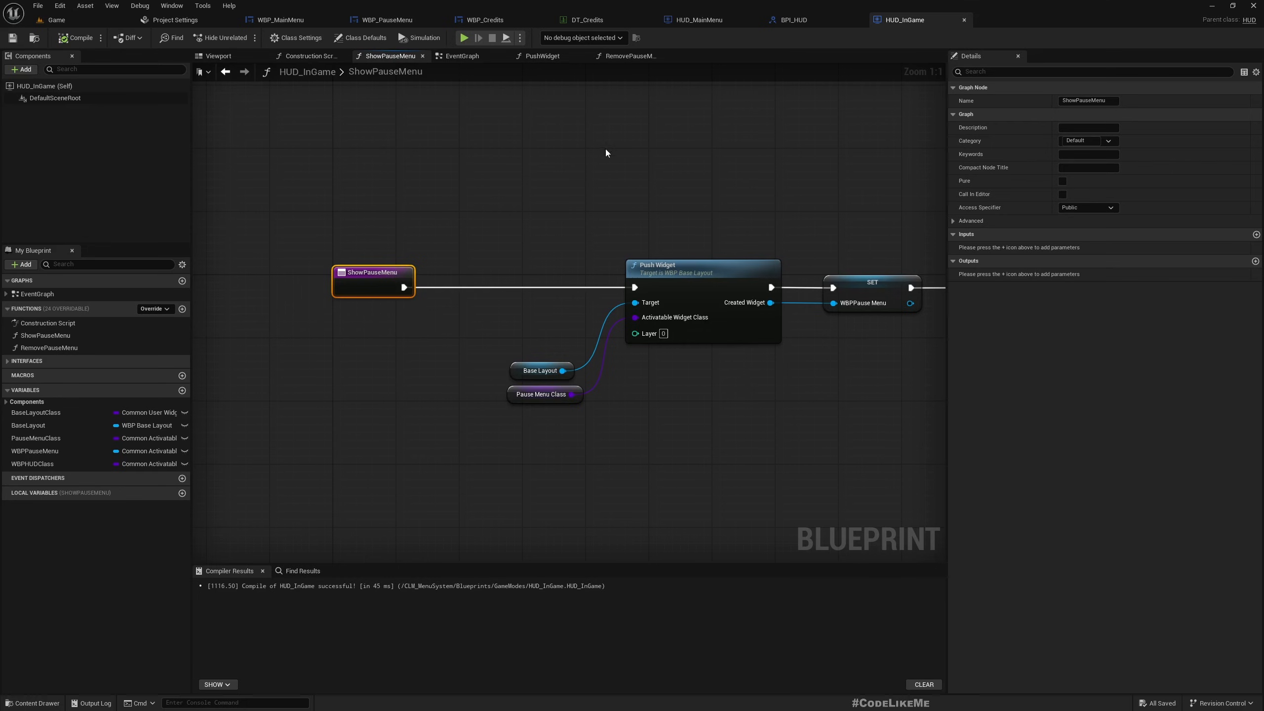
click(628, 56)
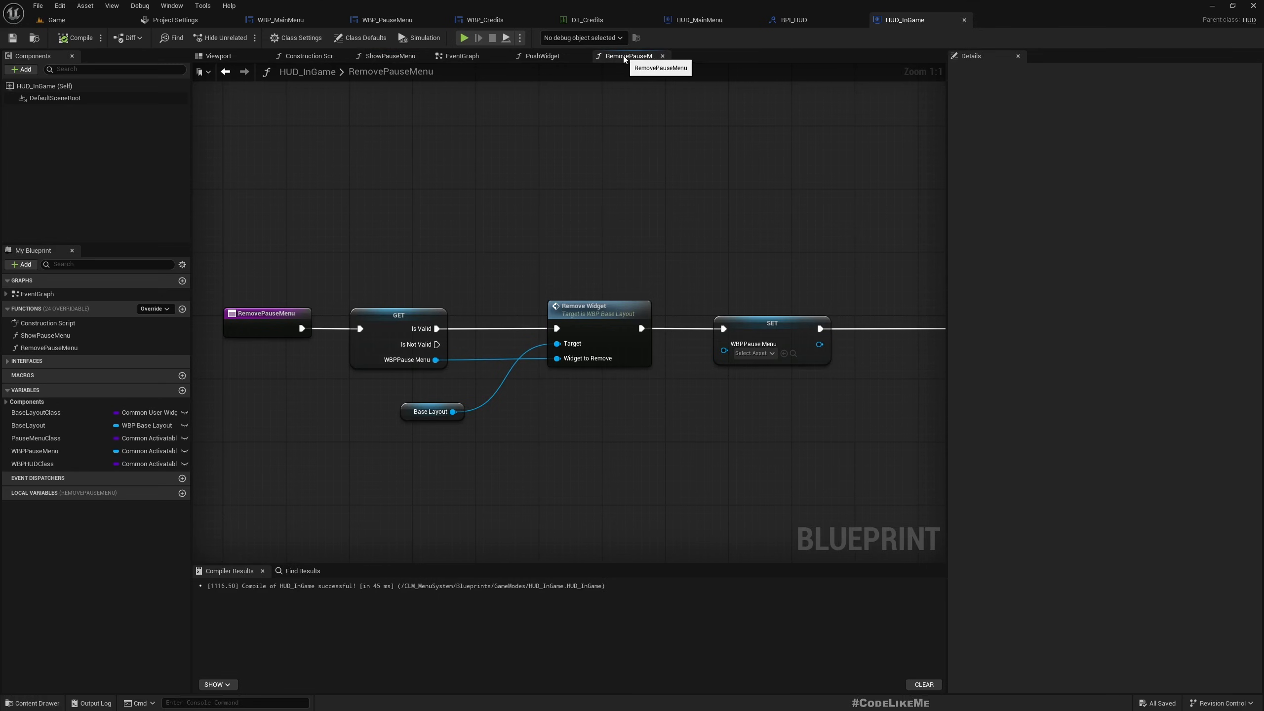
Step: Review HUD_InGame's Class Settings for the BPI_HUD interface and look over the EventGraph
click(300, 37)
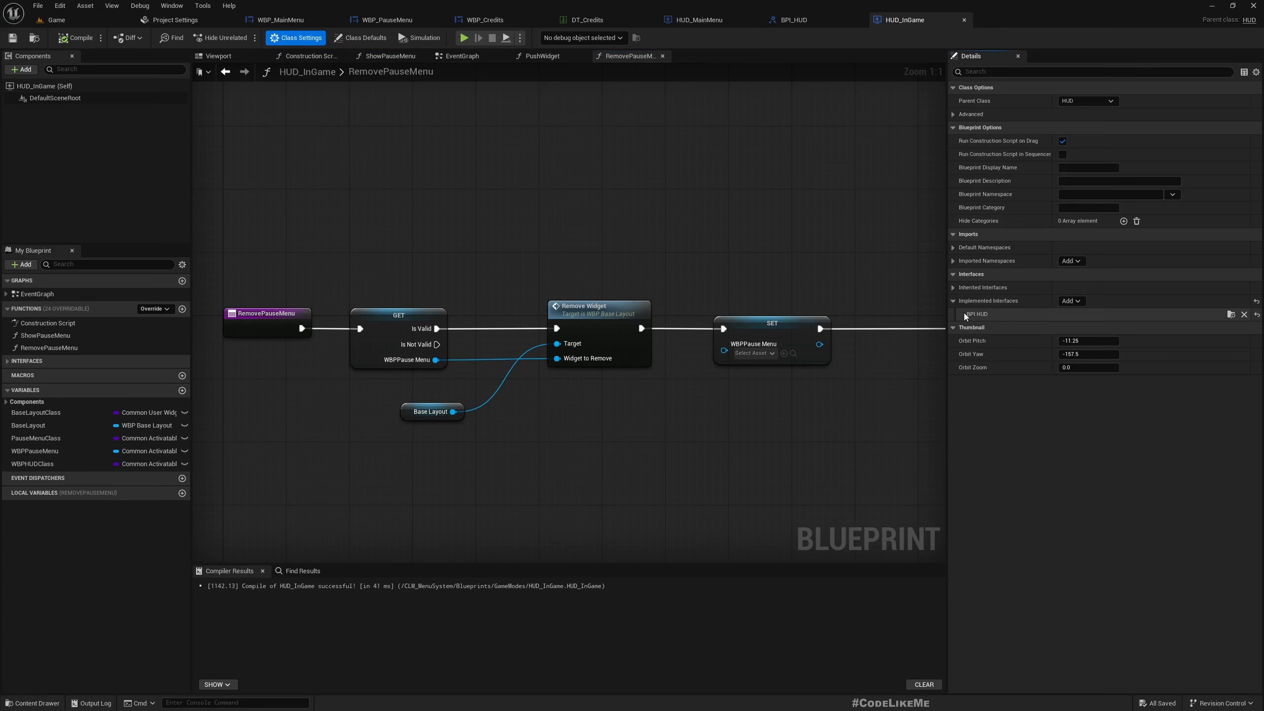
mouse_move(1230, 314)
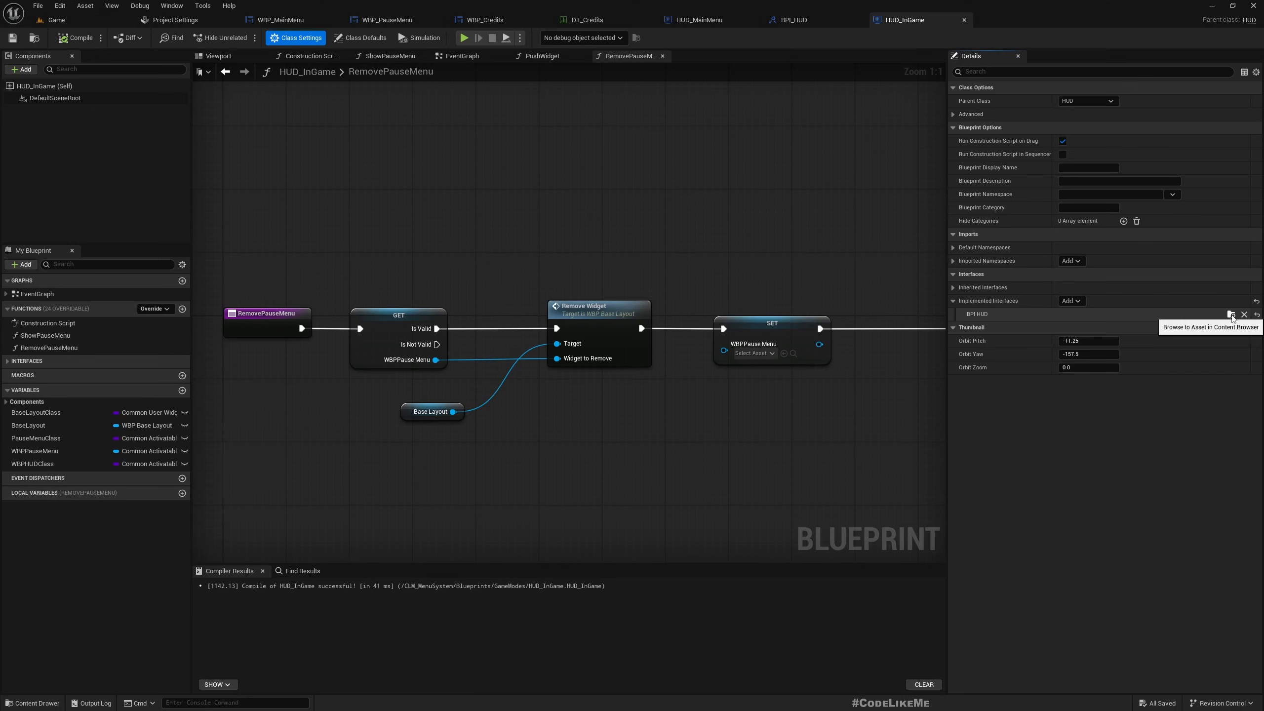
click(462, 56)
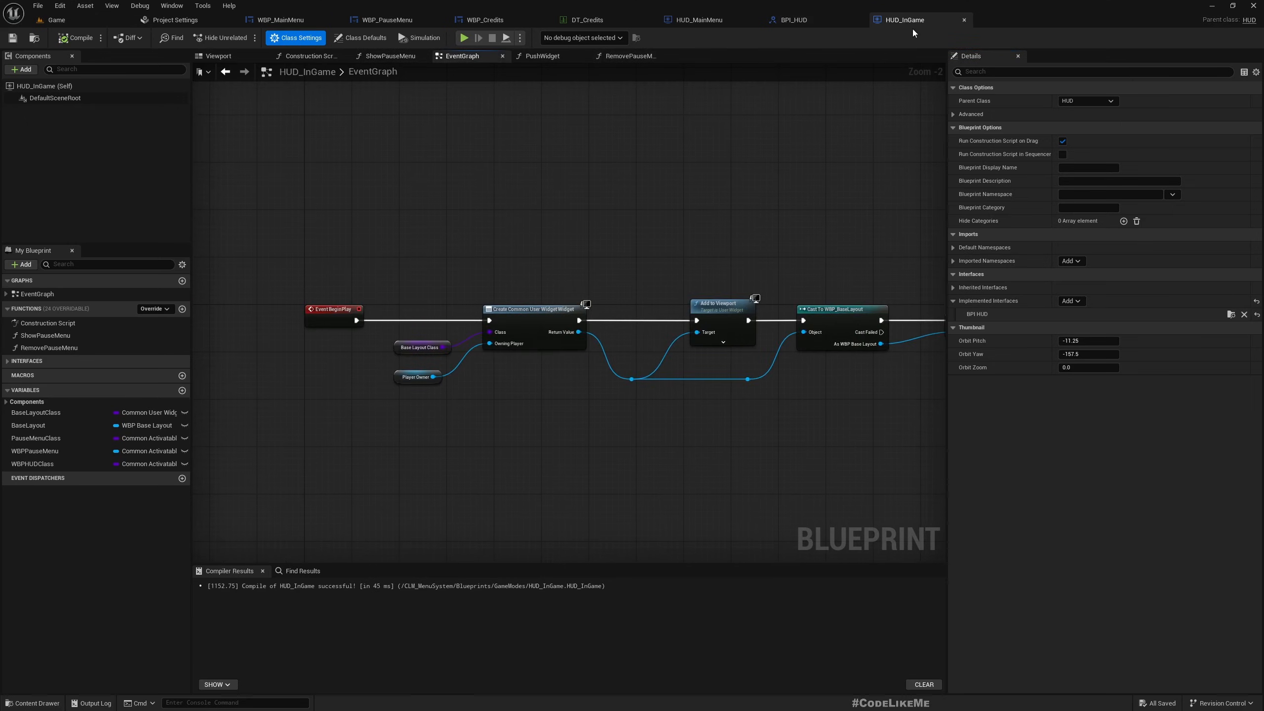
scroll(down, 3)
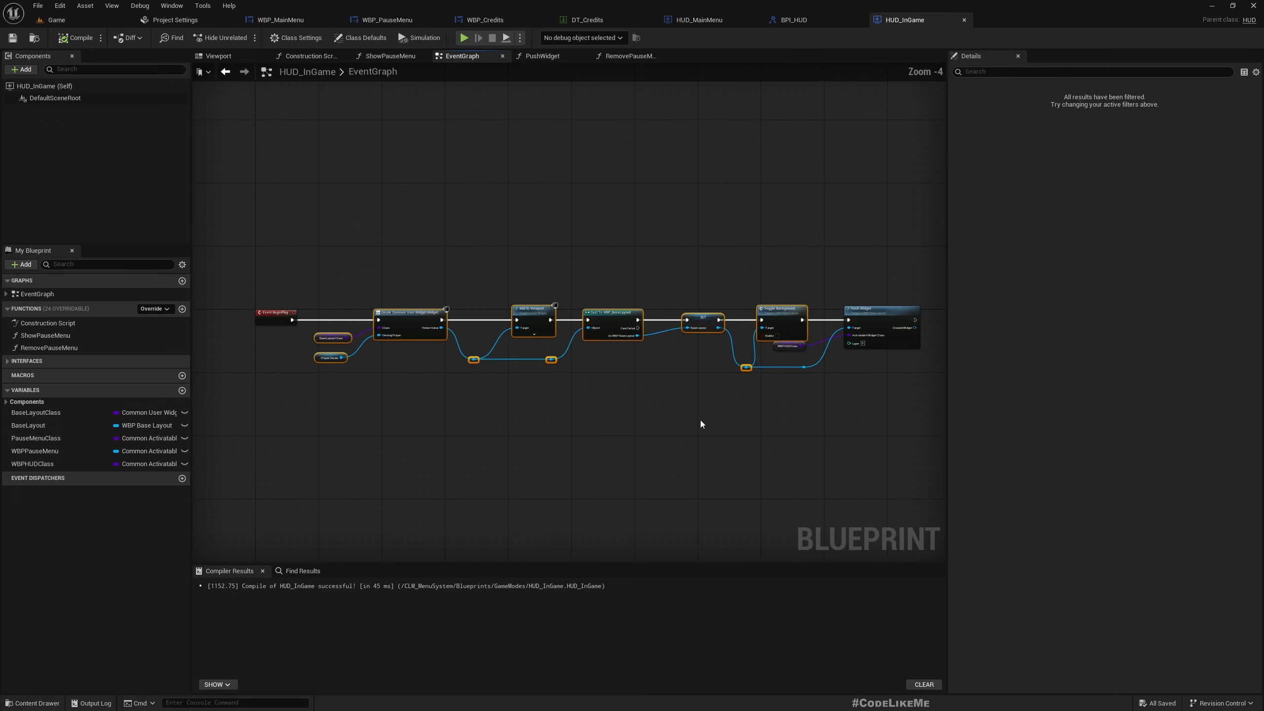
scroll(up, 3)
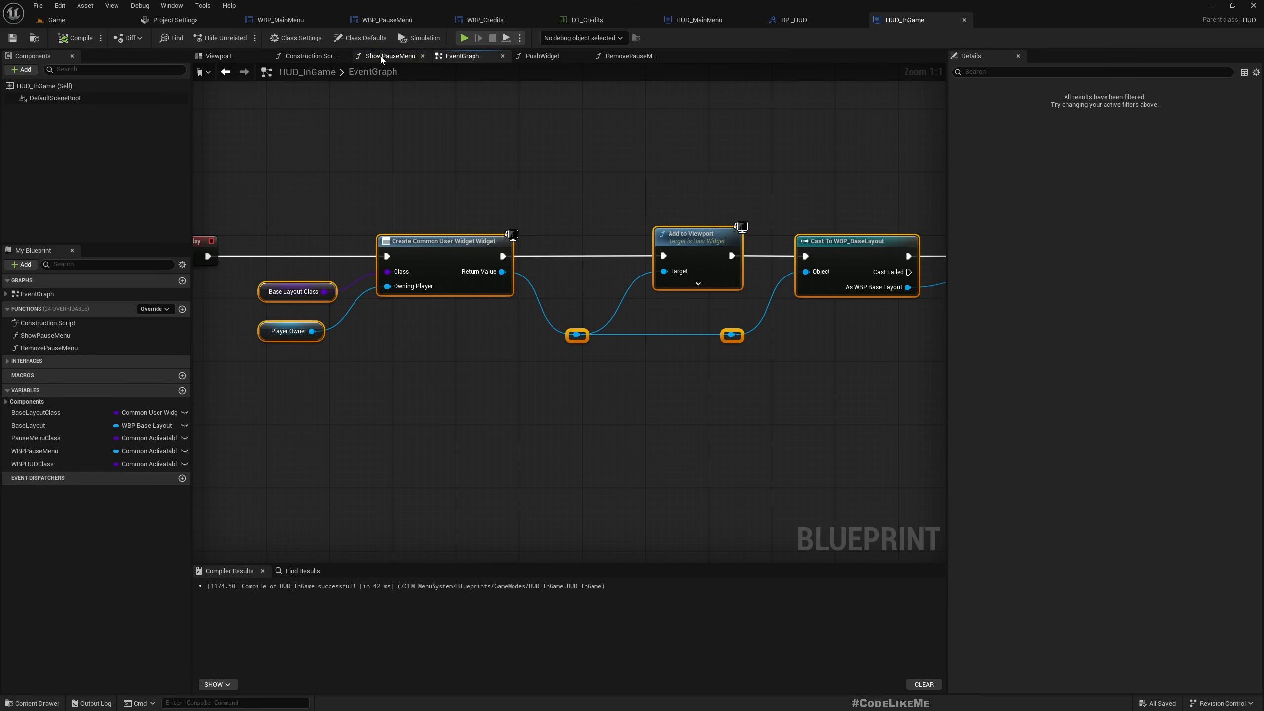
Step: View the ShowPauseMenu function graph of HUD_InGame
click(389, 55)
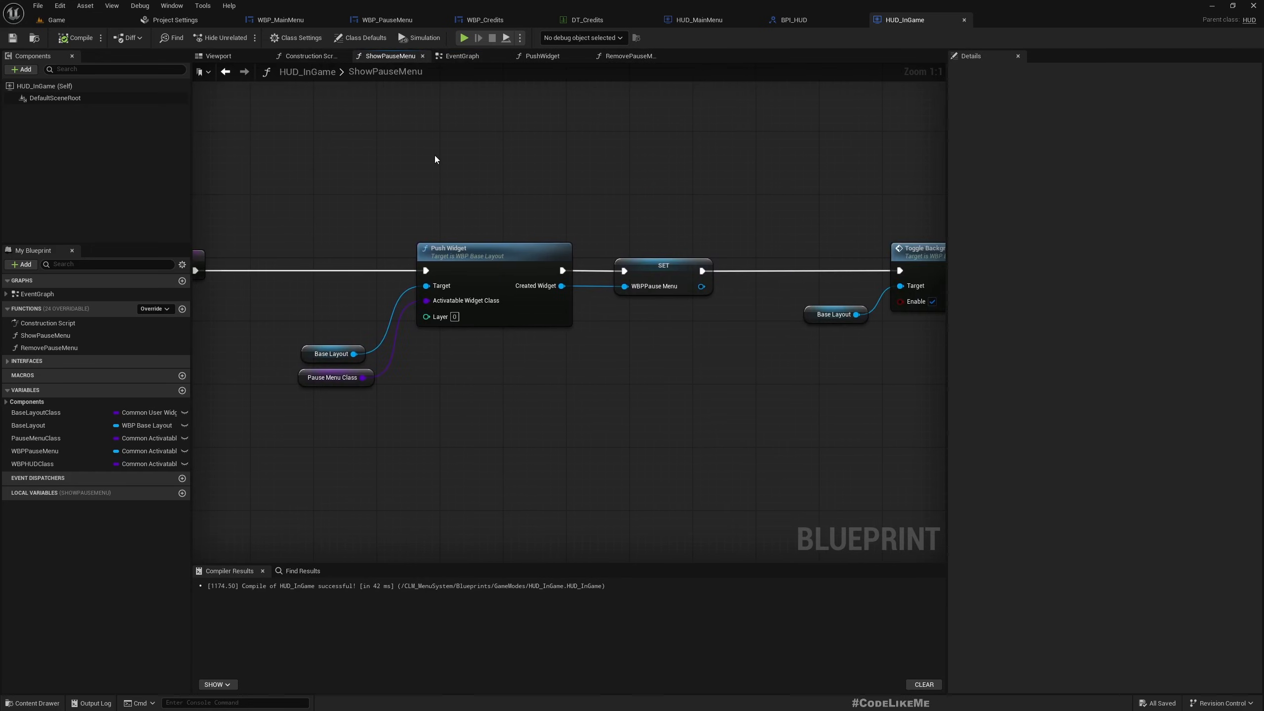
scroll(down, 3)
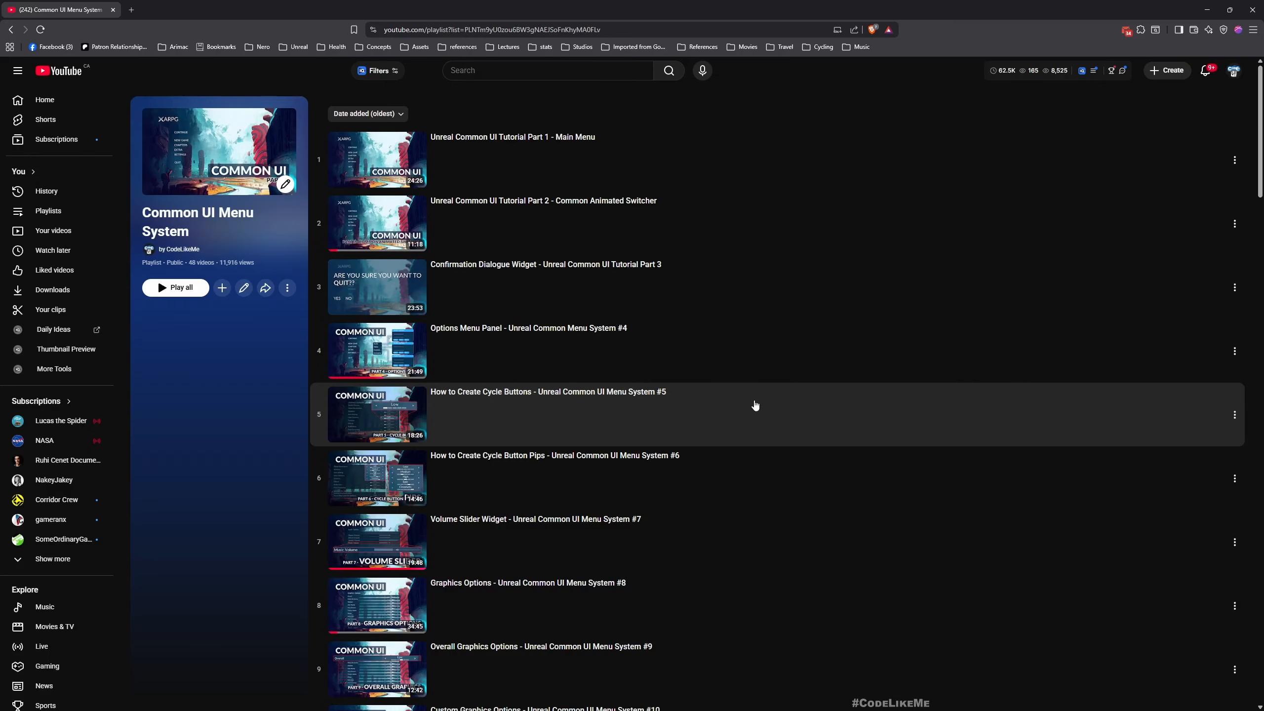
mouse_move(605, 351)
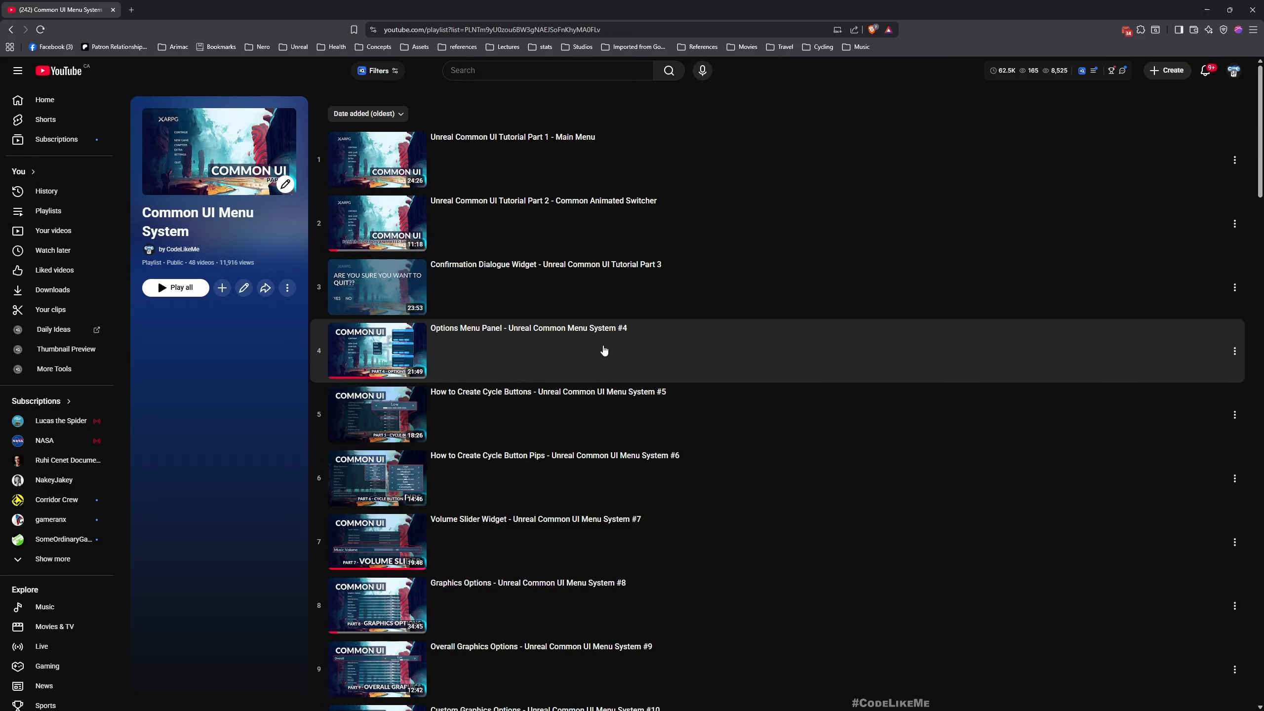
Step: Browse the Common UI Menu System YouTube playlist down to its last videos
scroll(down, 3)
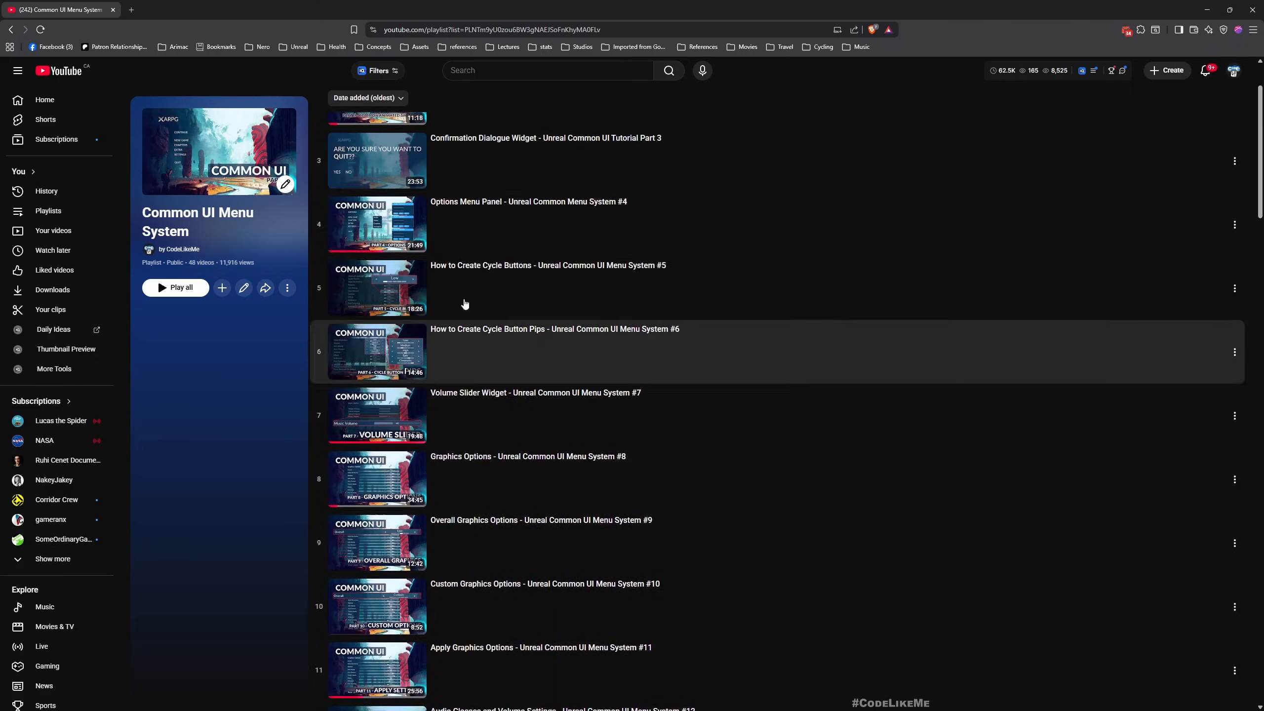
scroll(down, 3)
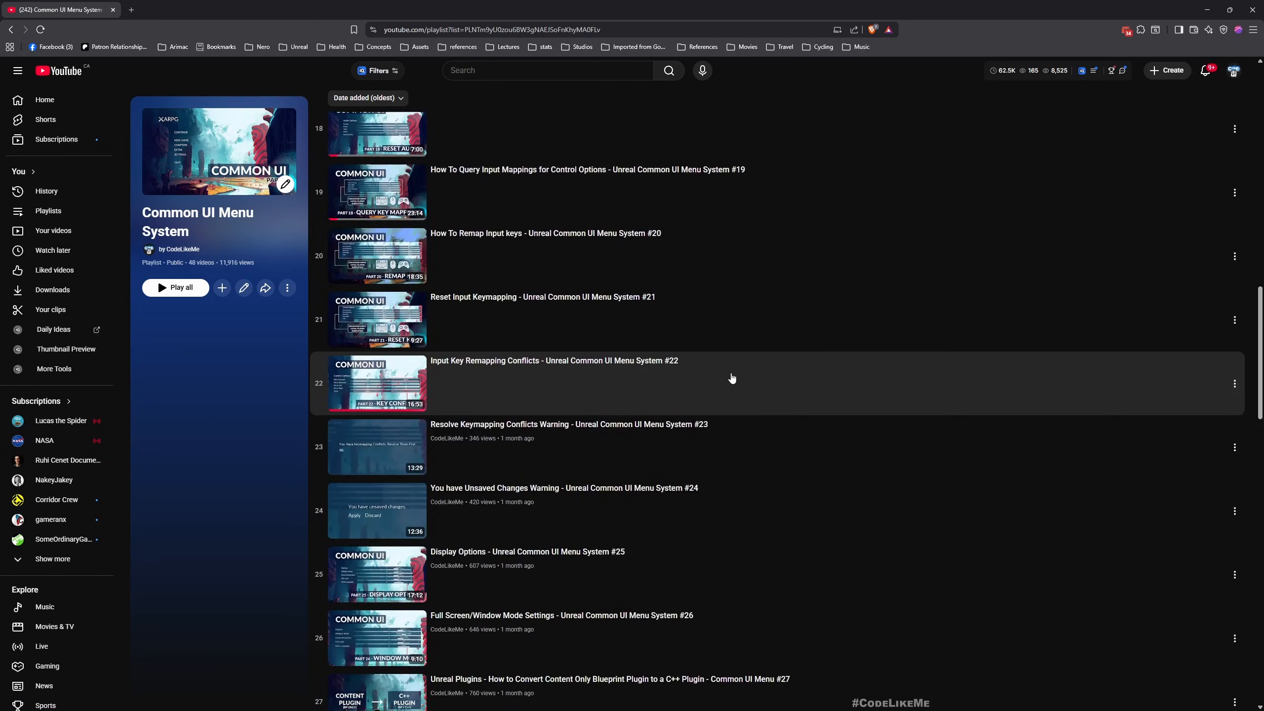
scroll(down, 3)
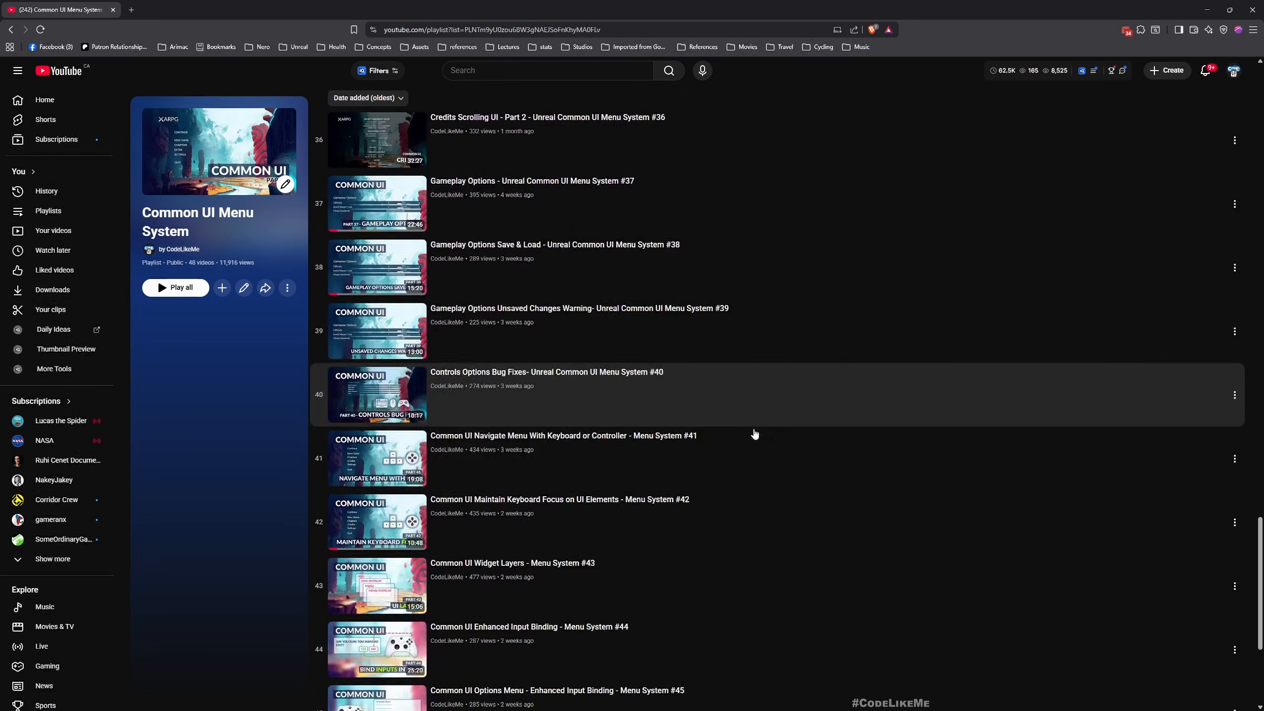
scroll(down, 3)
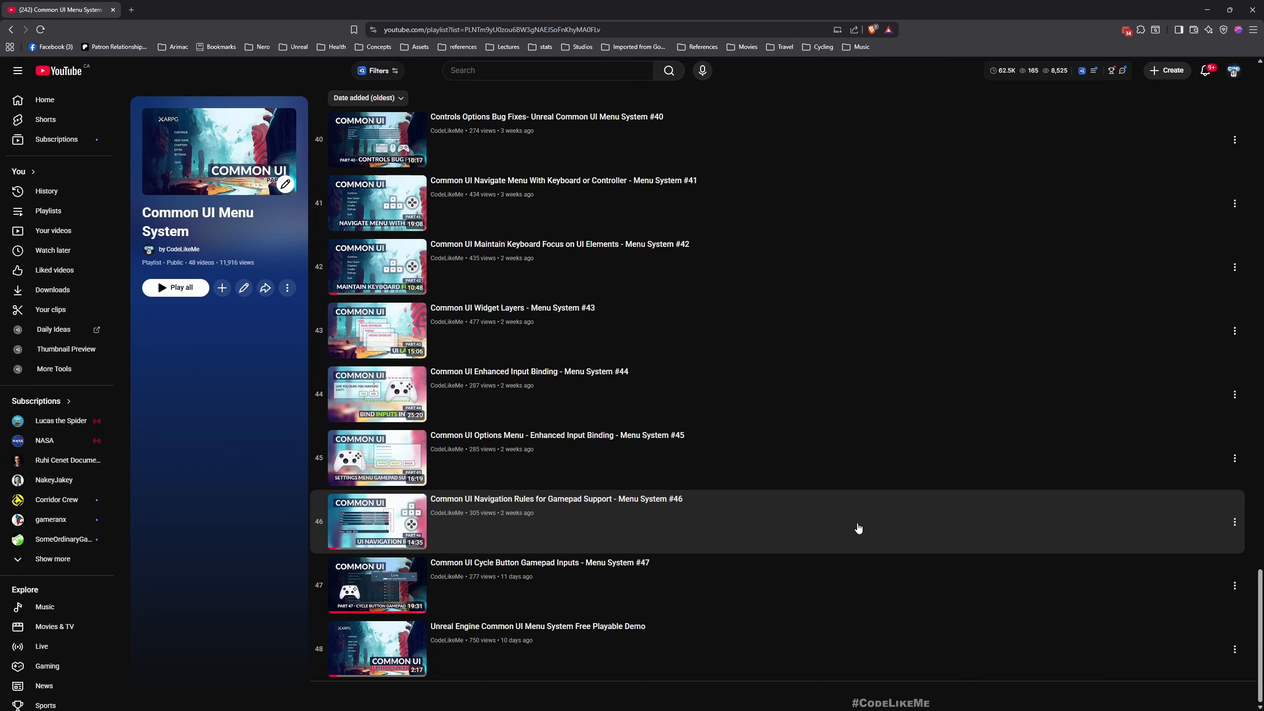
mouse_move(855, 531)
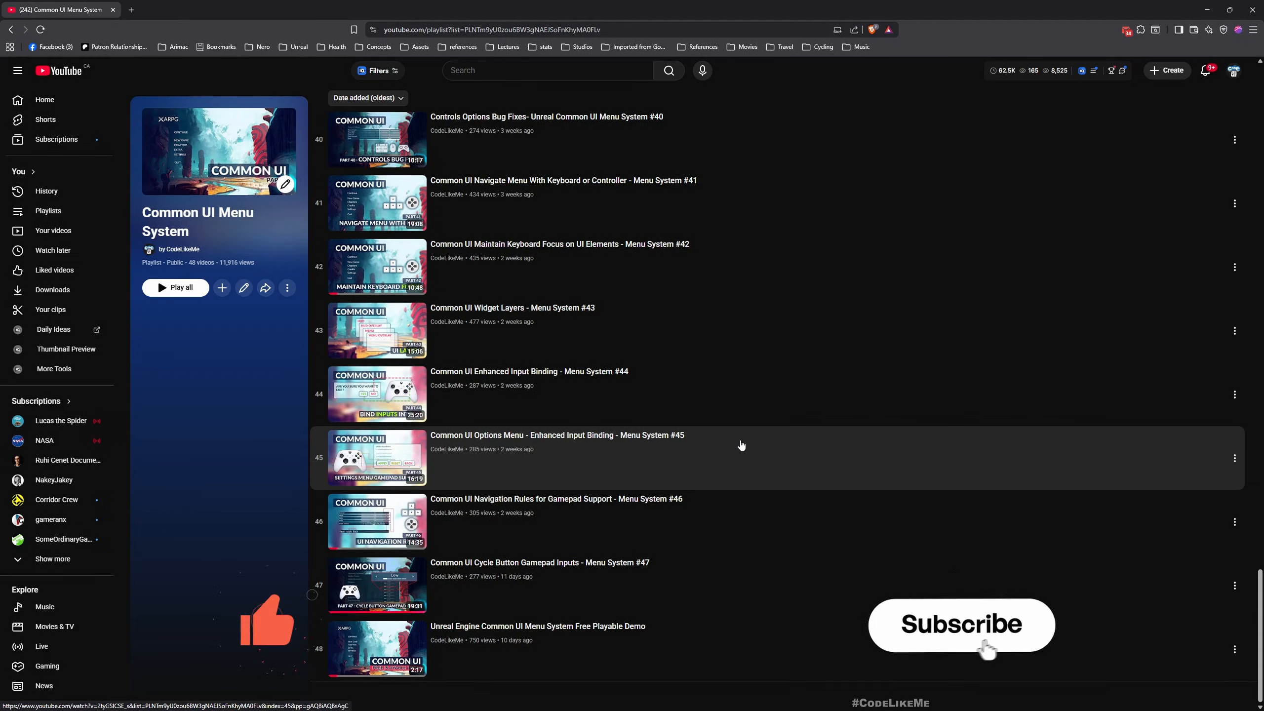
click(964, 624)
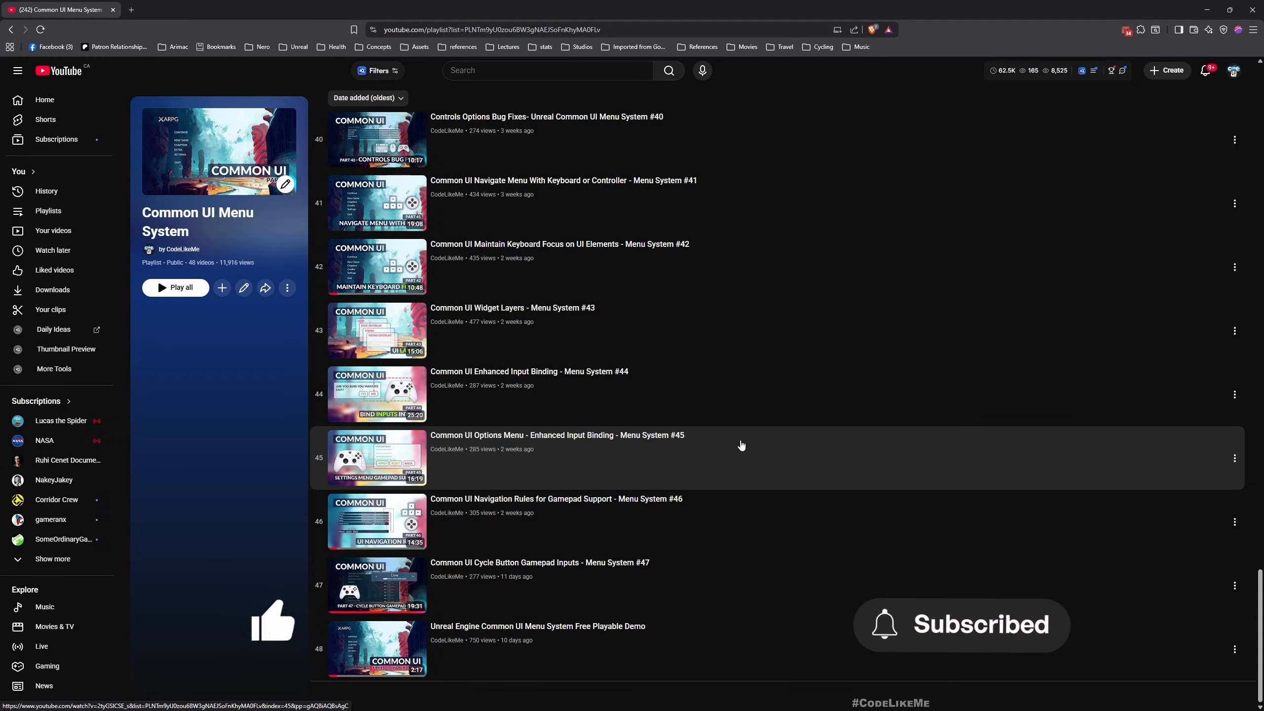